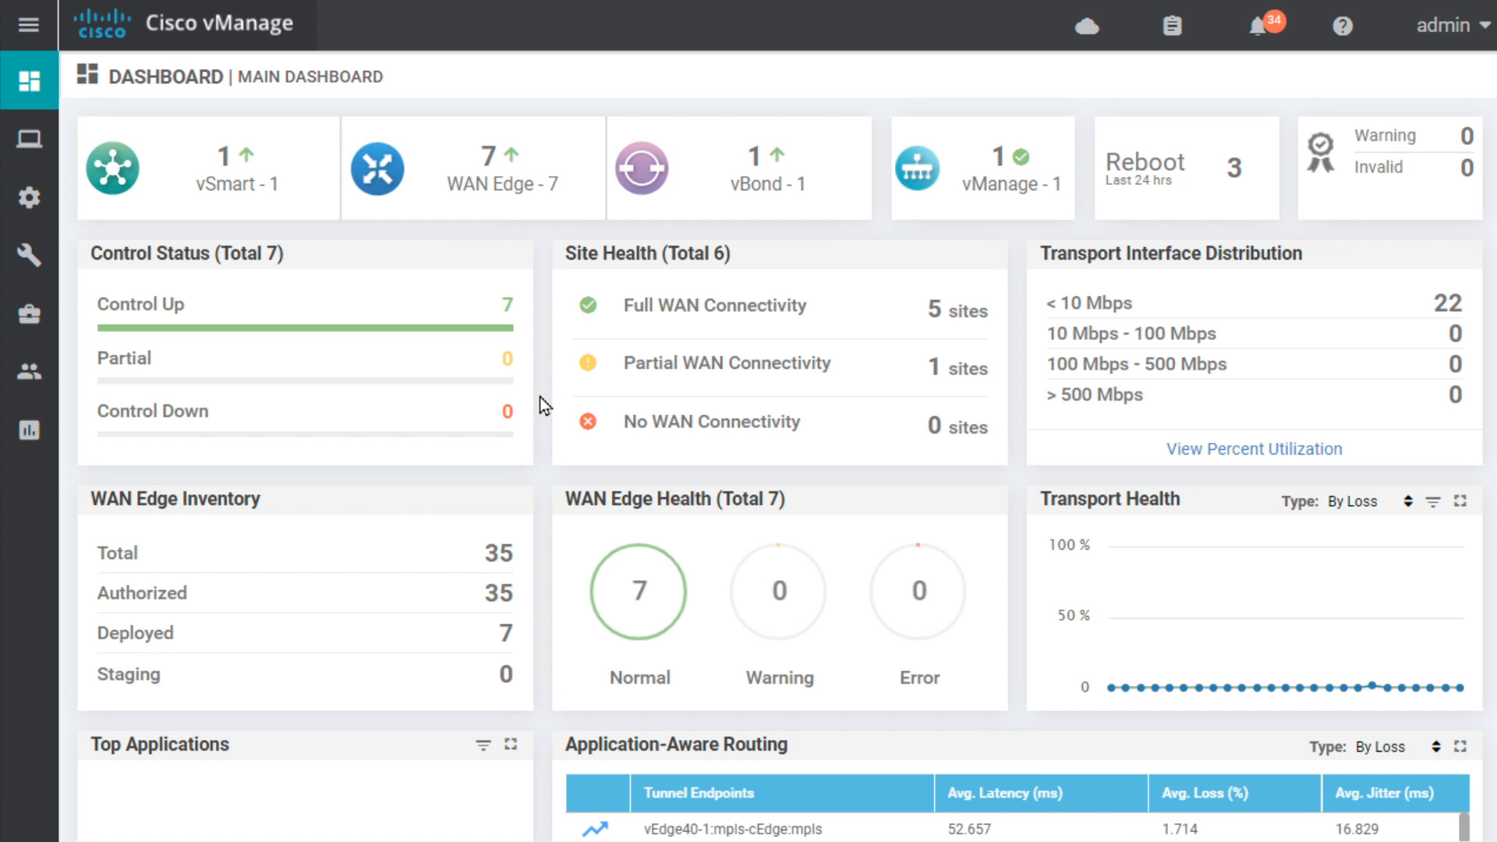
{"action": "mouse_move", "coordinate": [89, 240]}
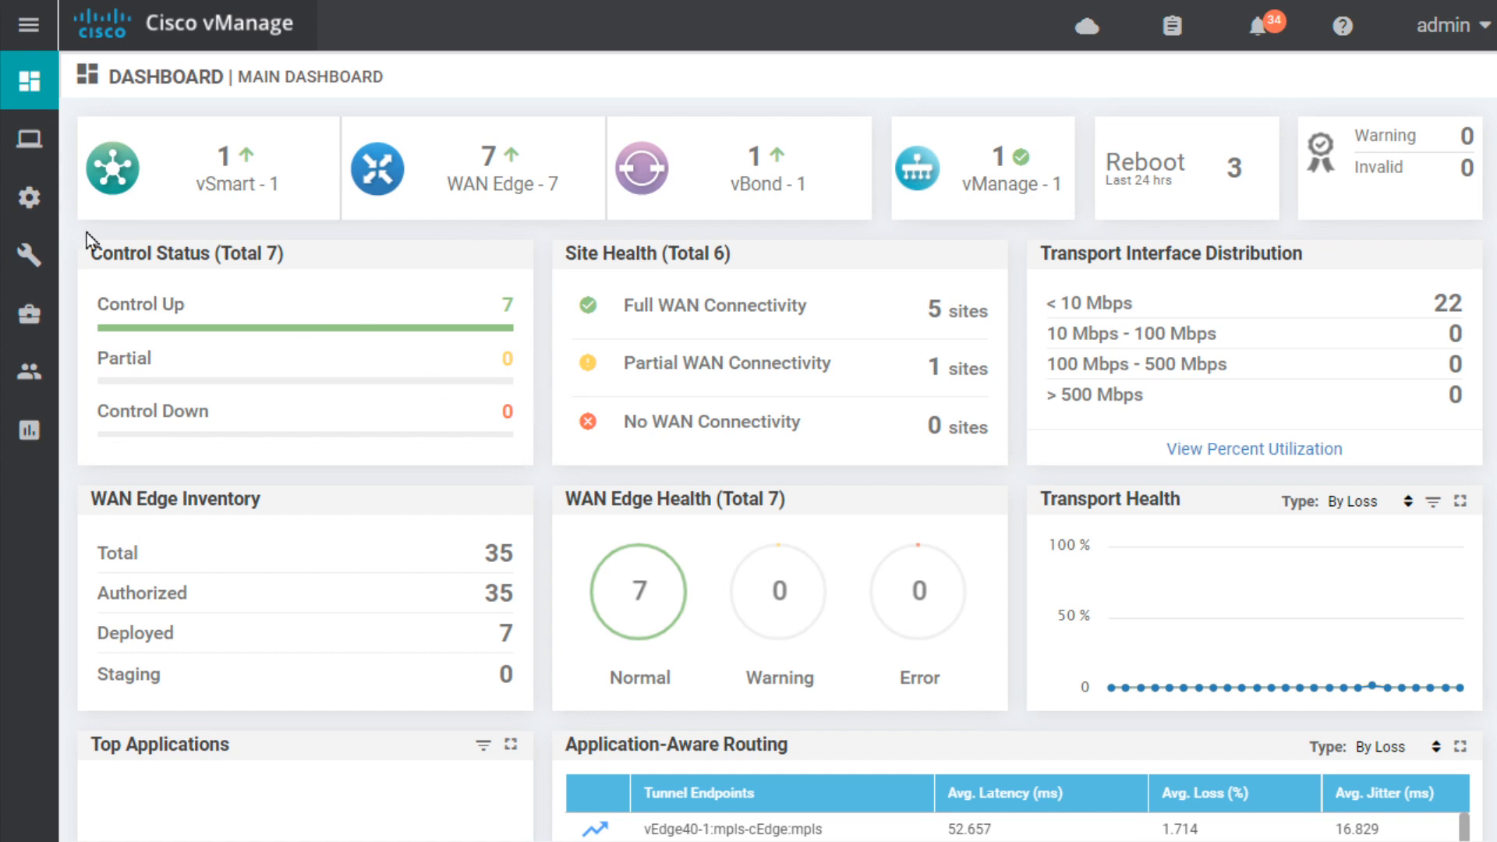
Navigate to the WAN edge device list under Configuration > Devices.
{"action": "left_click", "coordinate": [28, 199]}
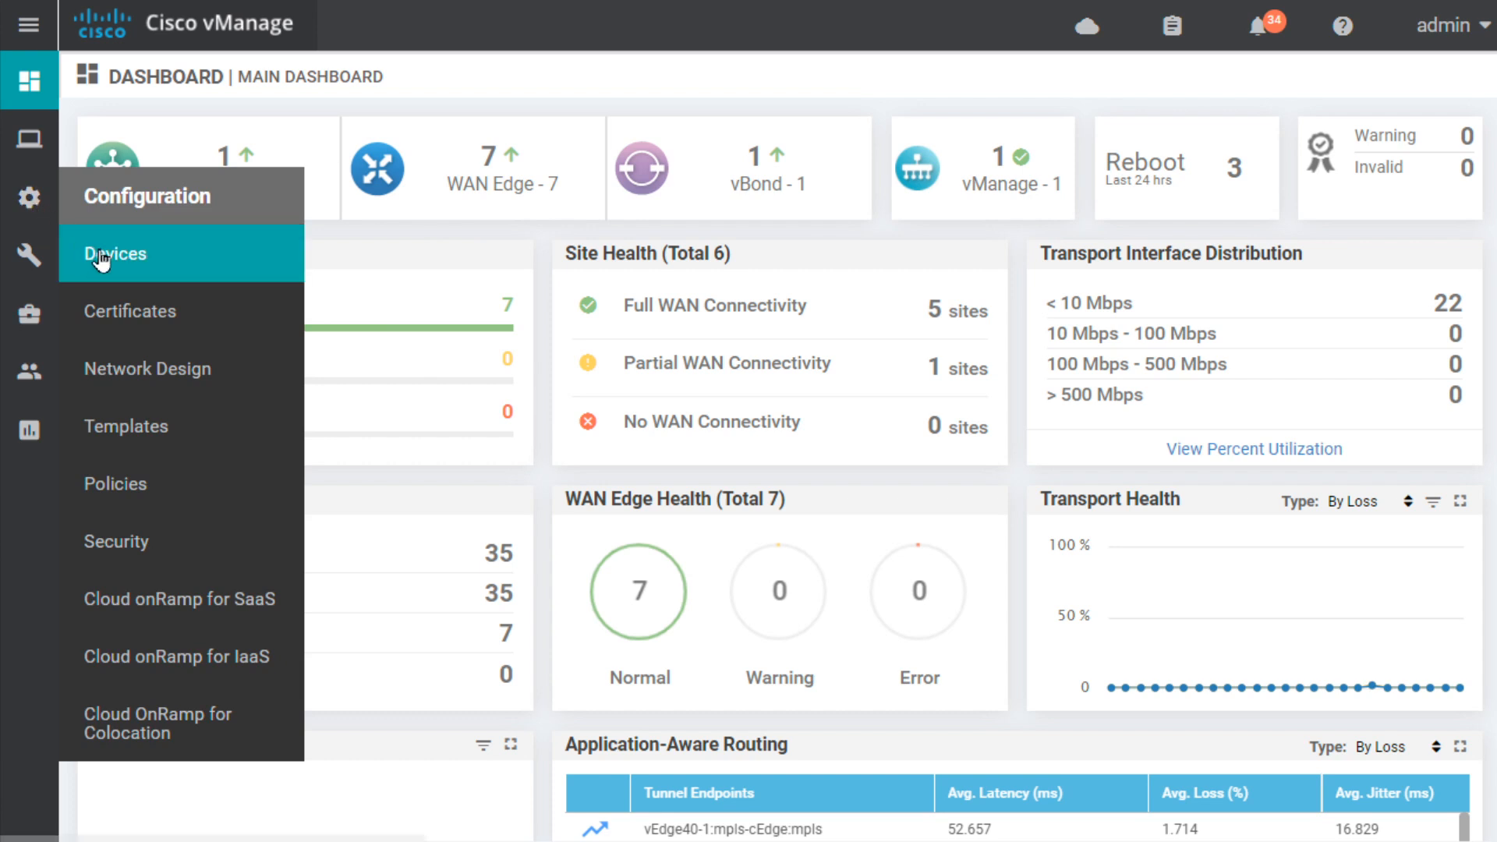
{"action": "left_click", "coordinate": [114, 255]}
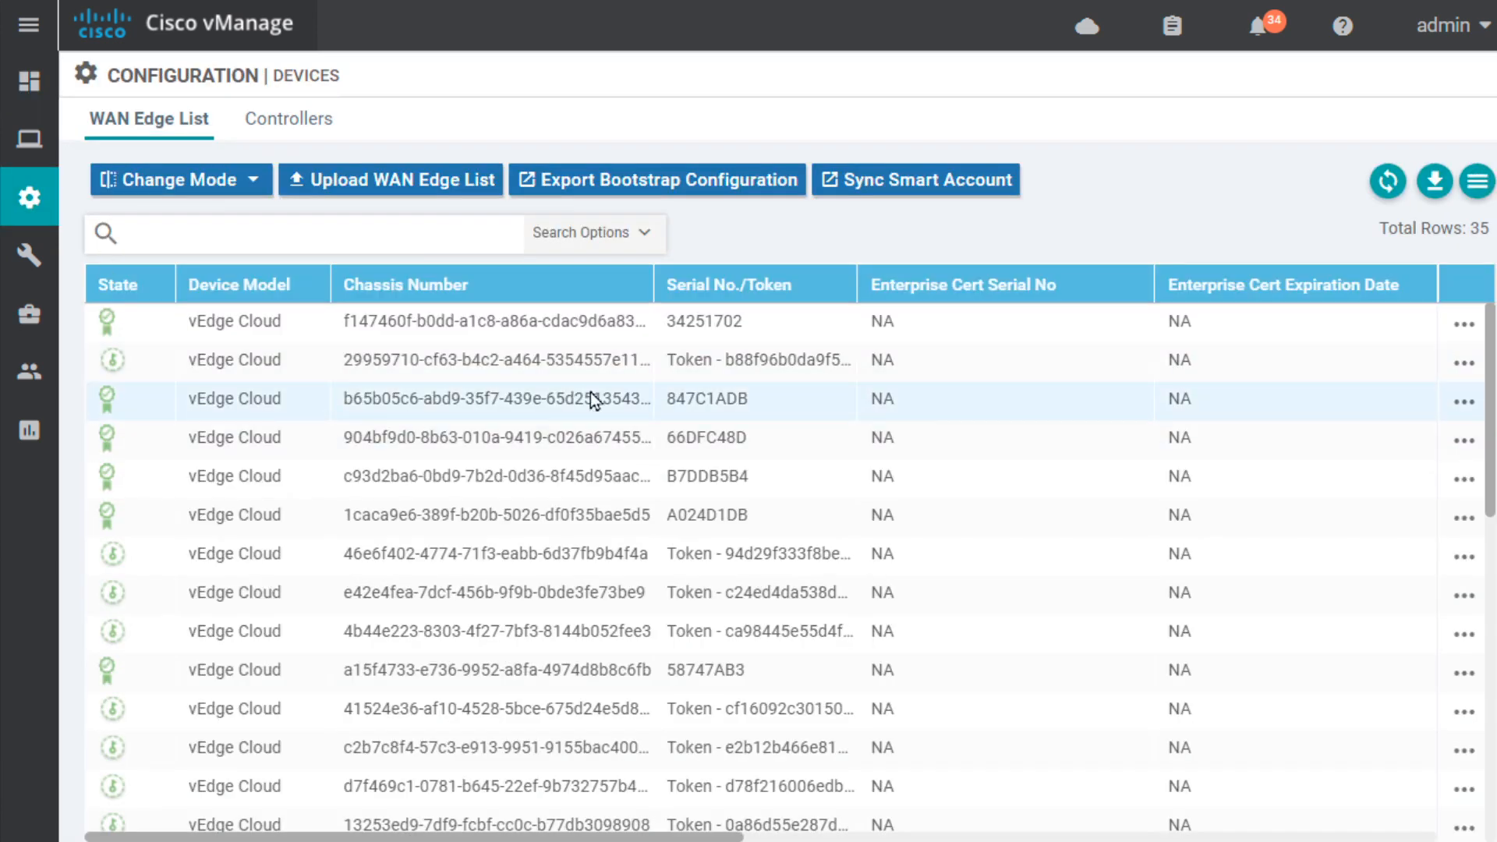
{"action": "mouse_move", "coordinate": [1039, 371]}
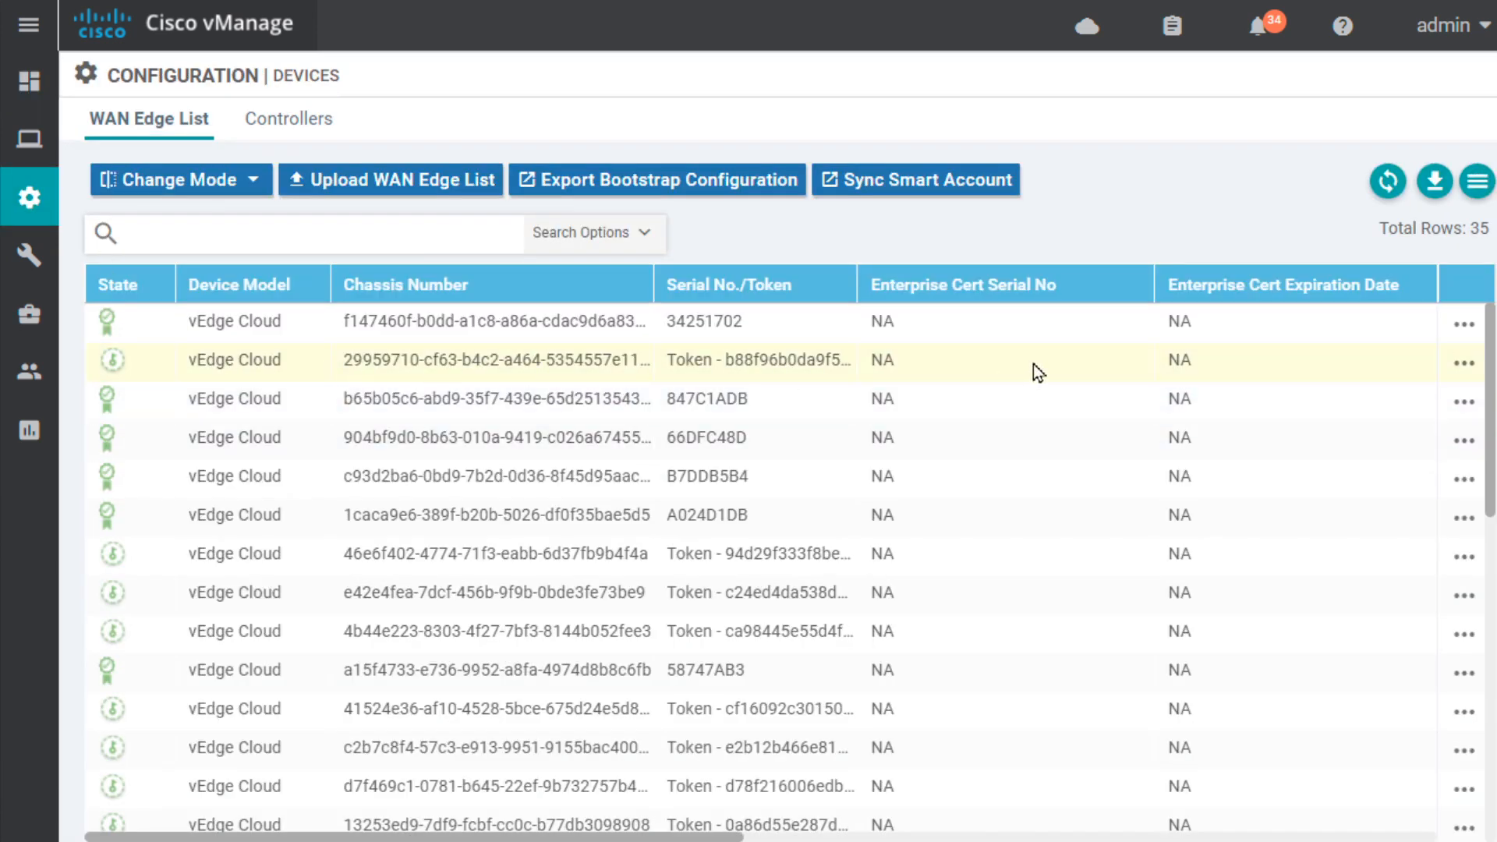
{"action": "mouse_move", "coordinate": [1067, 278]}
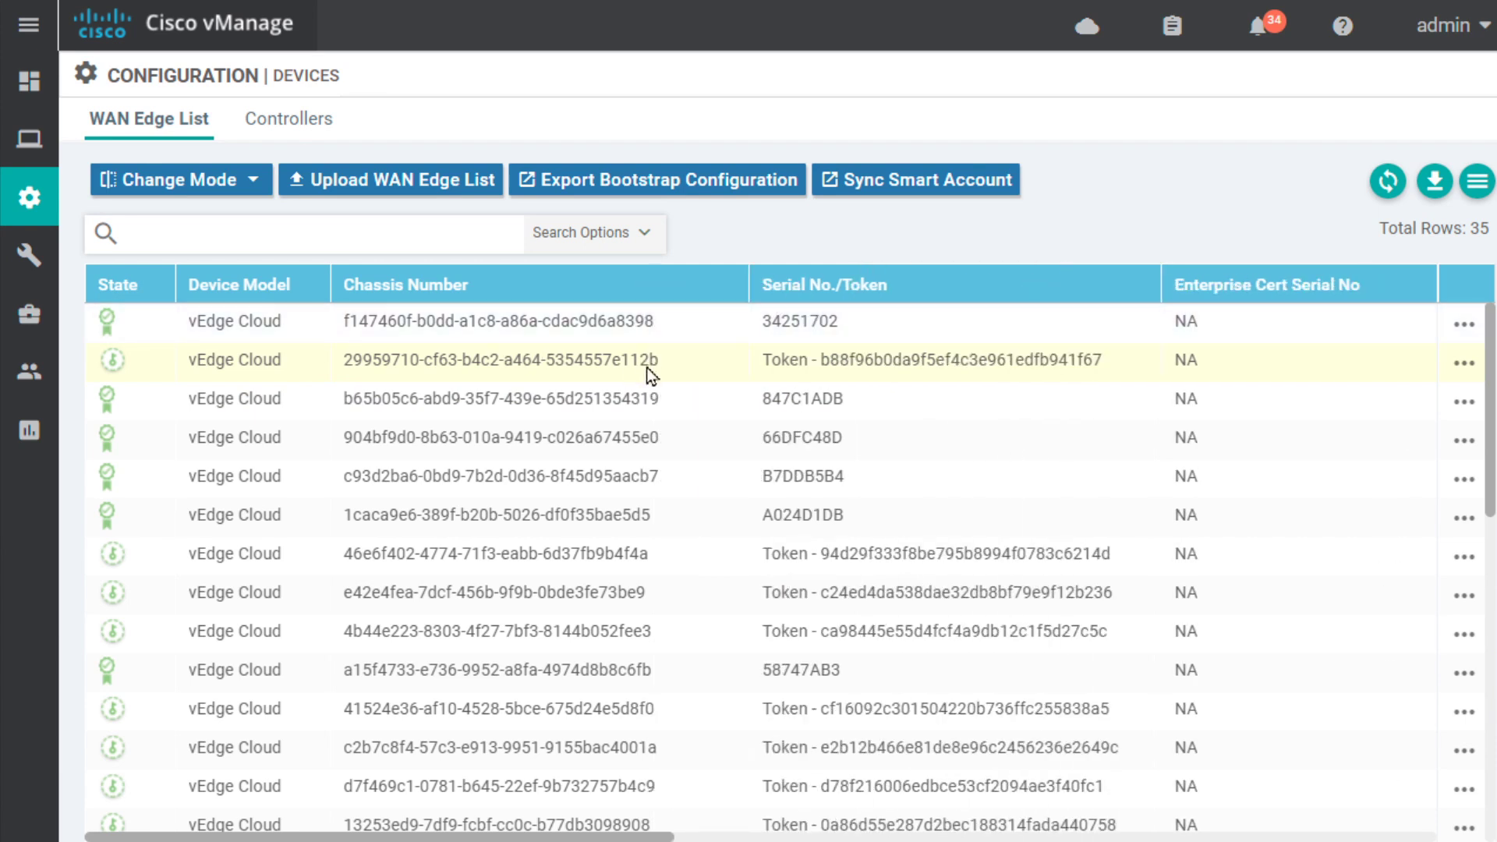
{"action": "mouse_move", "coordinate": [640, 382]}
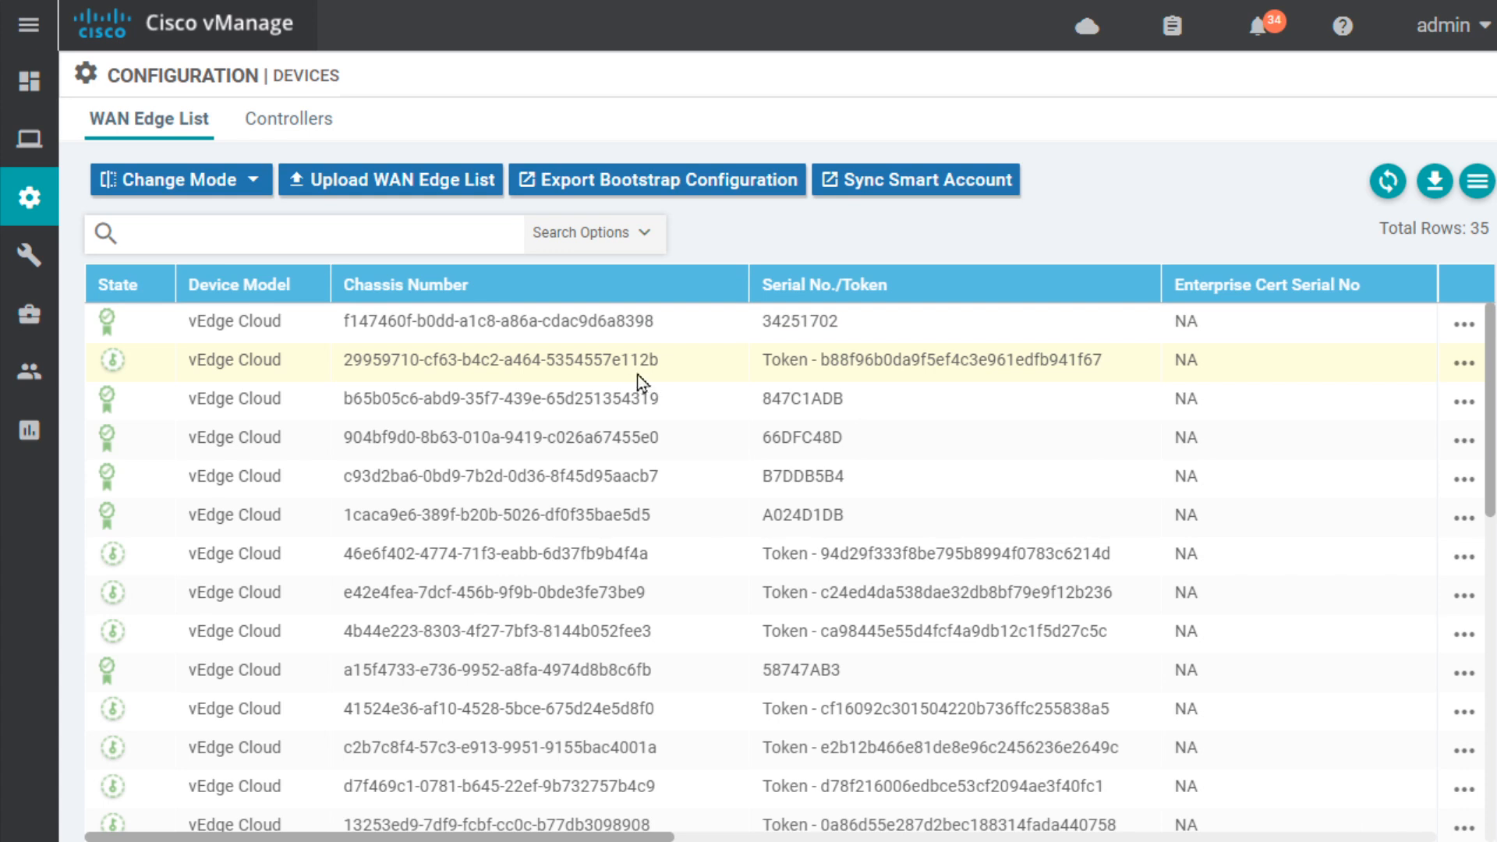
{"action": "mouse_move", "coordinate": [1446, 368]}
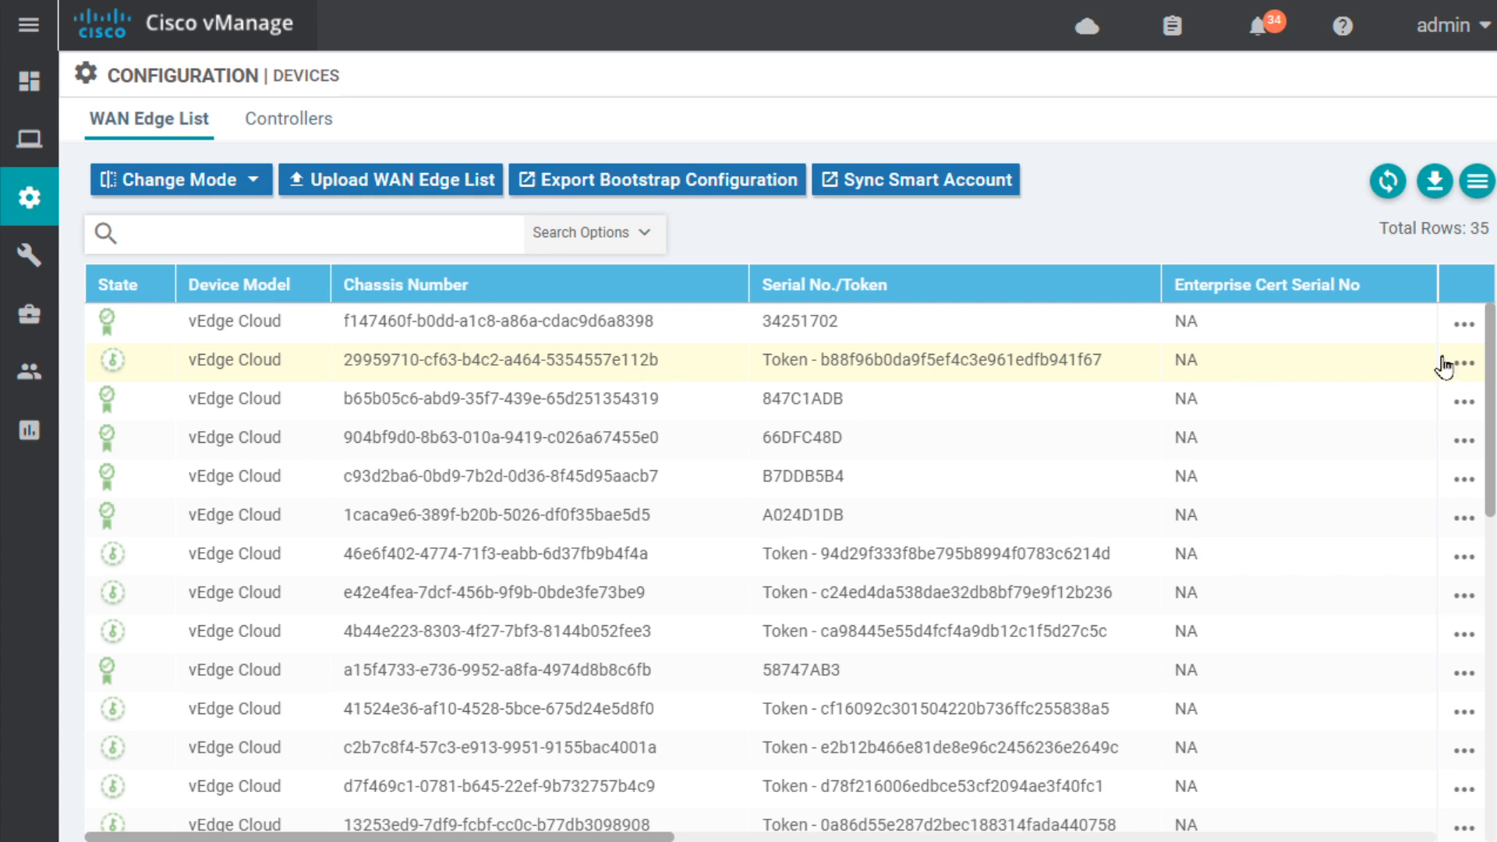
Generate a Cloud-Init bootstrap configuration for undeployed vEdge 29959710 from its row actions.
{"action": "left_click", "coordinate": [1464, 361]}
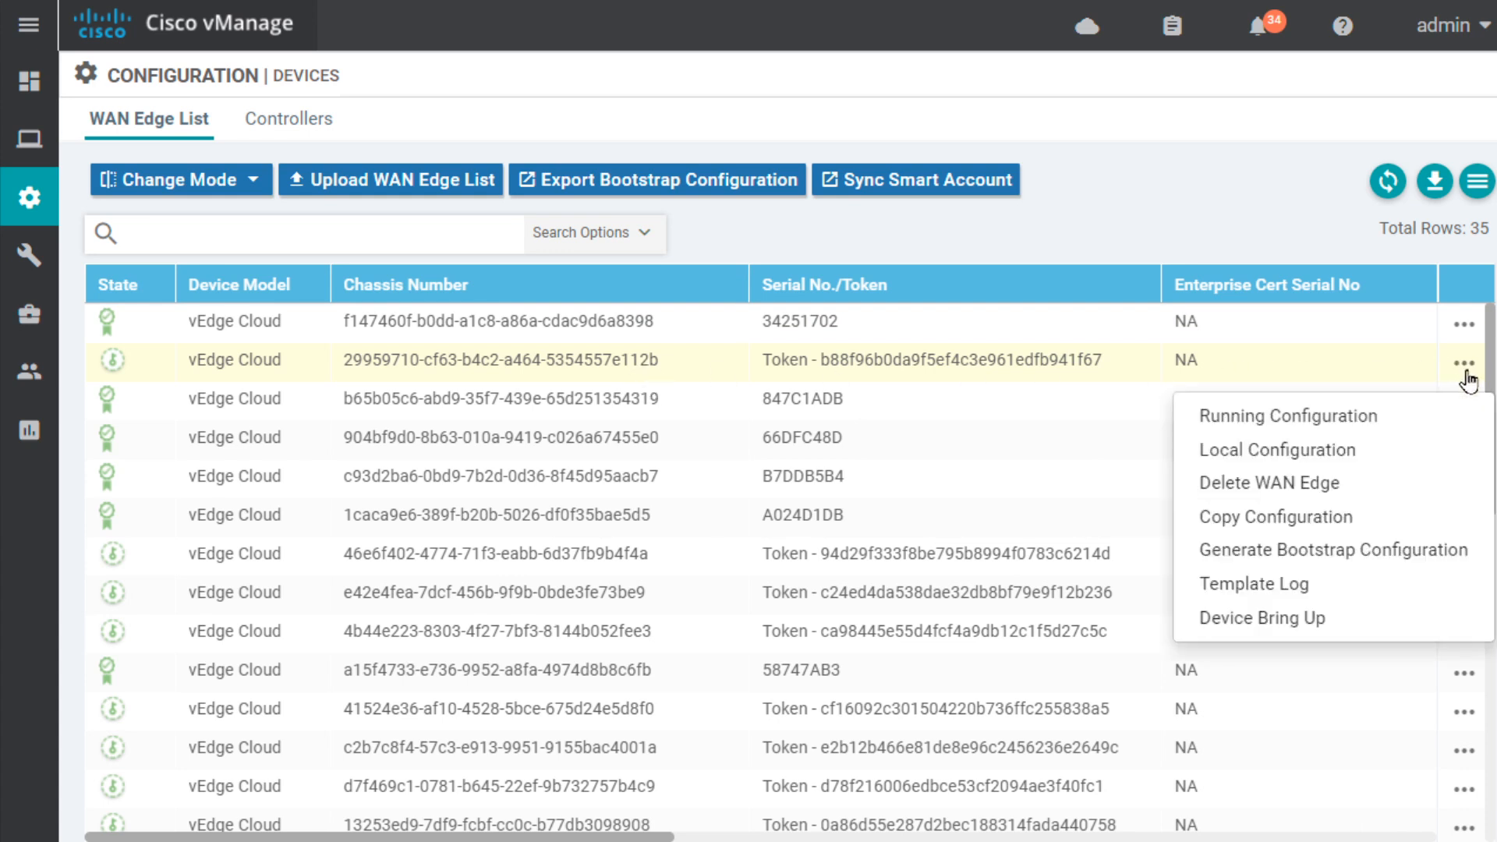
{"action": "left_click", "coordinate": [1334, 551]}
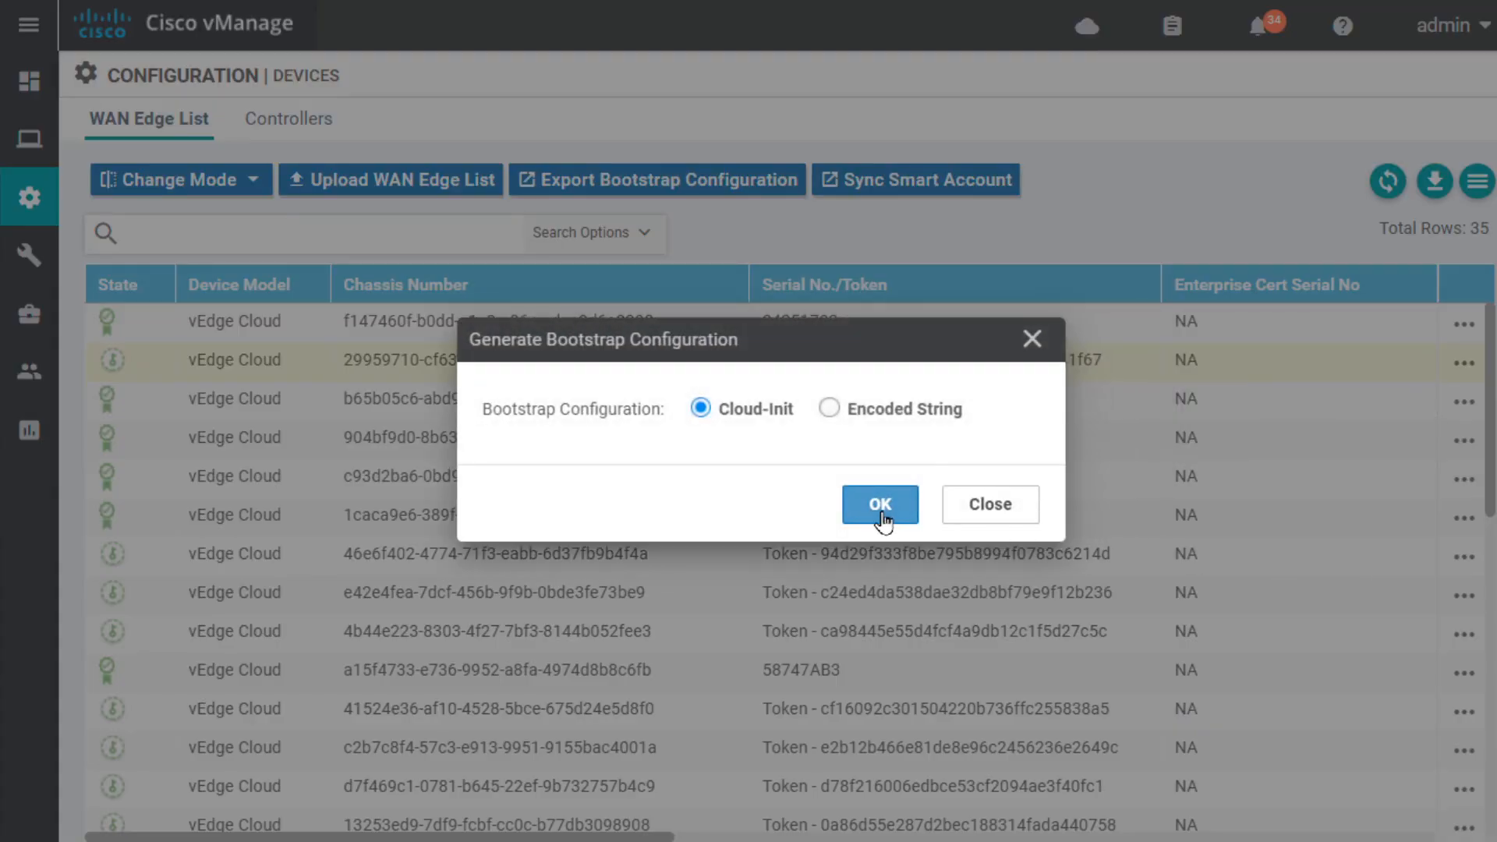
{"action": "left_click", "coordinate": [878, 504]}
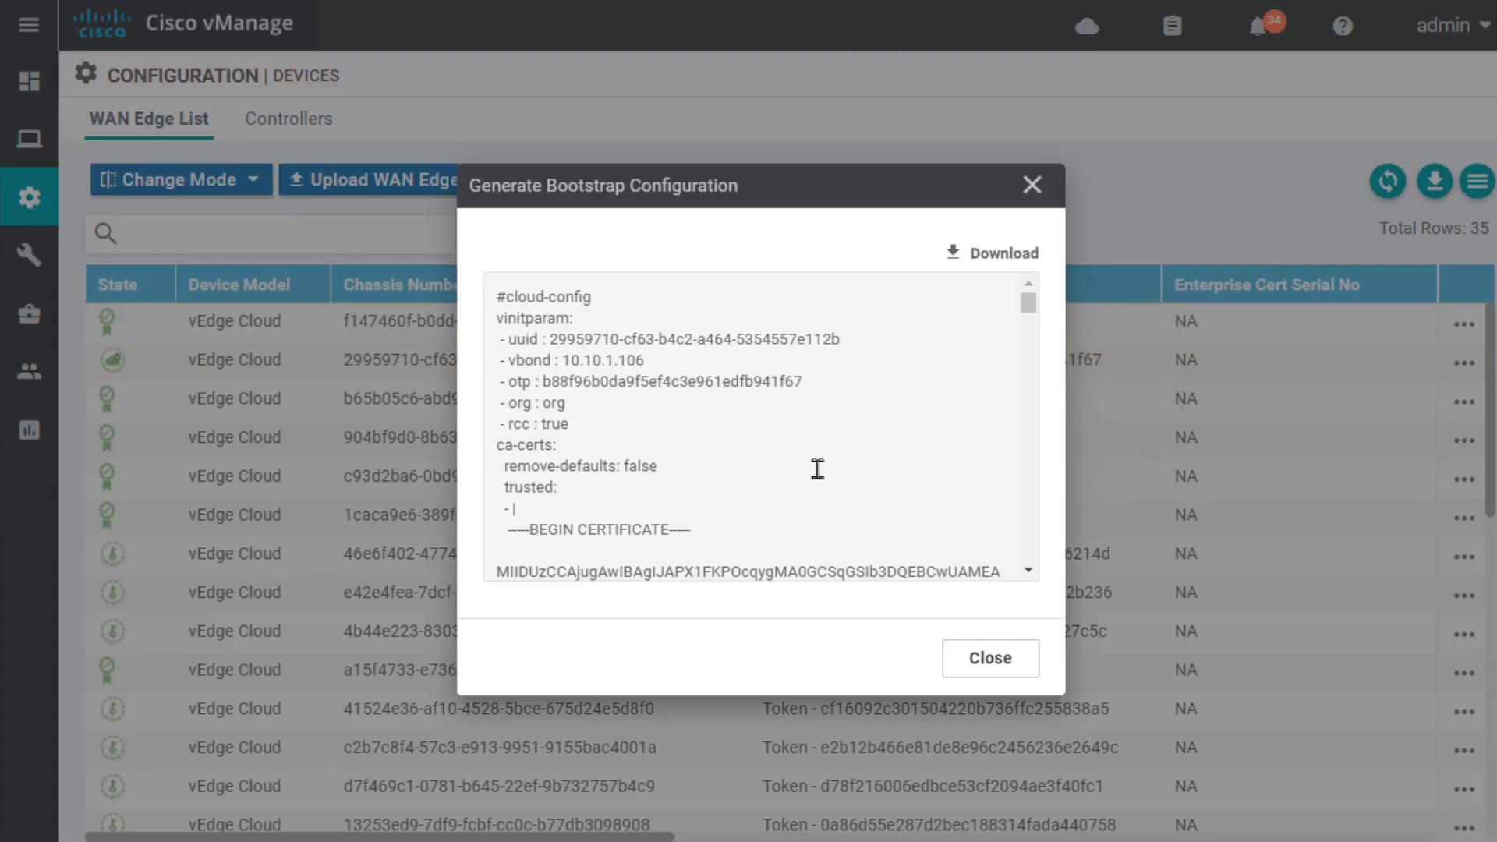
{"action": "mouse_move", "coordinate": [531, 391]}
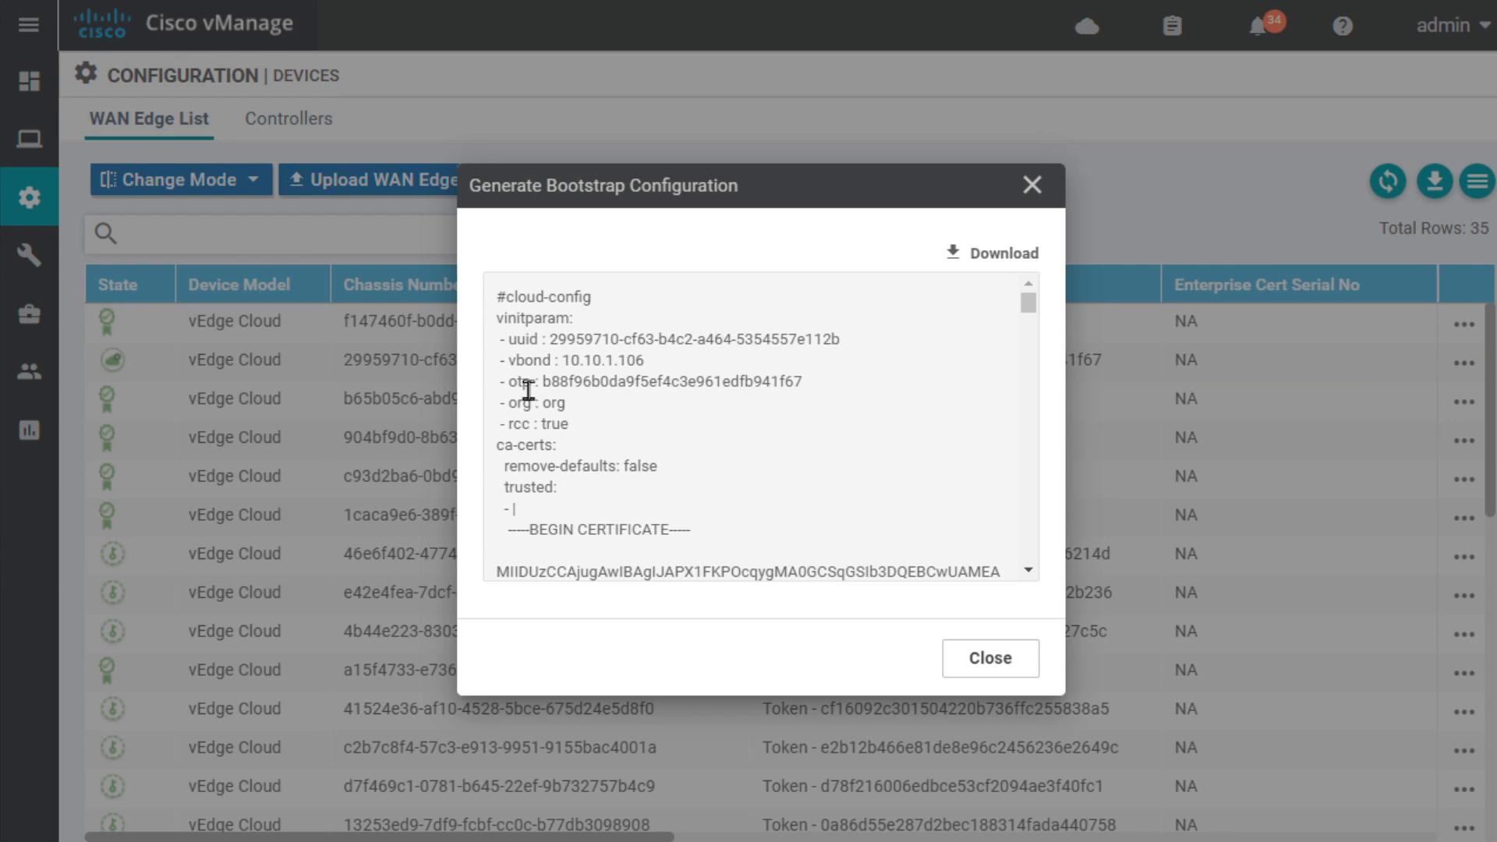
Close the bootstrap view and enter 'request vedge-cloud' on the vEdge-99 console.
{"action": "left_click", "coordinate": [991, 658]}
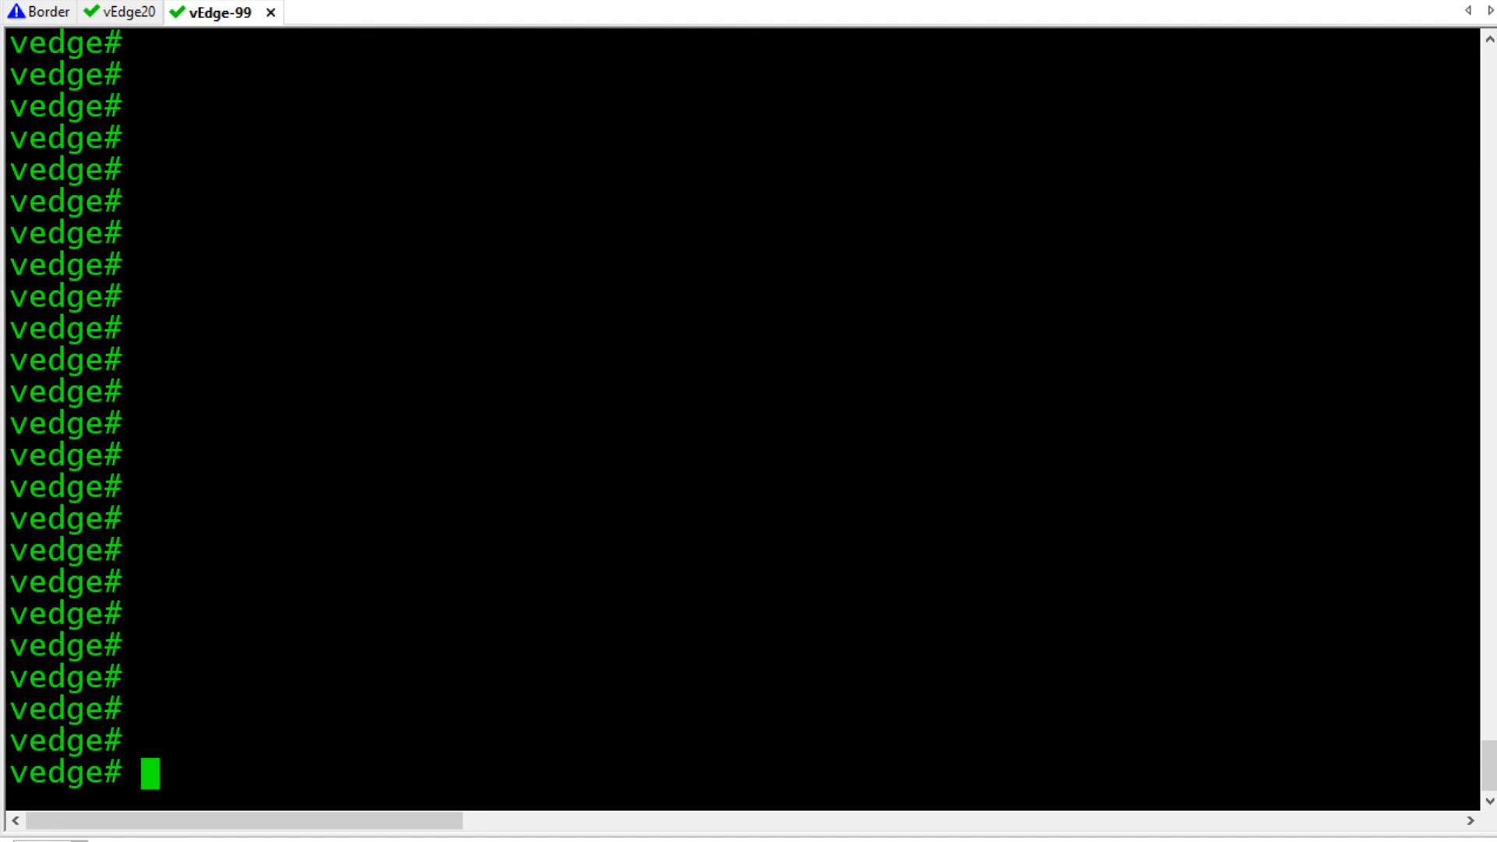
{"action": "type", "text": "request vedge-cloud"}
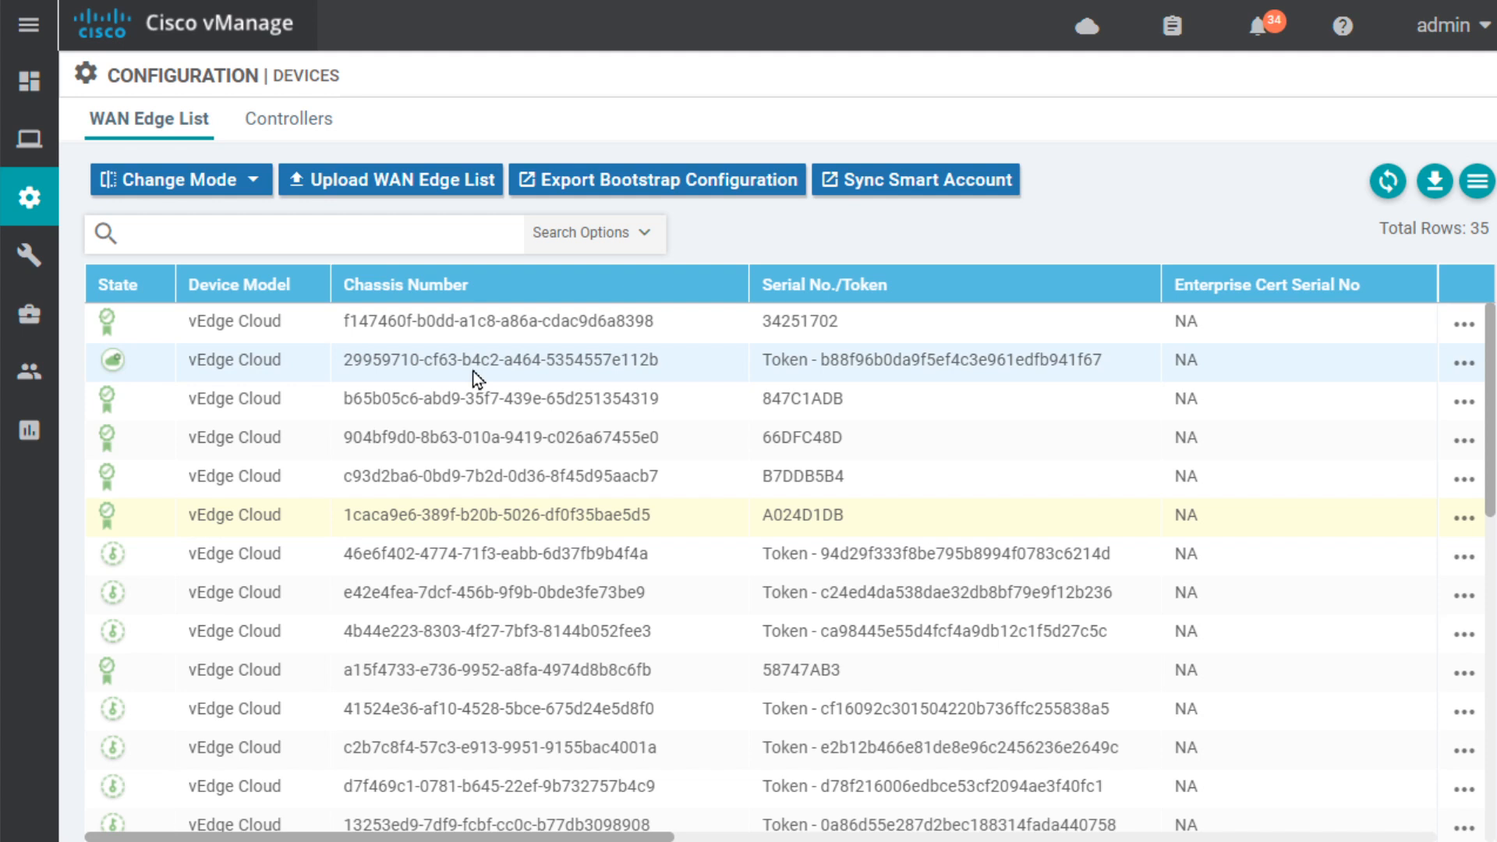
Activate vEdge-99 with device 29959710's chassis number and token pasted from vManage.
{"action": "double_click", "coordinate": [440, 360]}
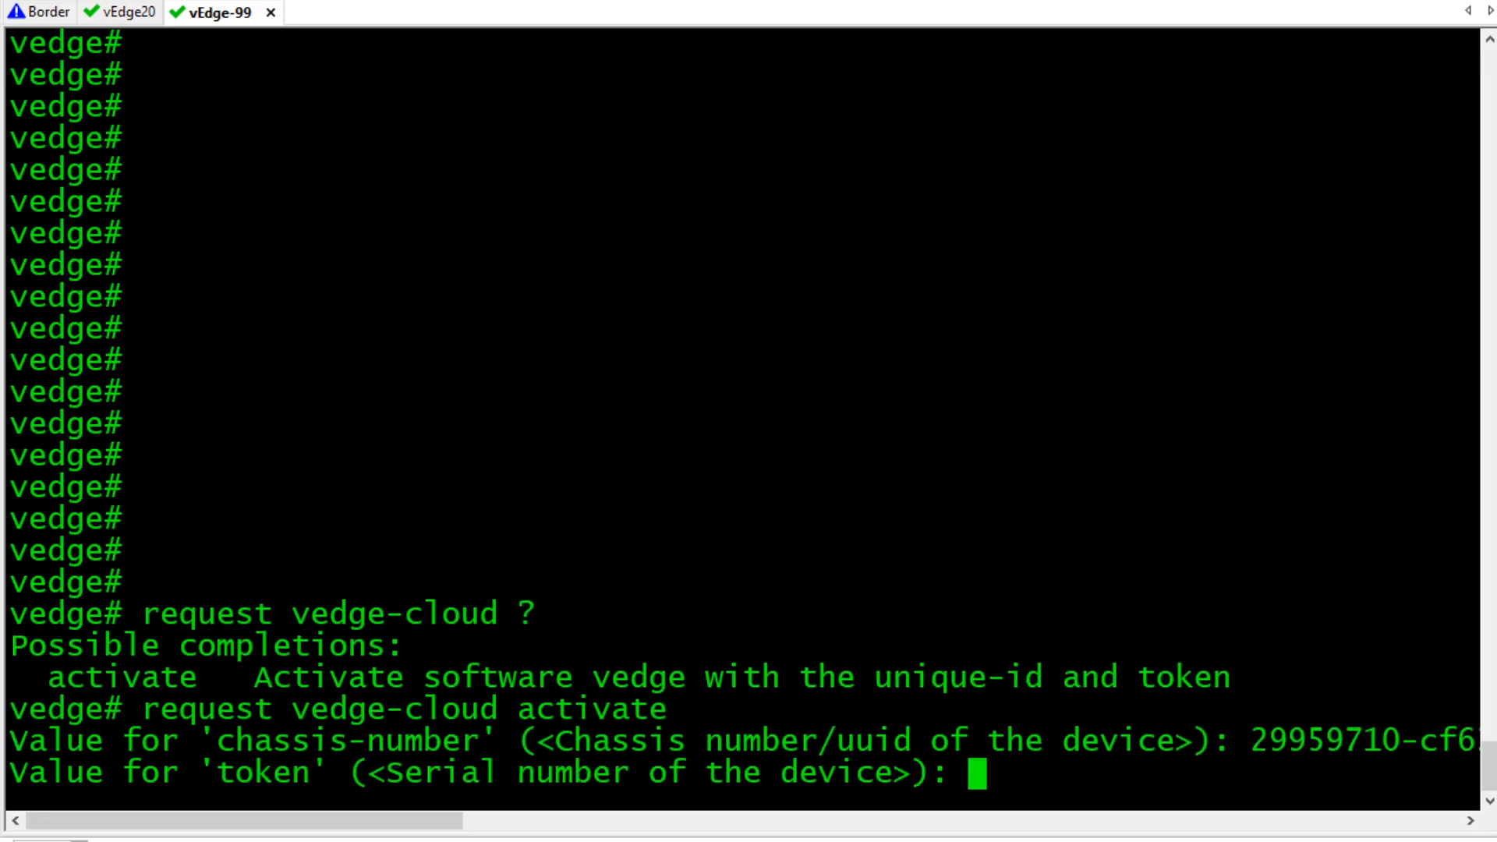
{"action": "mouse_move", "coordinate": [240, 790]}
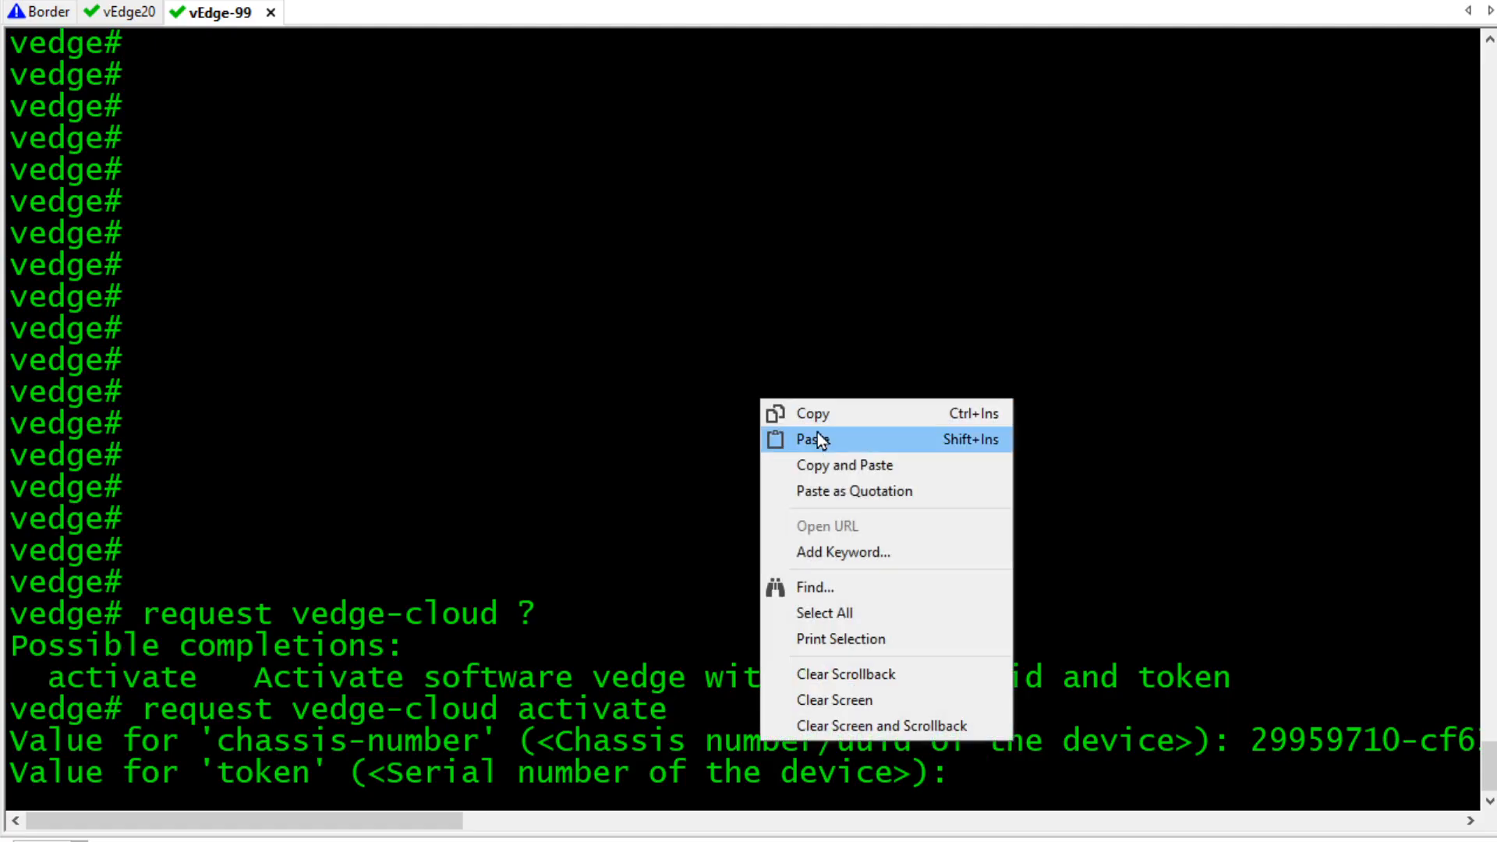
{"action": "left_click", "coordinate": [813, 440]}
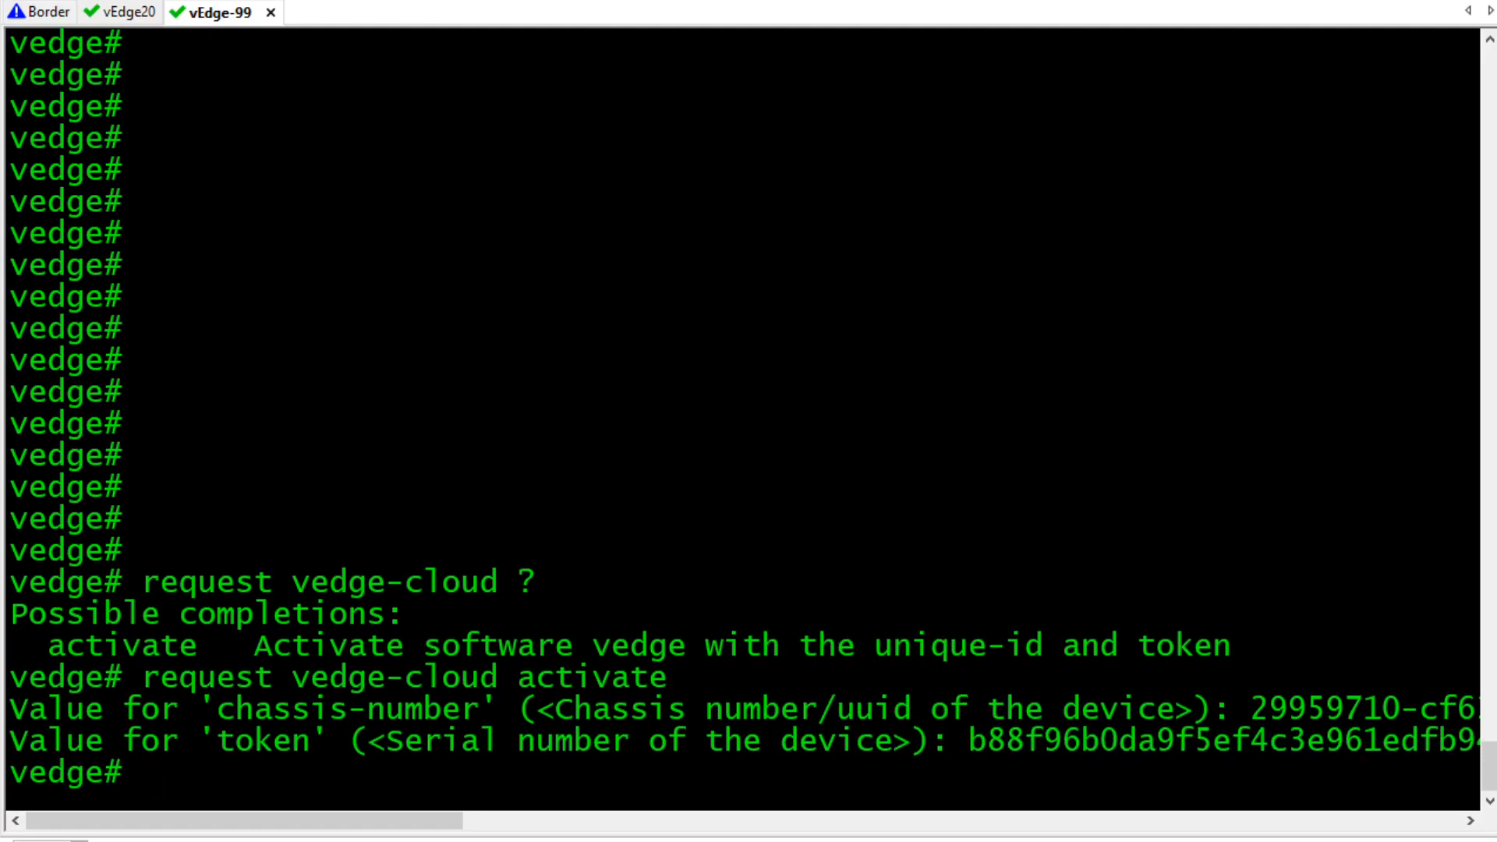
{"action": "type", "text": "show int de"}
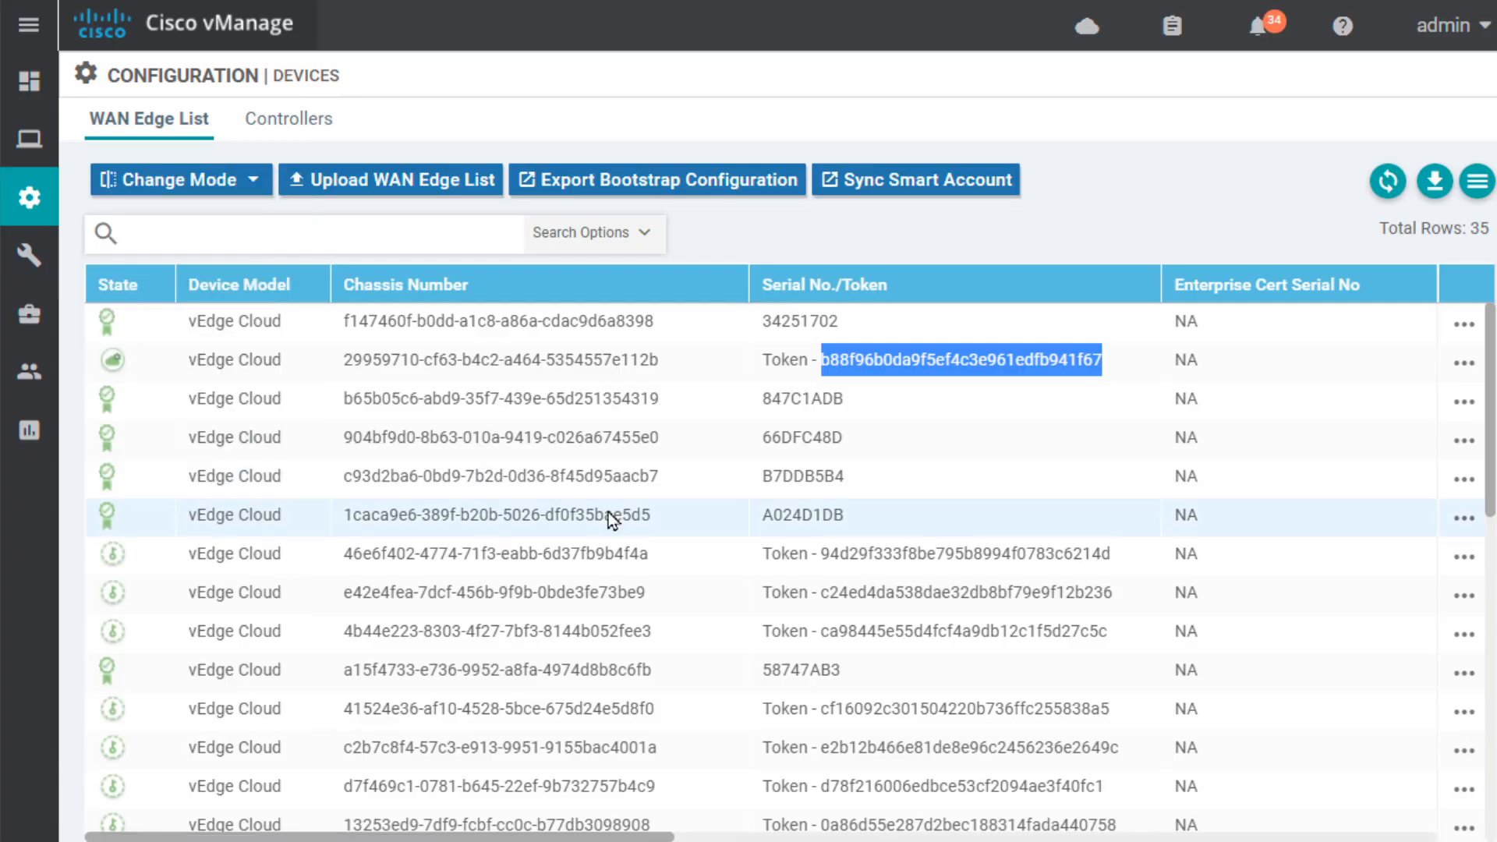
Navigate to the device templates page.
{"action": "left_click", "coordinate": [30, 198]}
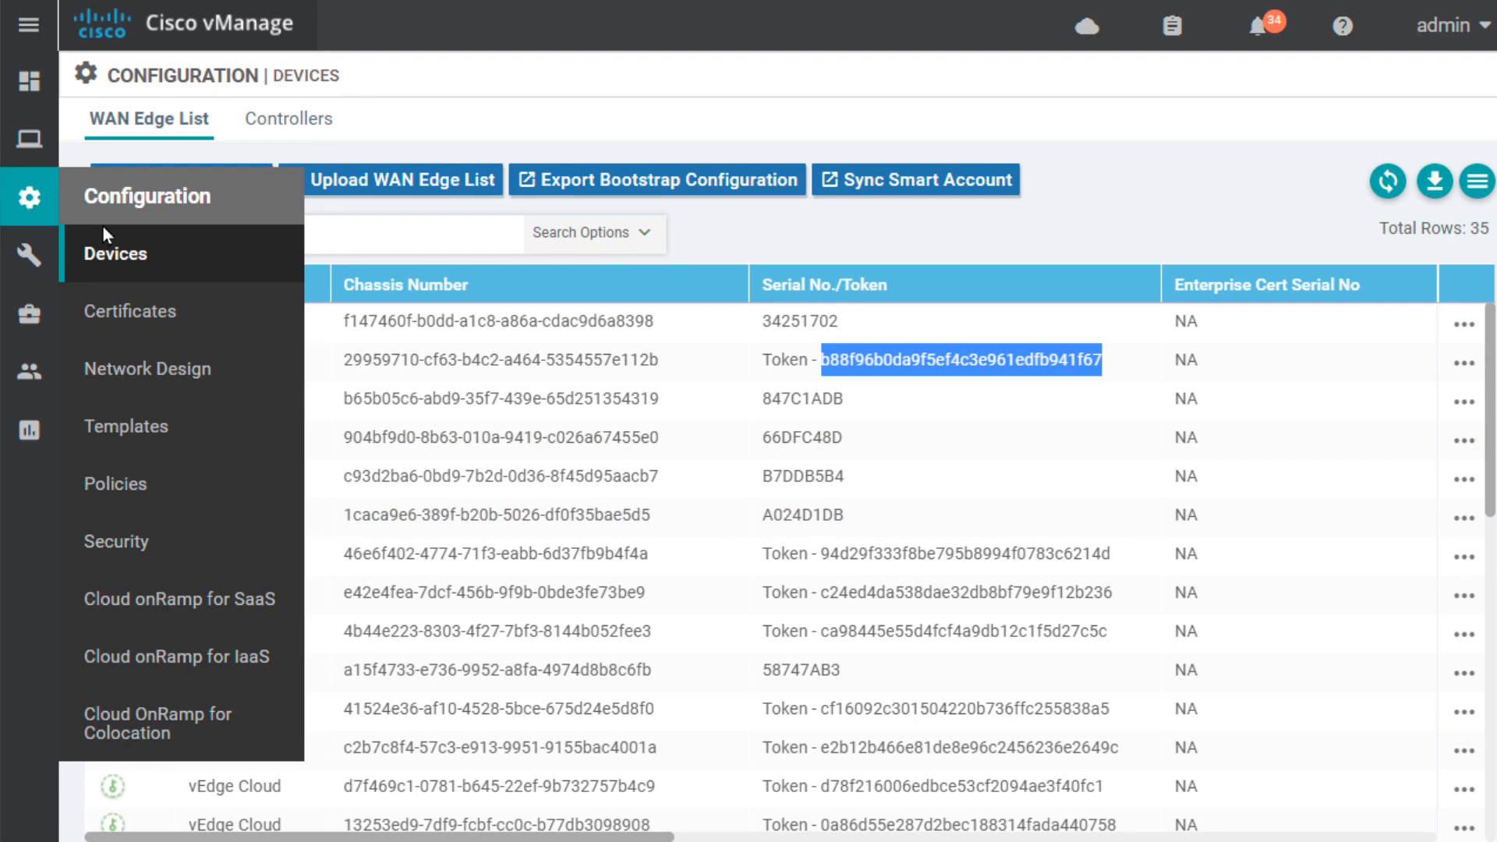
{"action": "left_click", "coordinate": [125, 426]}
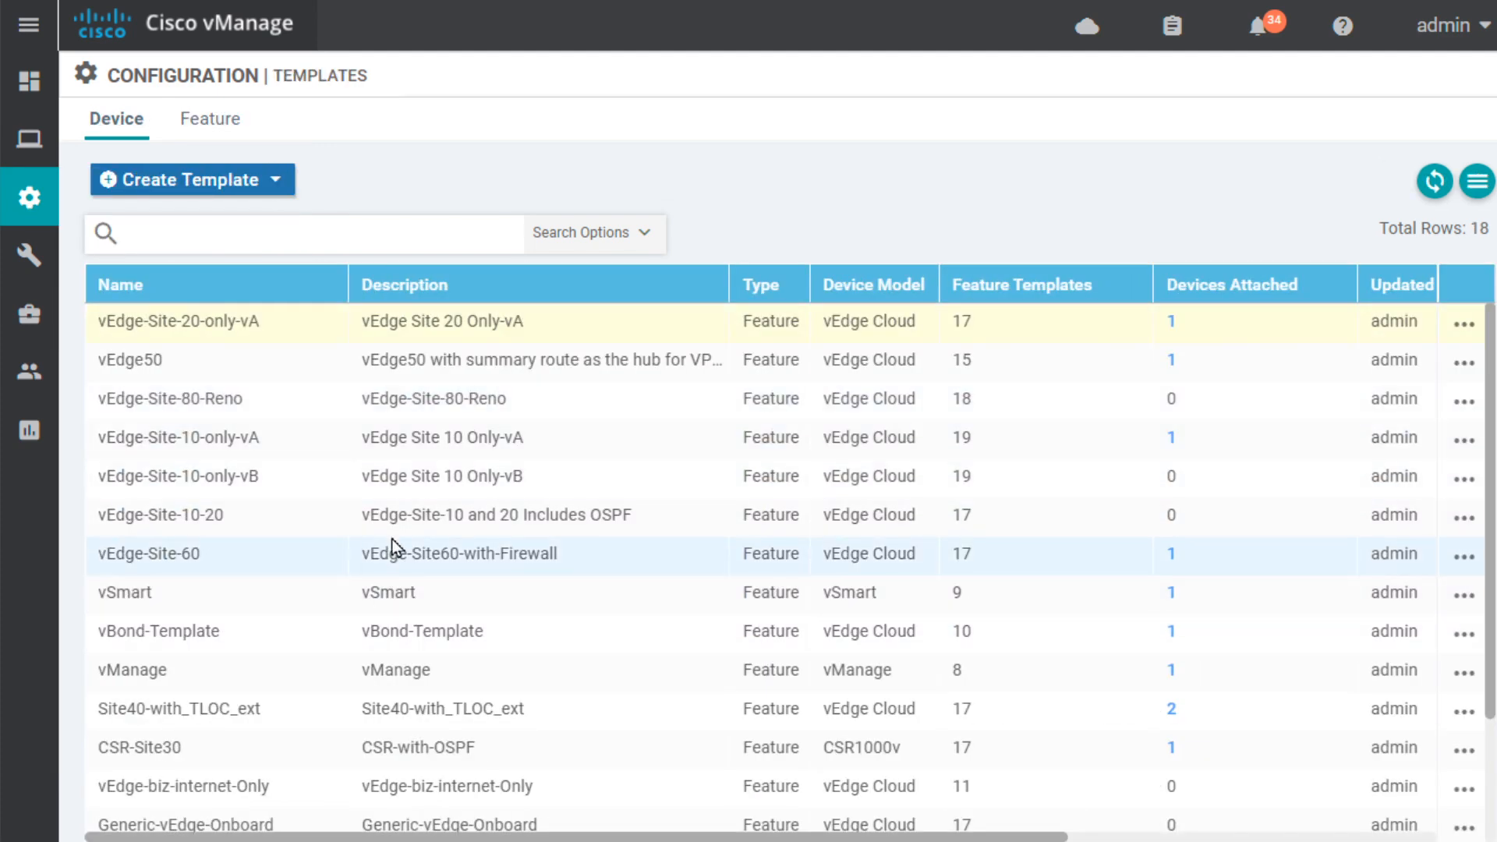
{"action": "mouse_move", "coordinate": [320, 371]}
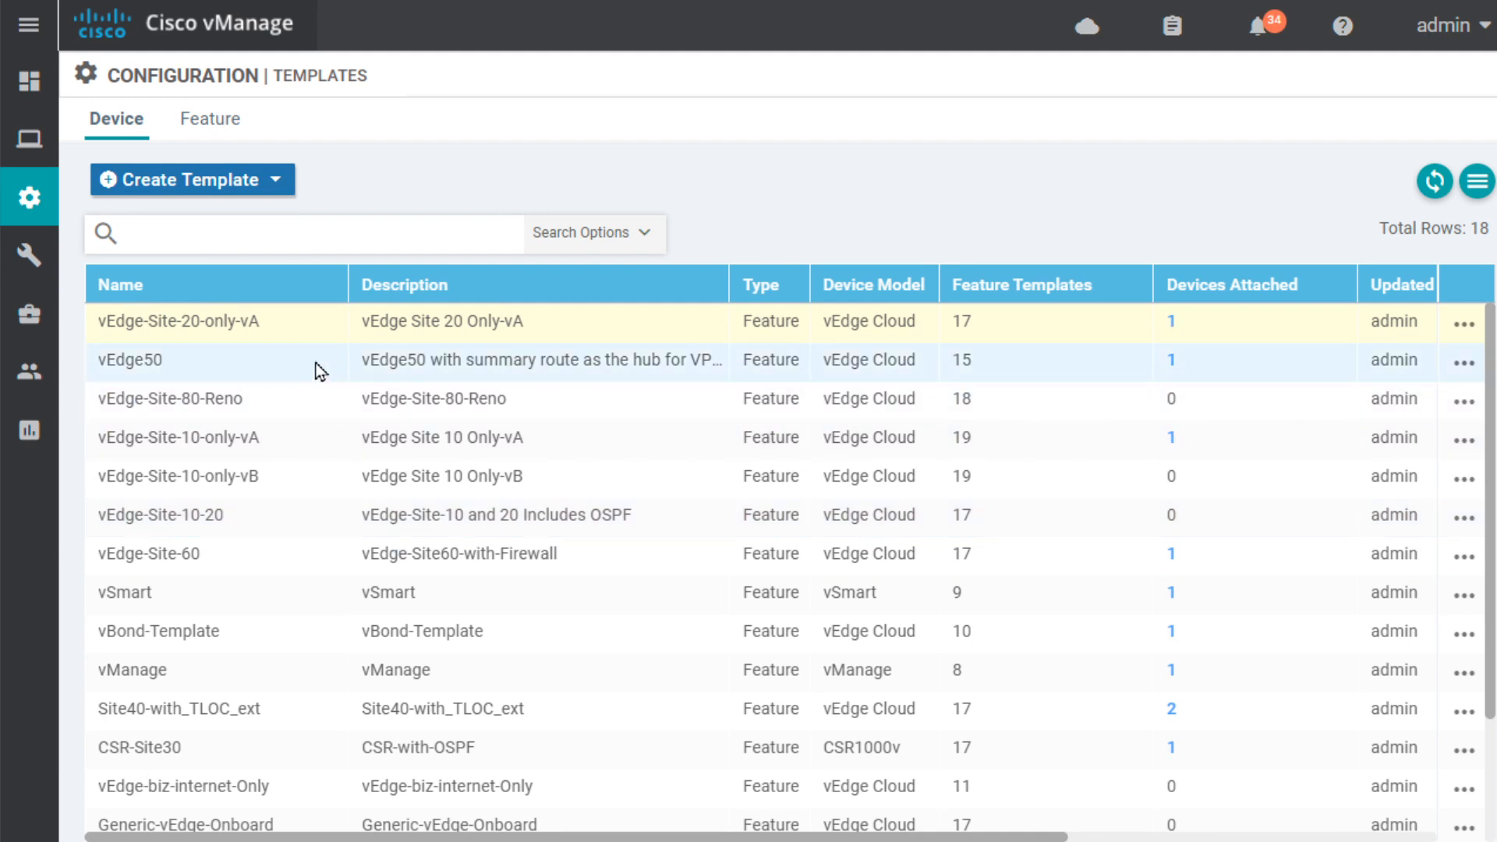
{"action": "mouse_move", "coordinate": [1260, 328]}
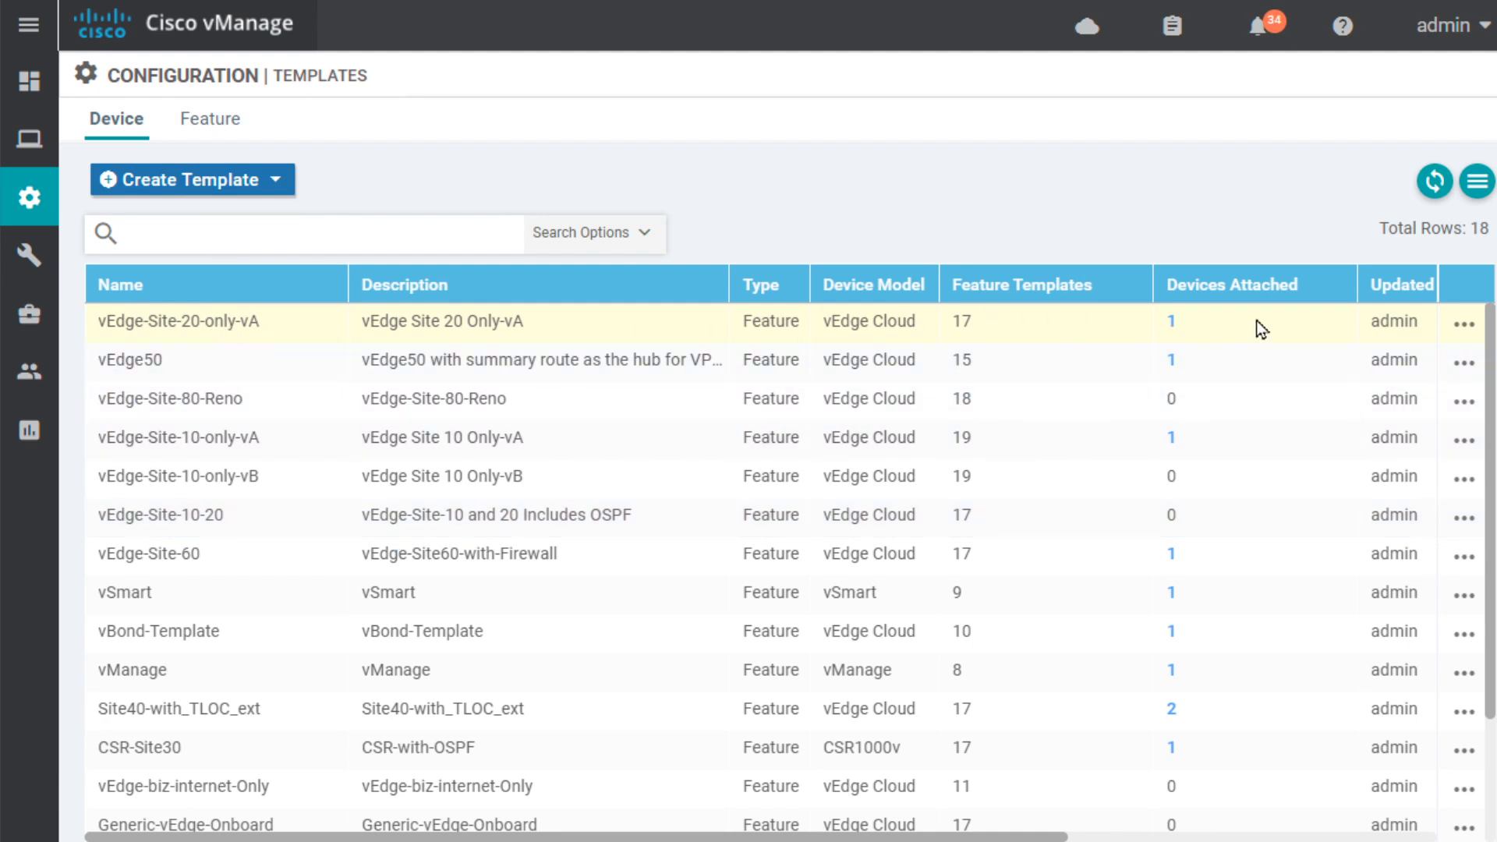
{"action": "mouse_move", "coordinate": [356, 336]}
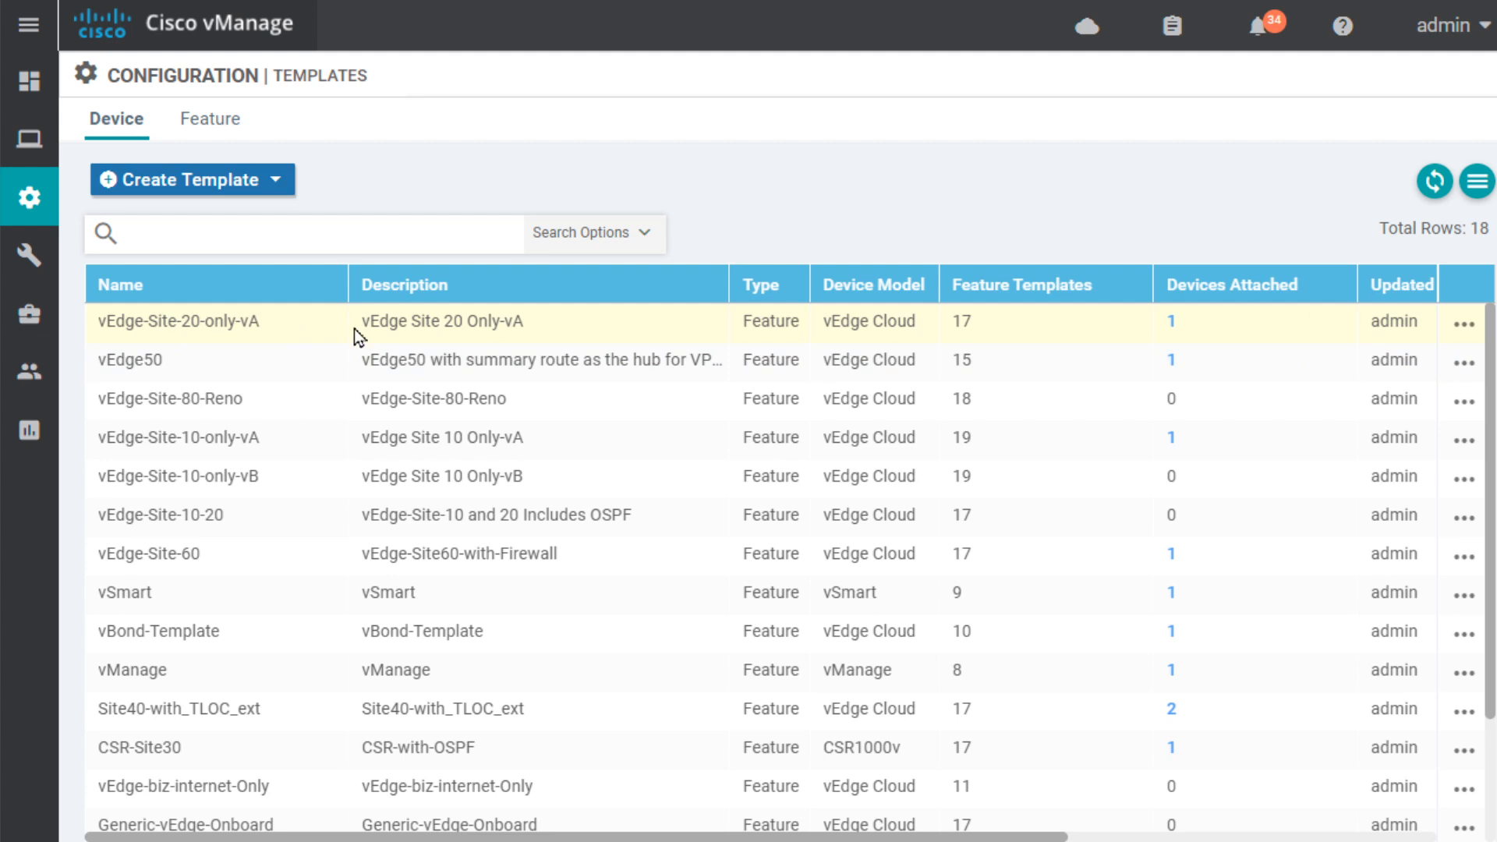
{"action": "mouse_move", "coordinate": [1470, 337]}
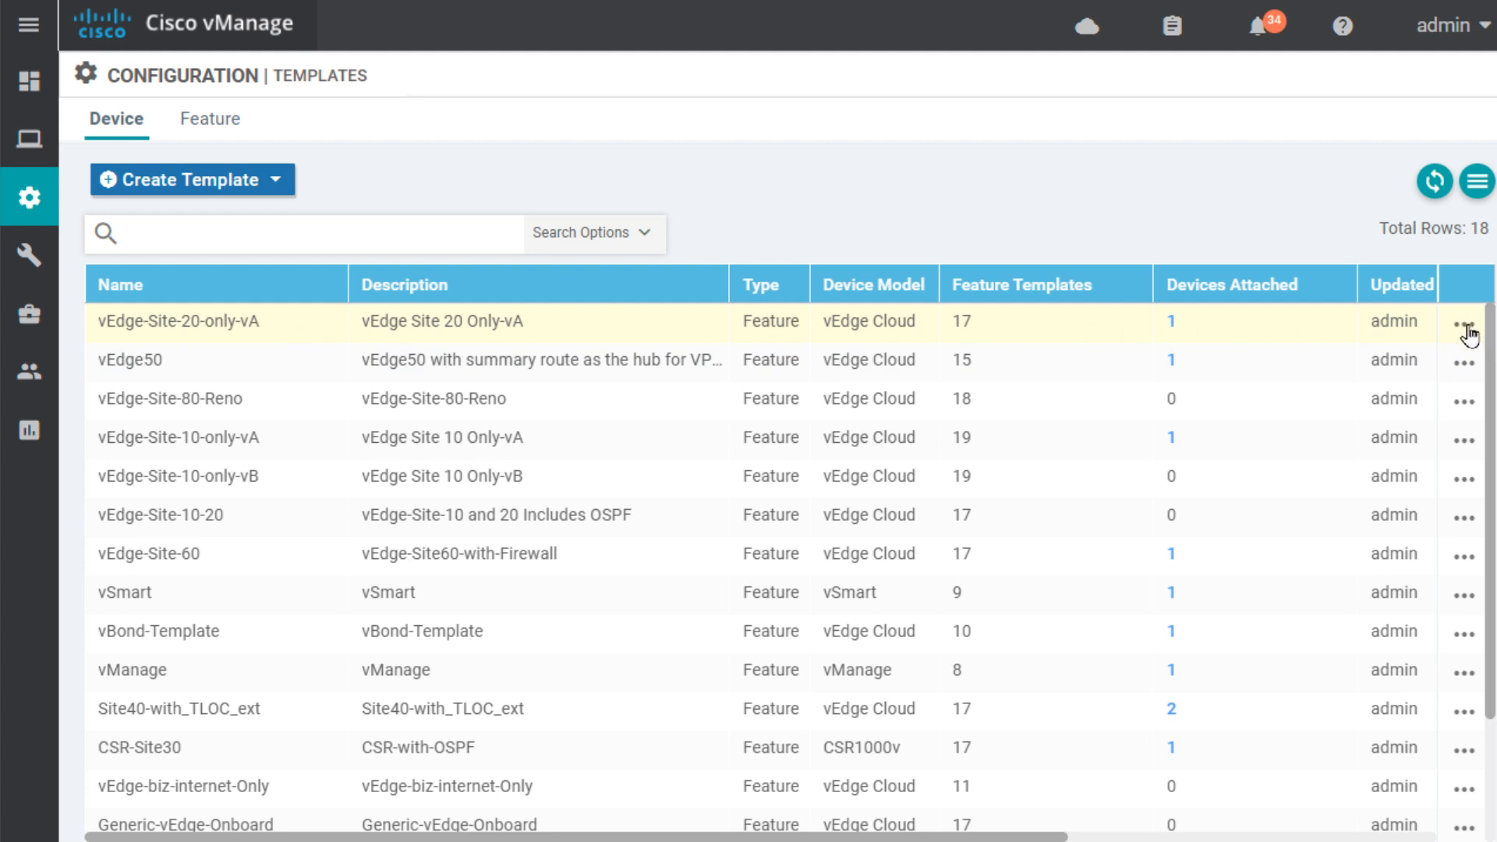
Copy the vEdge-Site-20-only-vA template as a new template named vEdge-Site-99.
{"action": "left_click", "coordinate": [1465, 323]}
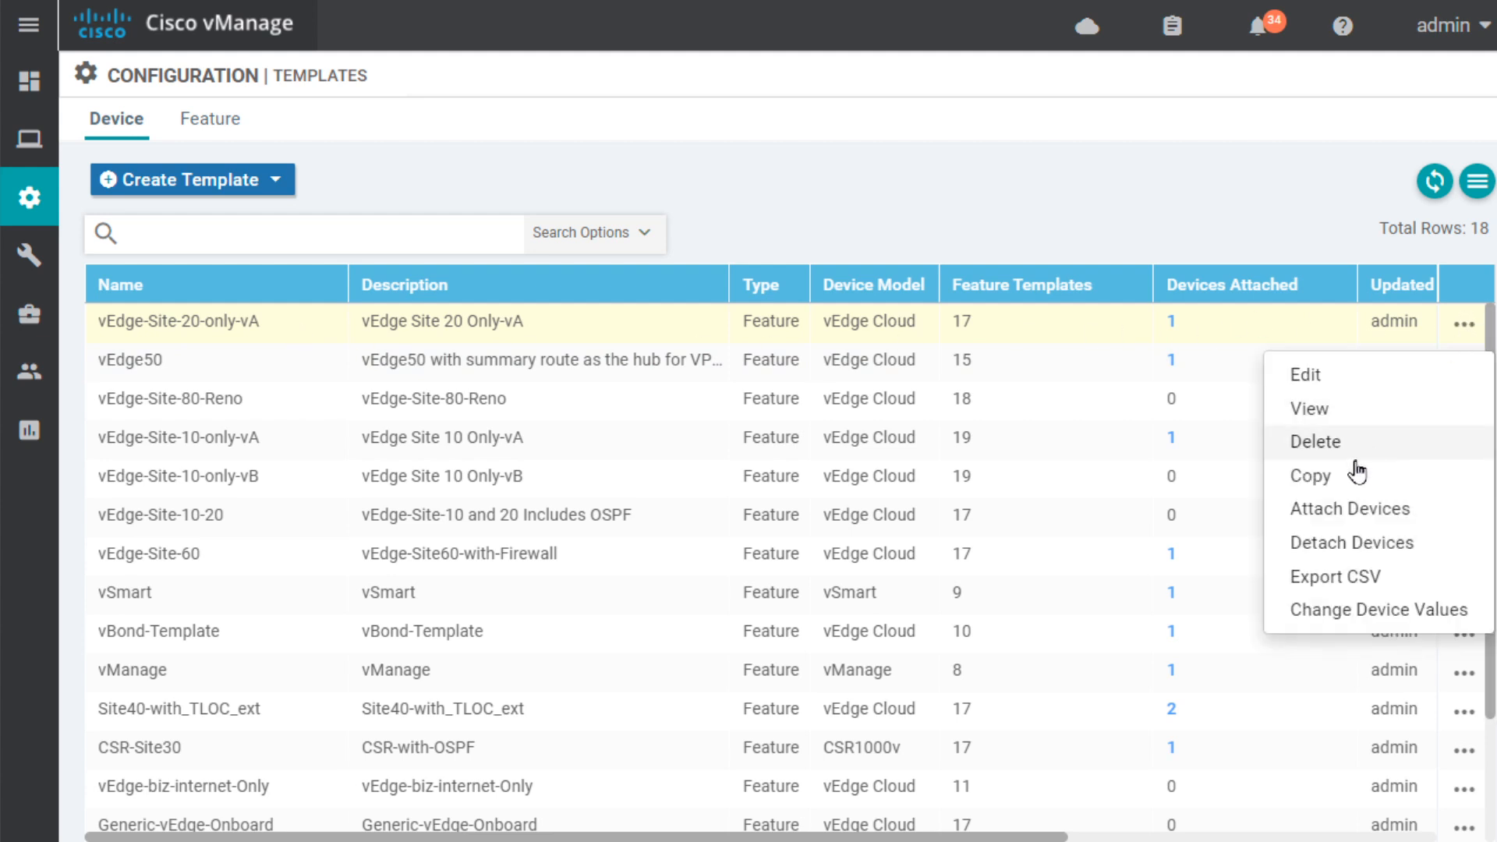
{"action": "left_click", "coordinate": [1309, 476]}
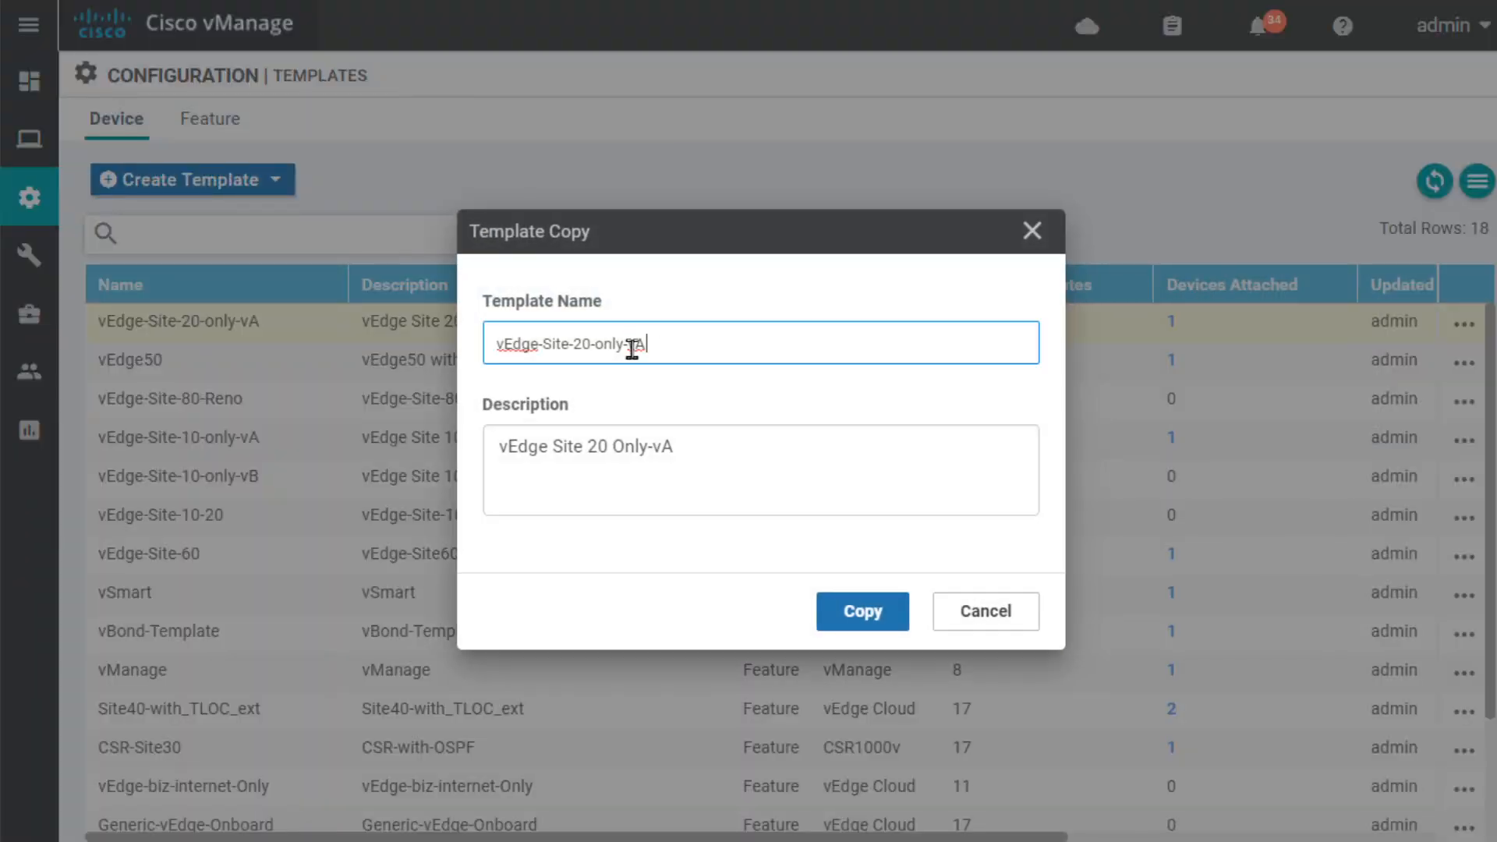
{"action": "double_click", "coordinate": [607, 343]}
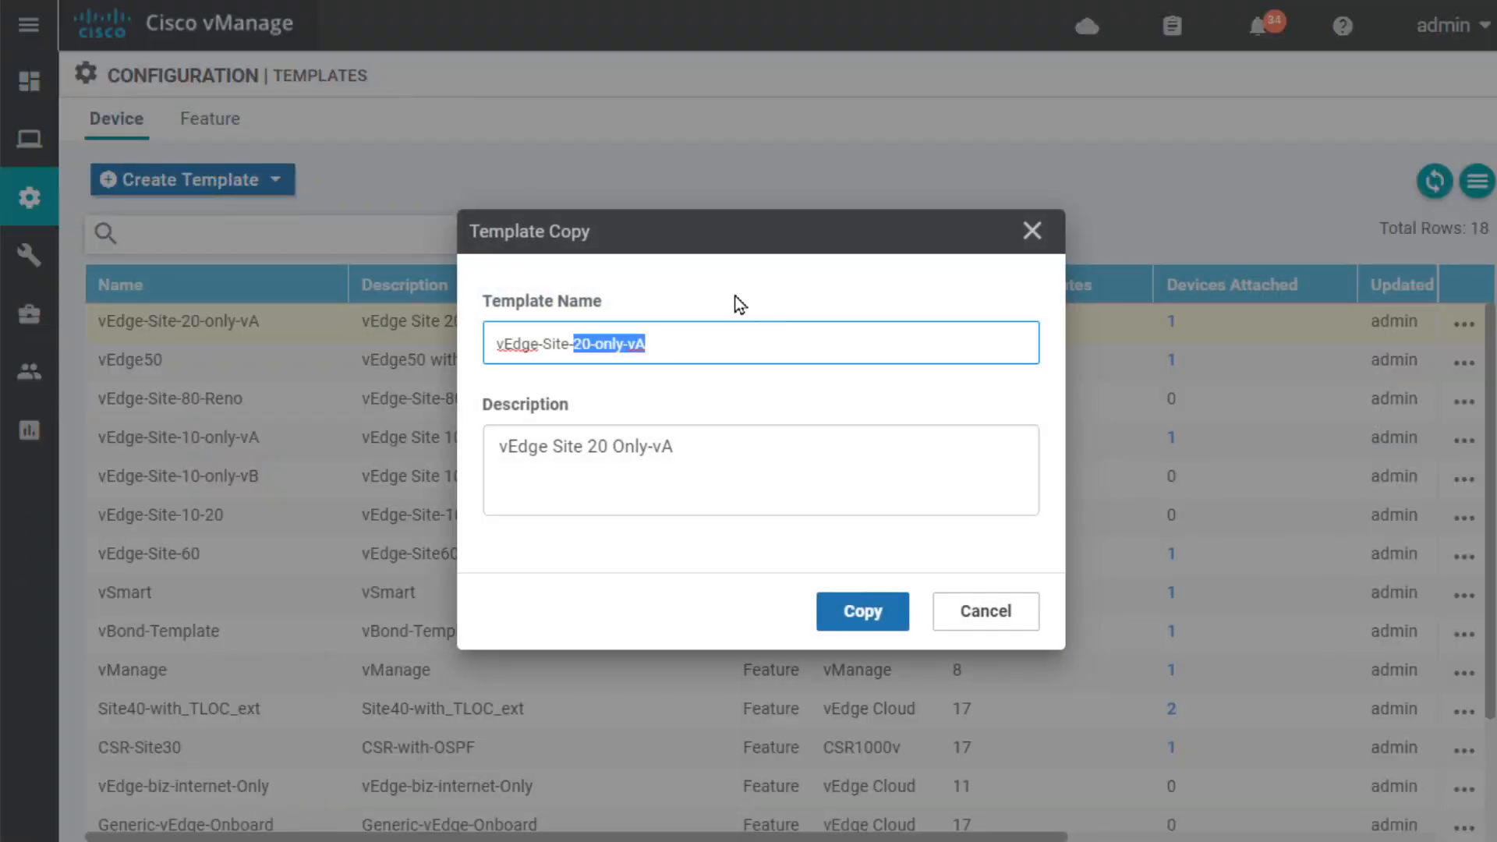
{"action": "left_click", "coordinate": [861, 612]}
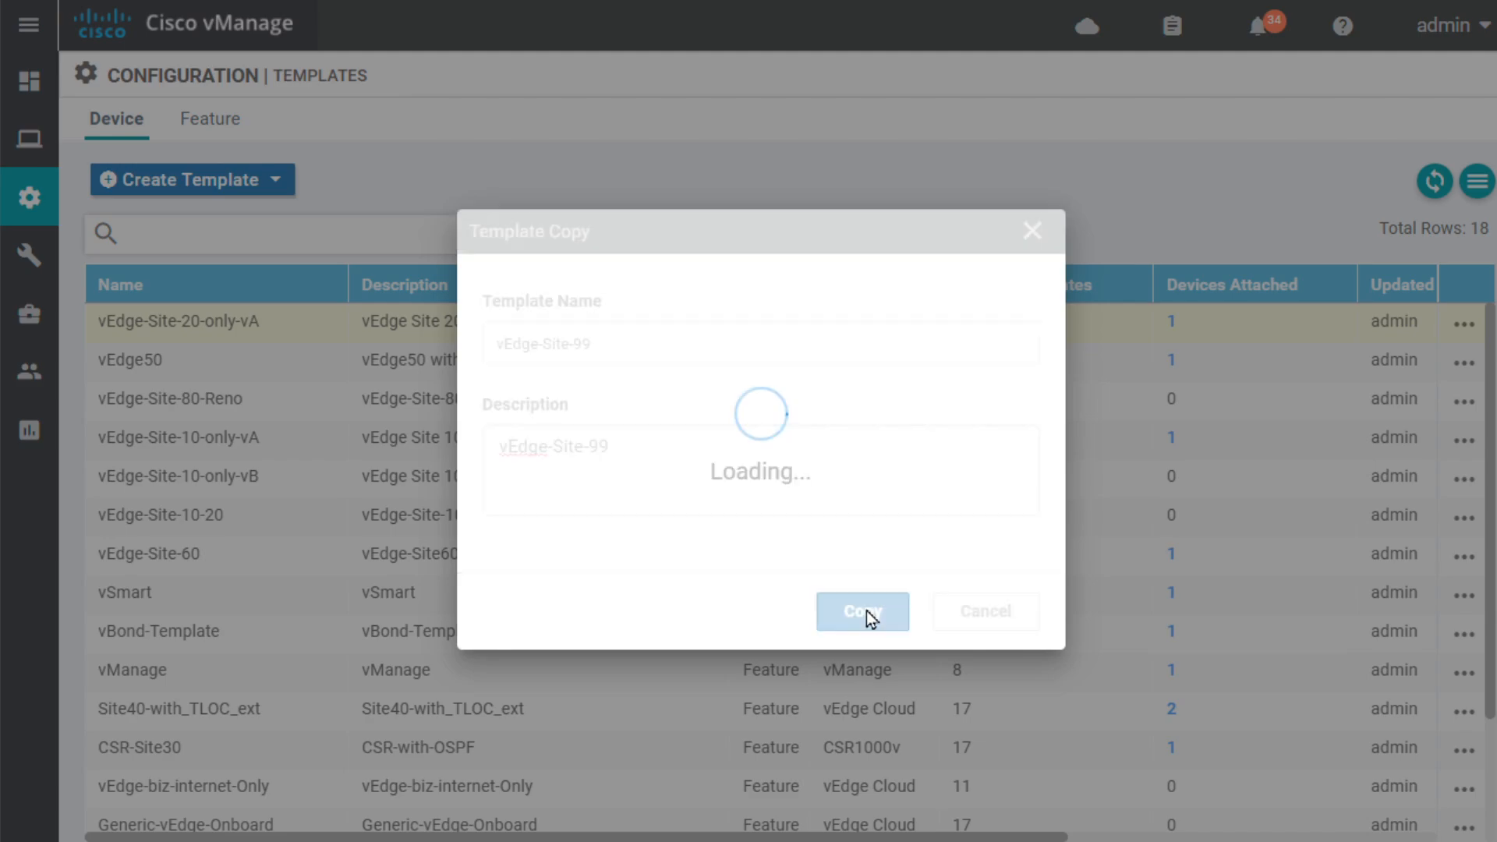
{"action": "left_click", "coordinate": [861, 611]}
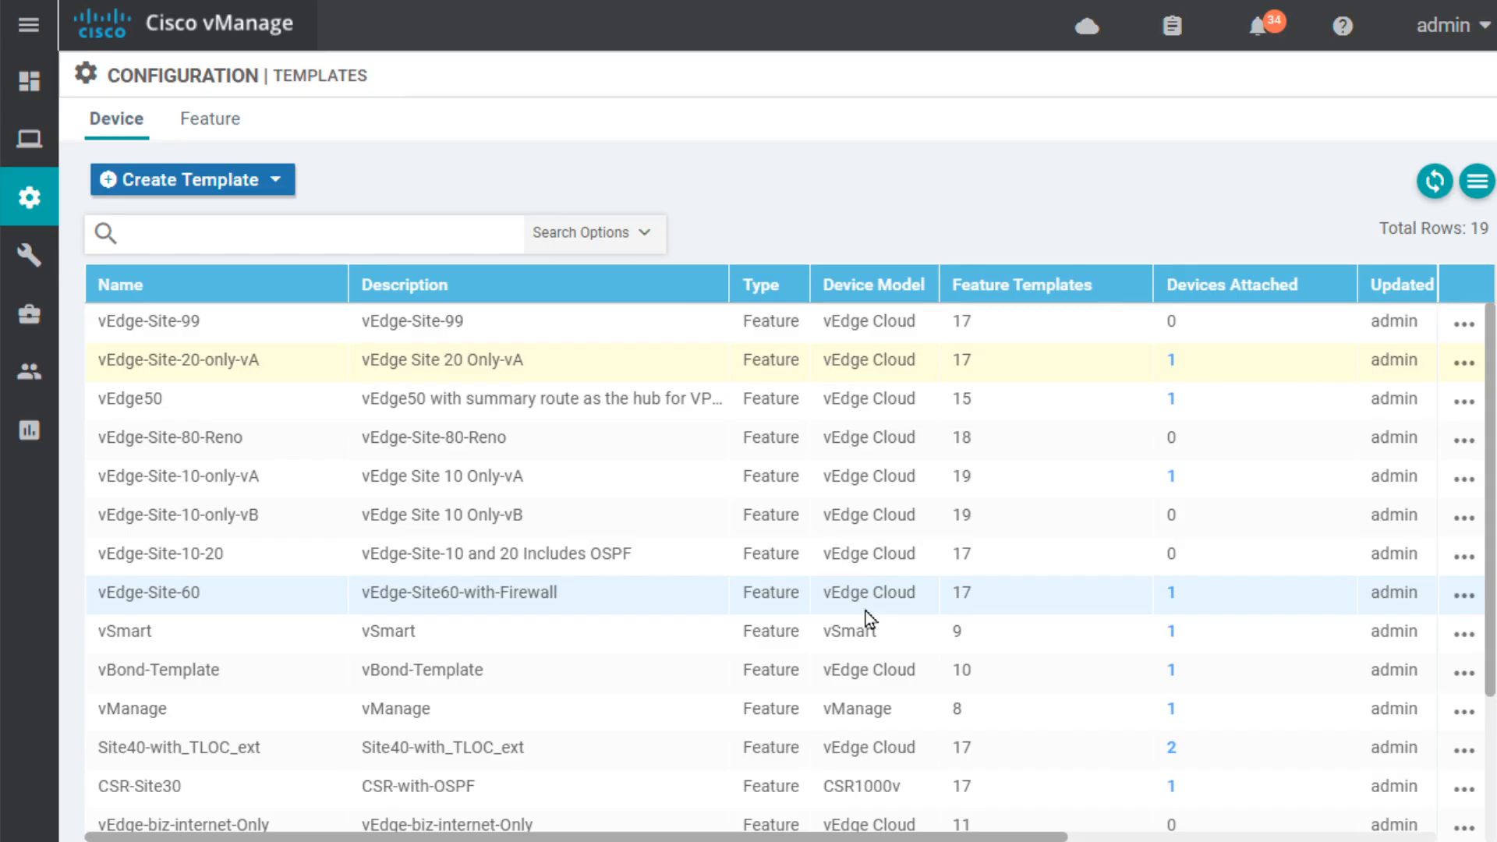
{"action": "mouse_move", "coordinate": [1474, 333]}
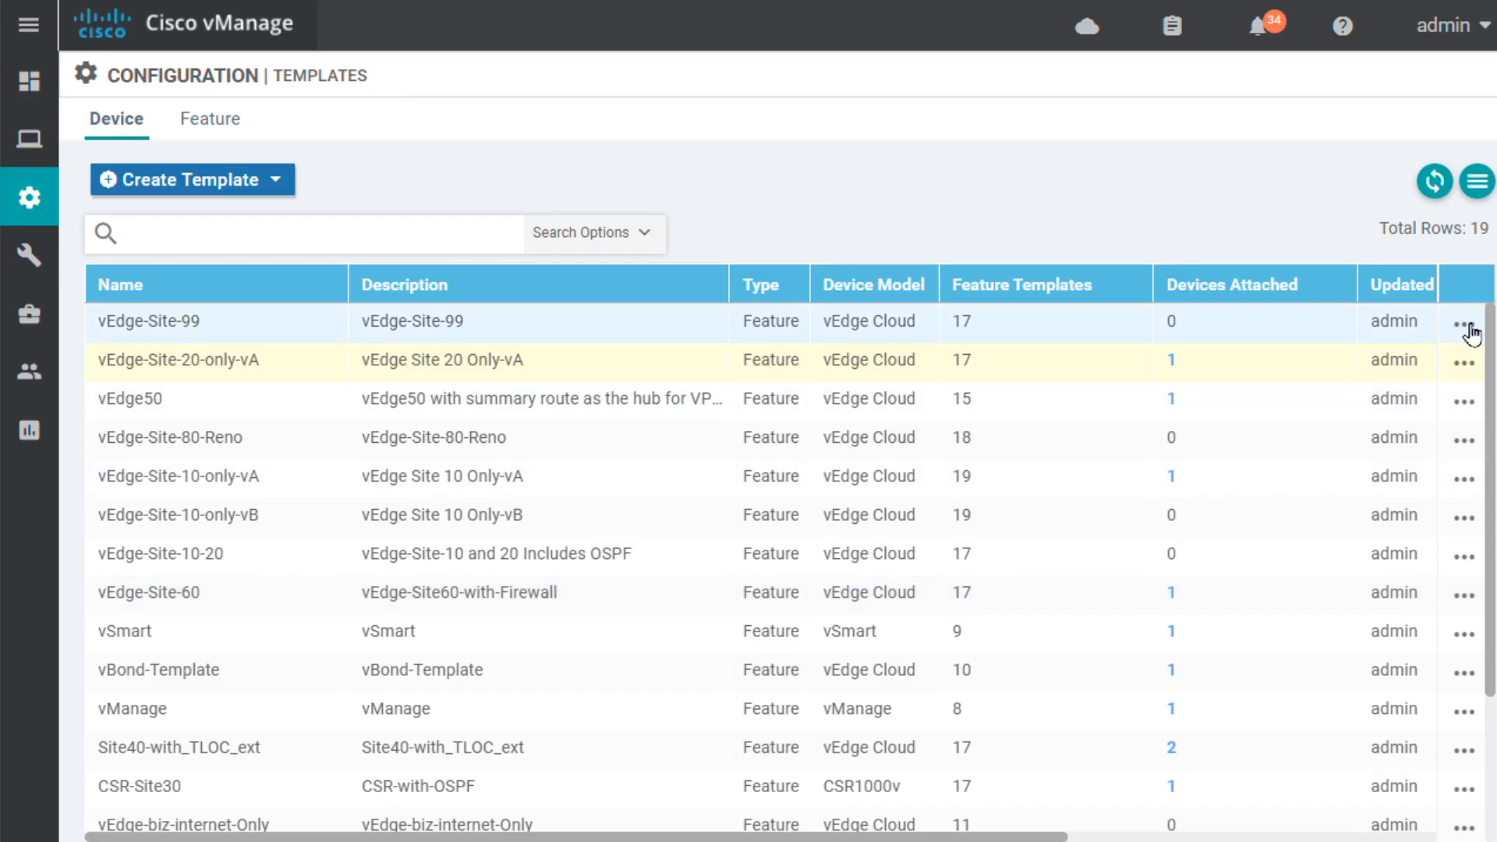
Attach device 29959710 (filtered by '2b') to the vEdge-Site-99 template.
{"action": "left_click", "coordinate": [1466, 321]}
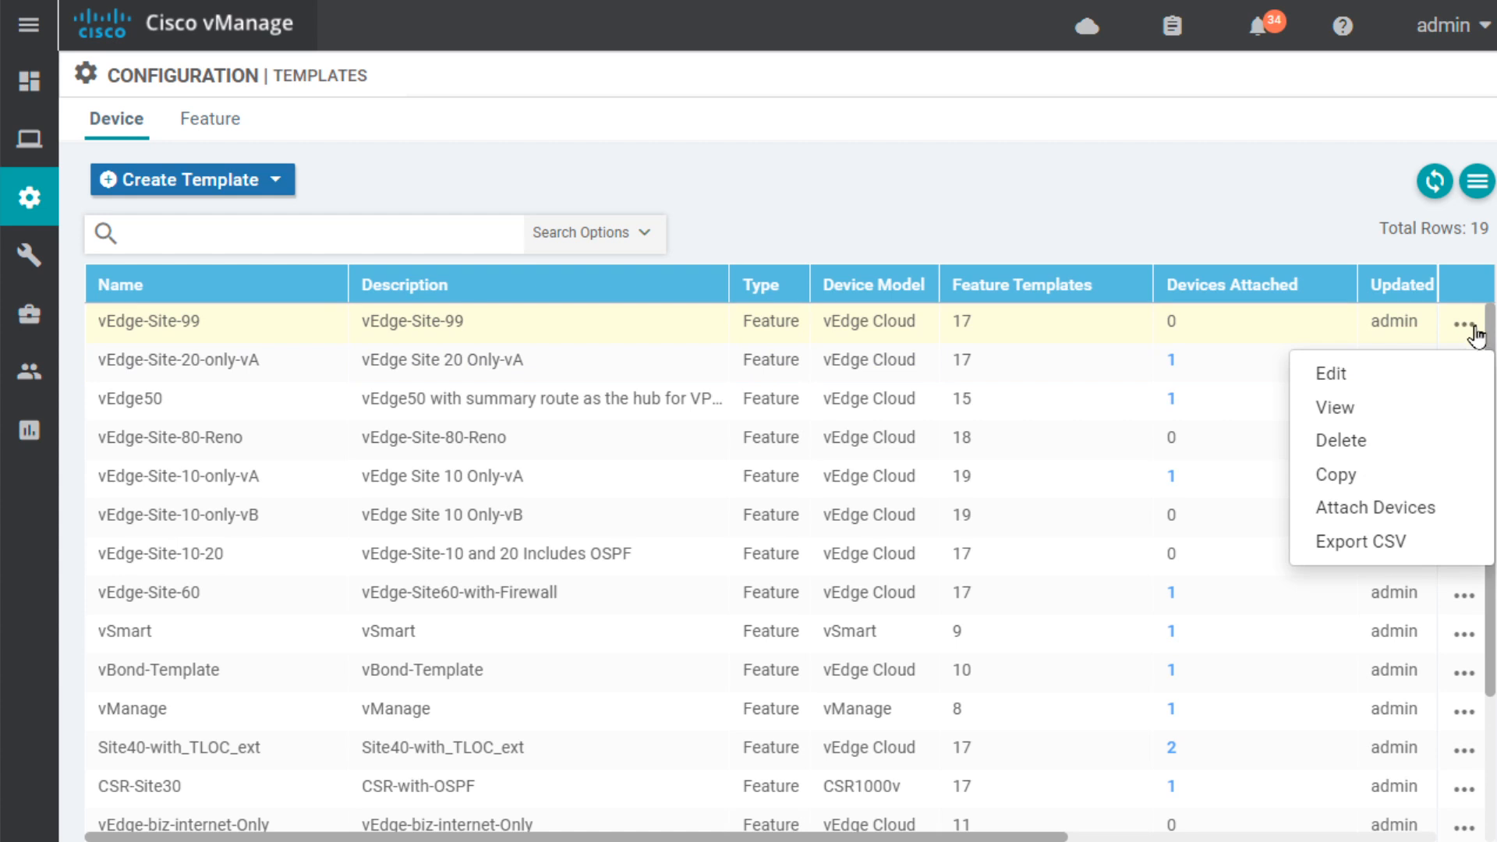
{"action": "mouse_move", "coordinate": [1422, 518]}
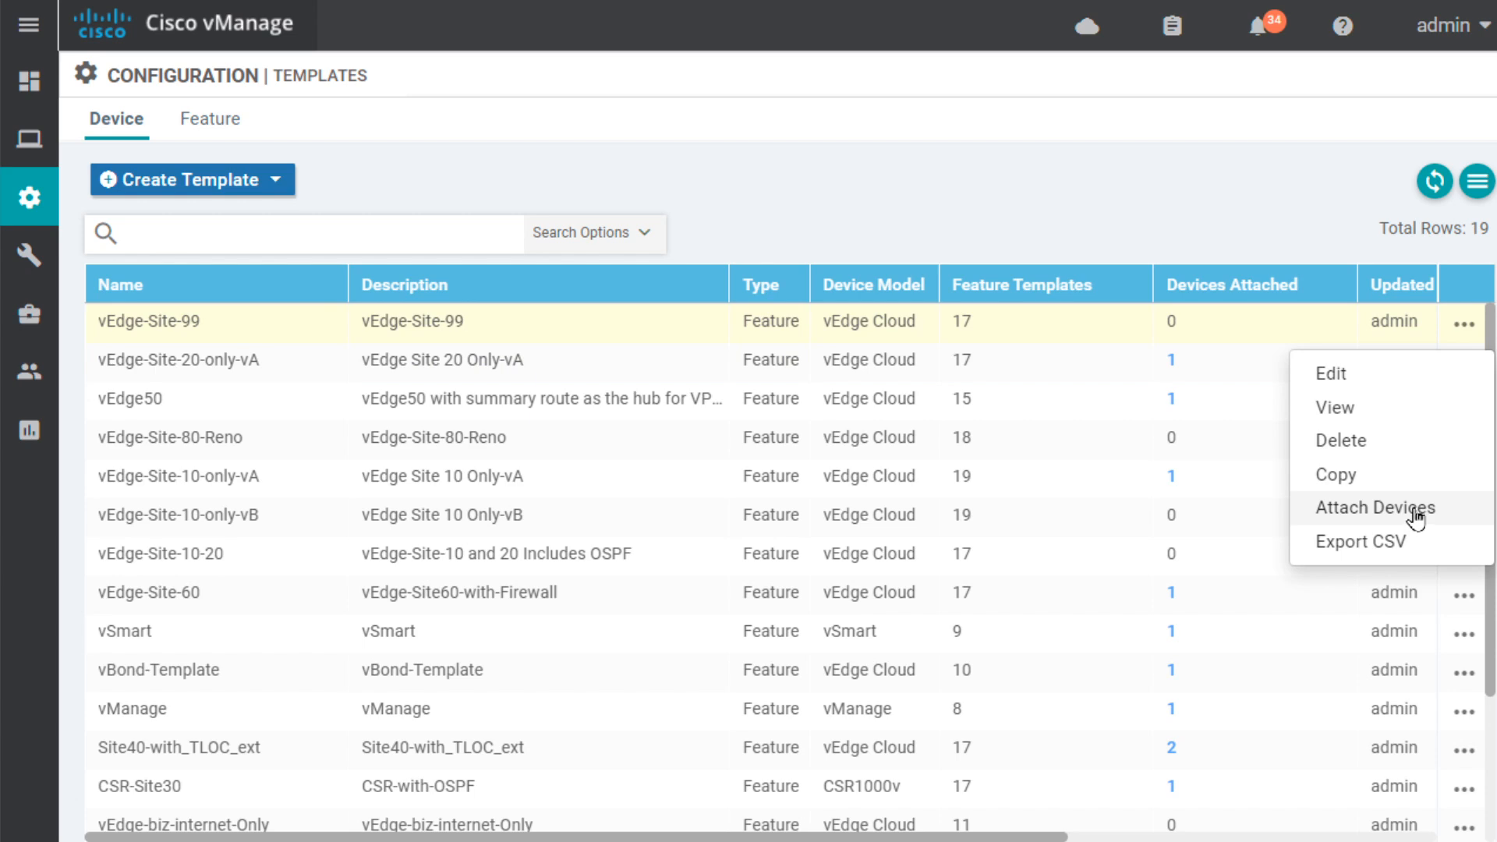
{"action": "left_click", "coordinate": [1376, 507]}
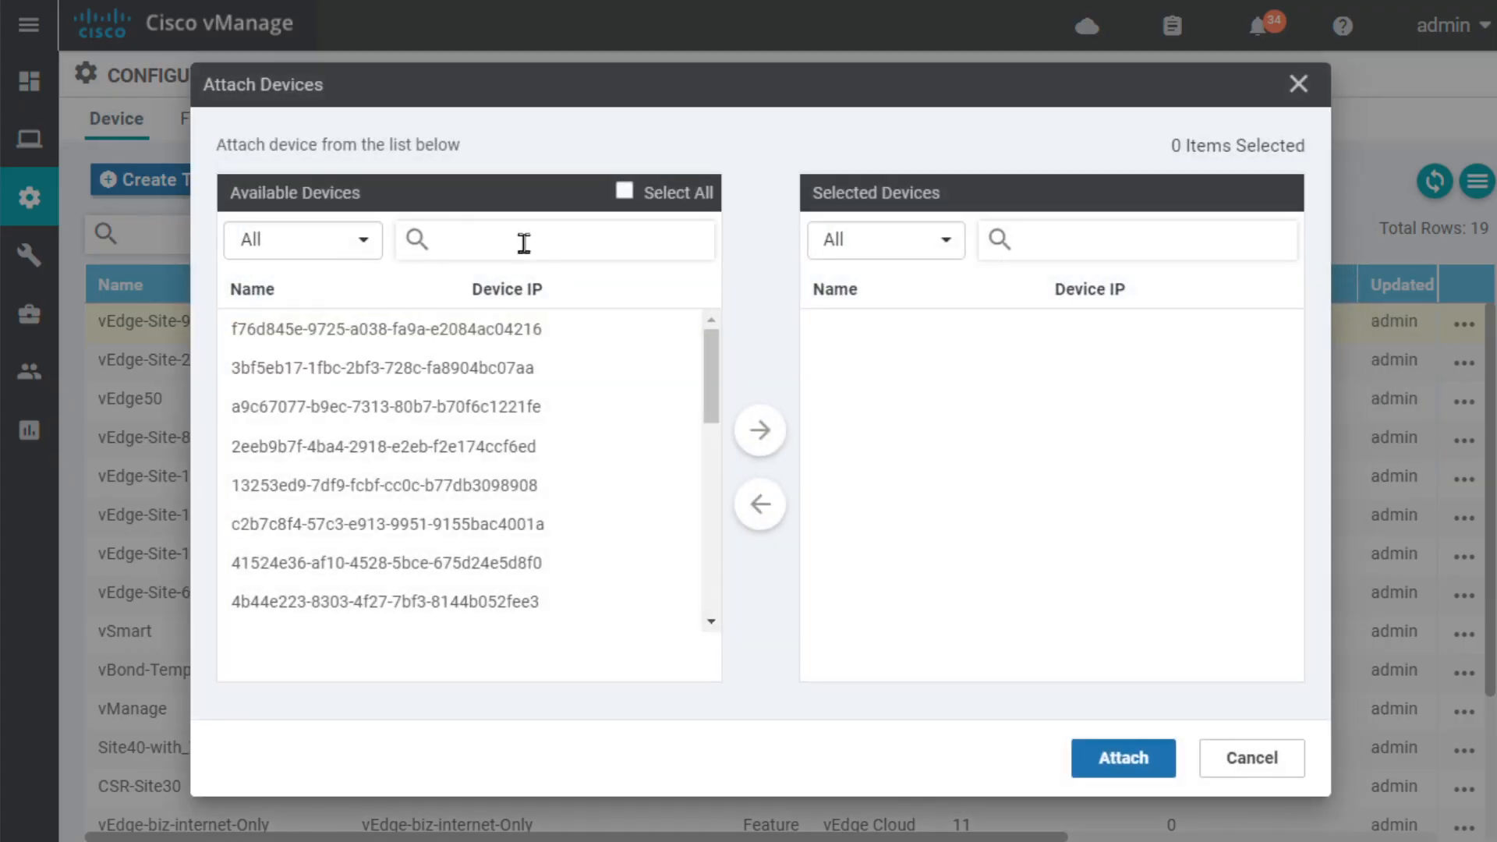
{"action": "type", "text": "2b"}
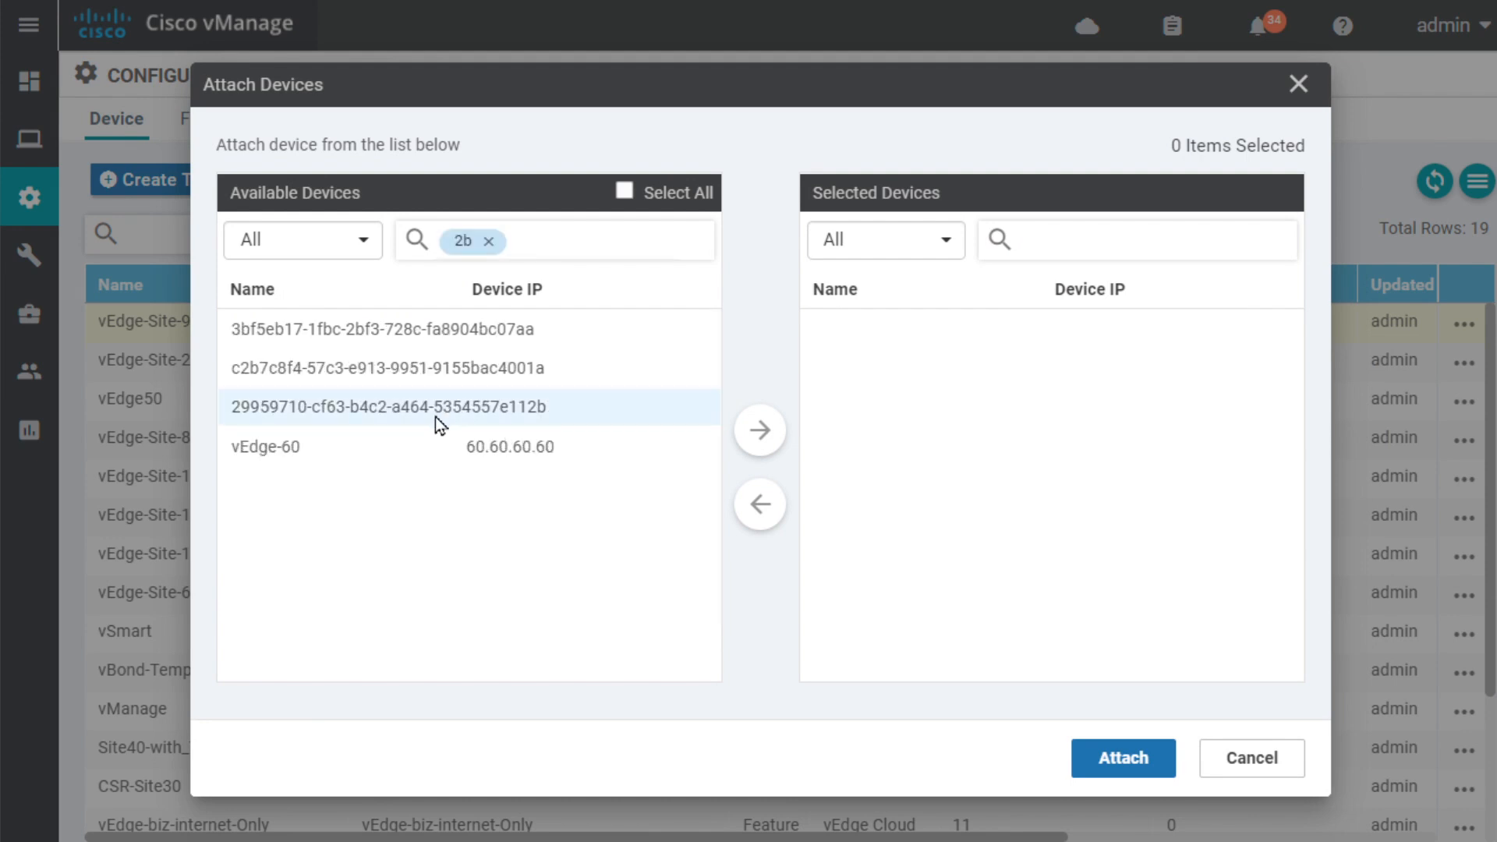
{"action": "mouse_move", "coordinate": [760, 431]}
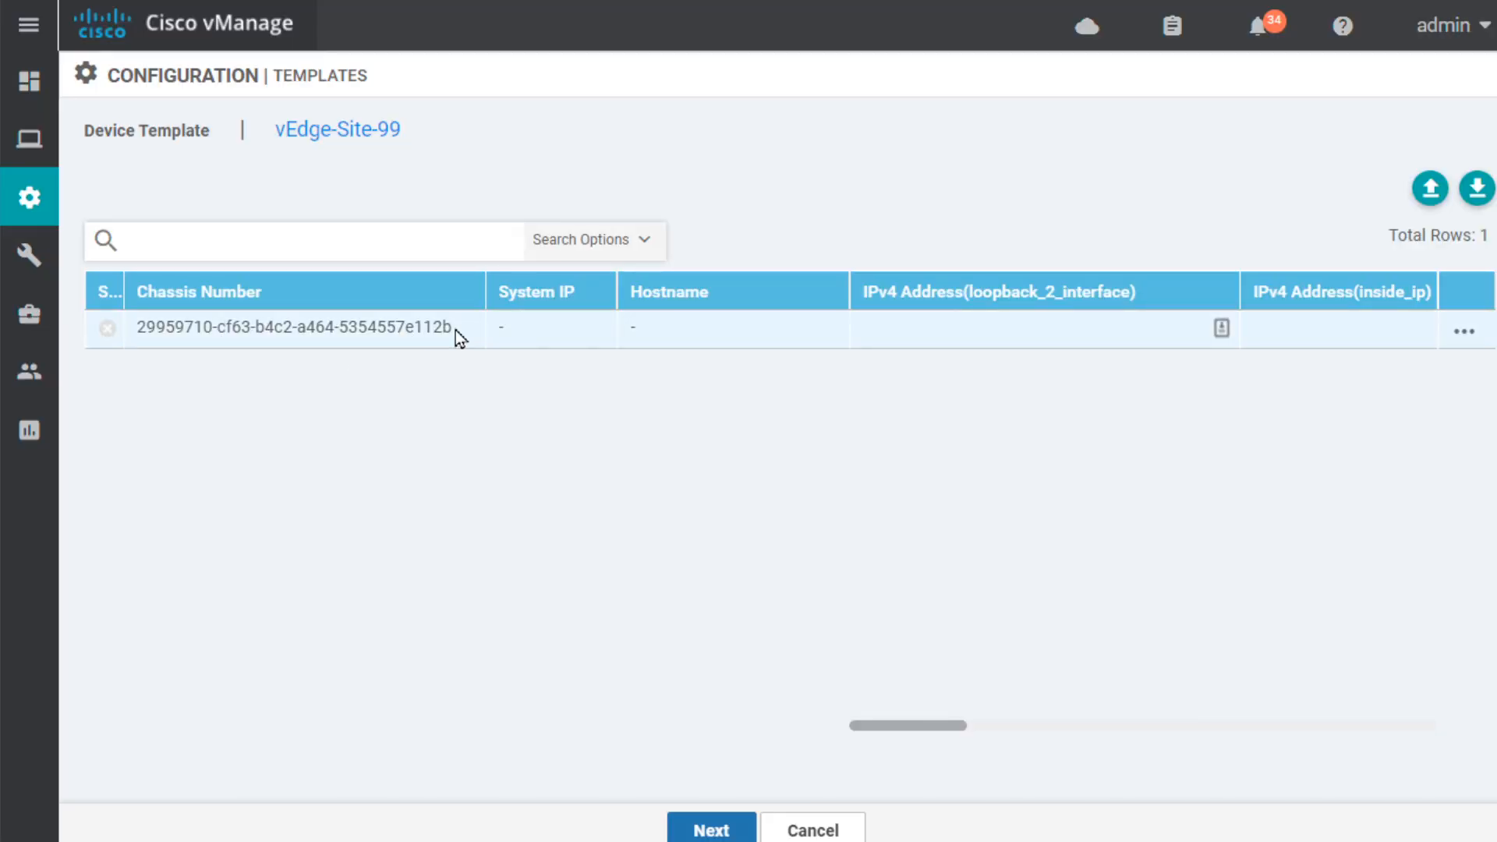
{"action": "left_click", "coordinate": [1465, 329]}
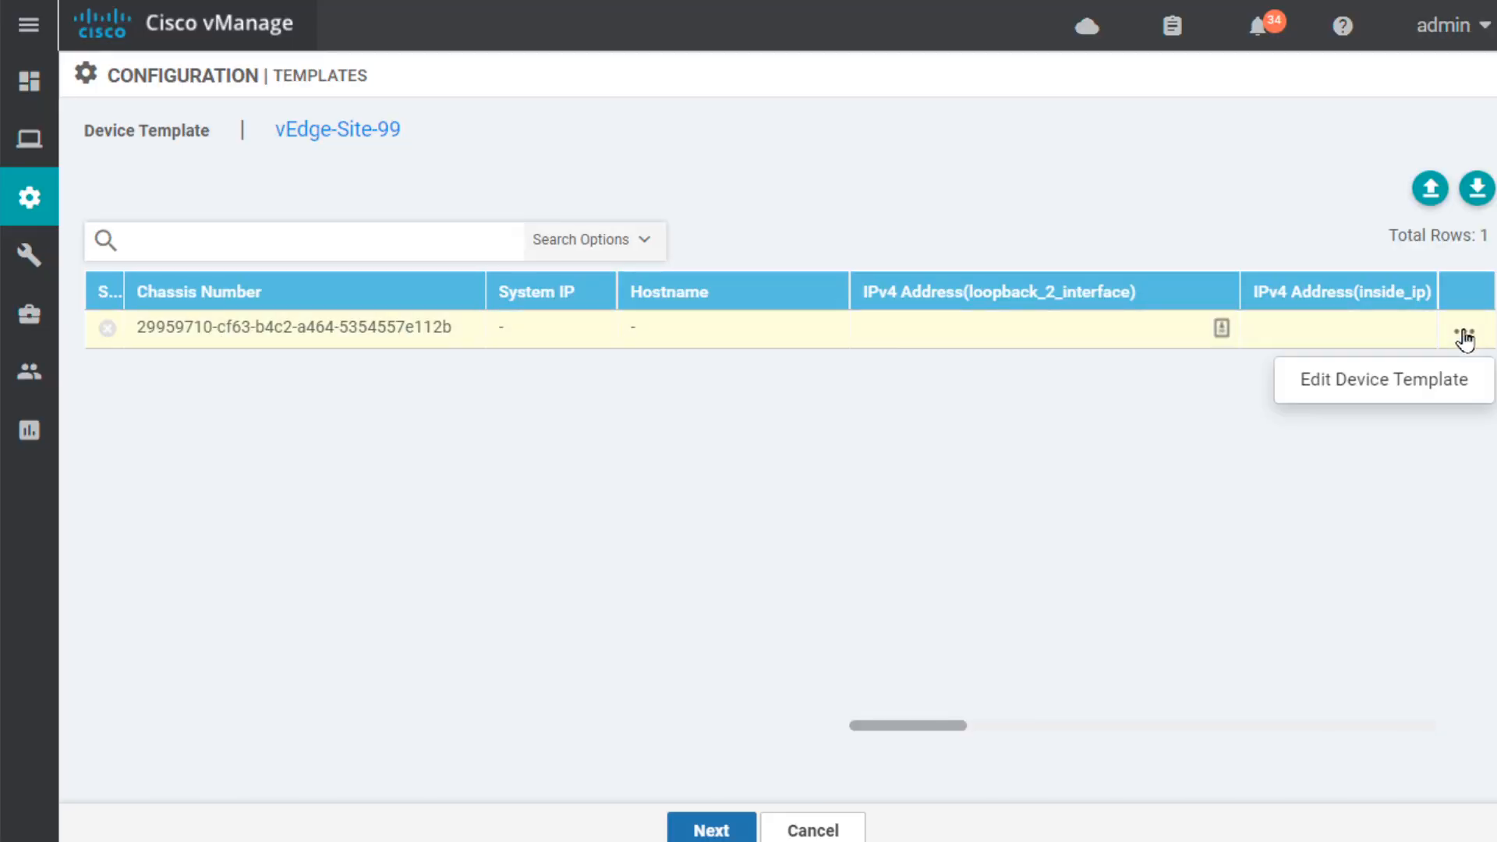
Fill the device's variables, including 2.2.2.99/32 and 172.16.10.99/24, and update them.
{"action": "left_click", "coordinate": [1381, 379]}
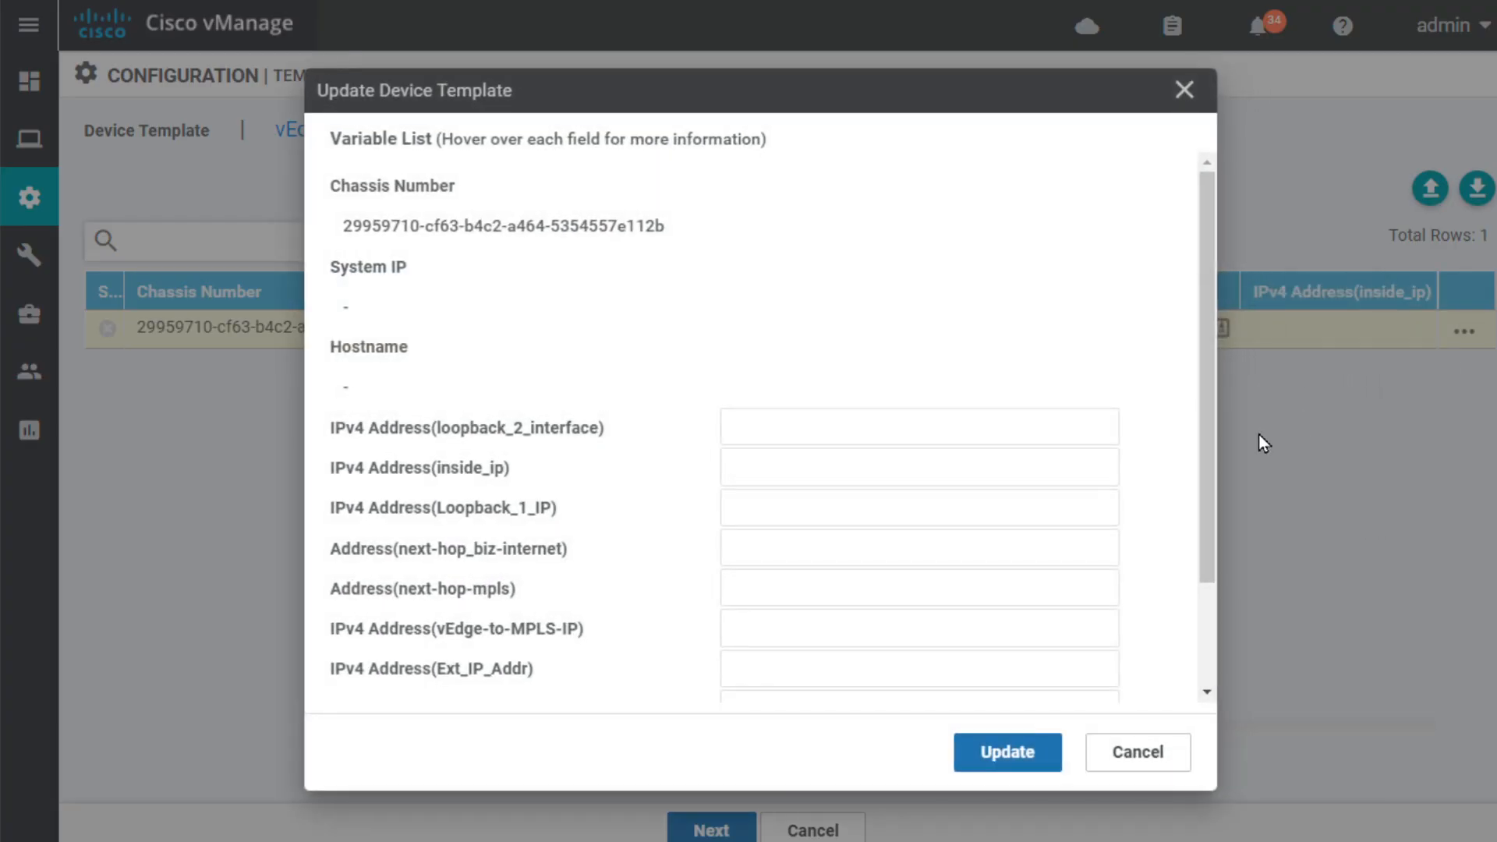
{"action": "scroll", "scroll_direction": "down", "scroll_amount": 3}
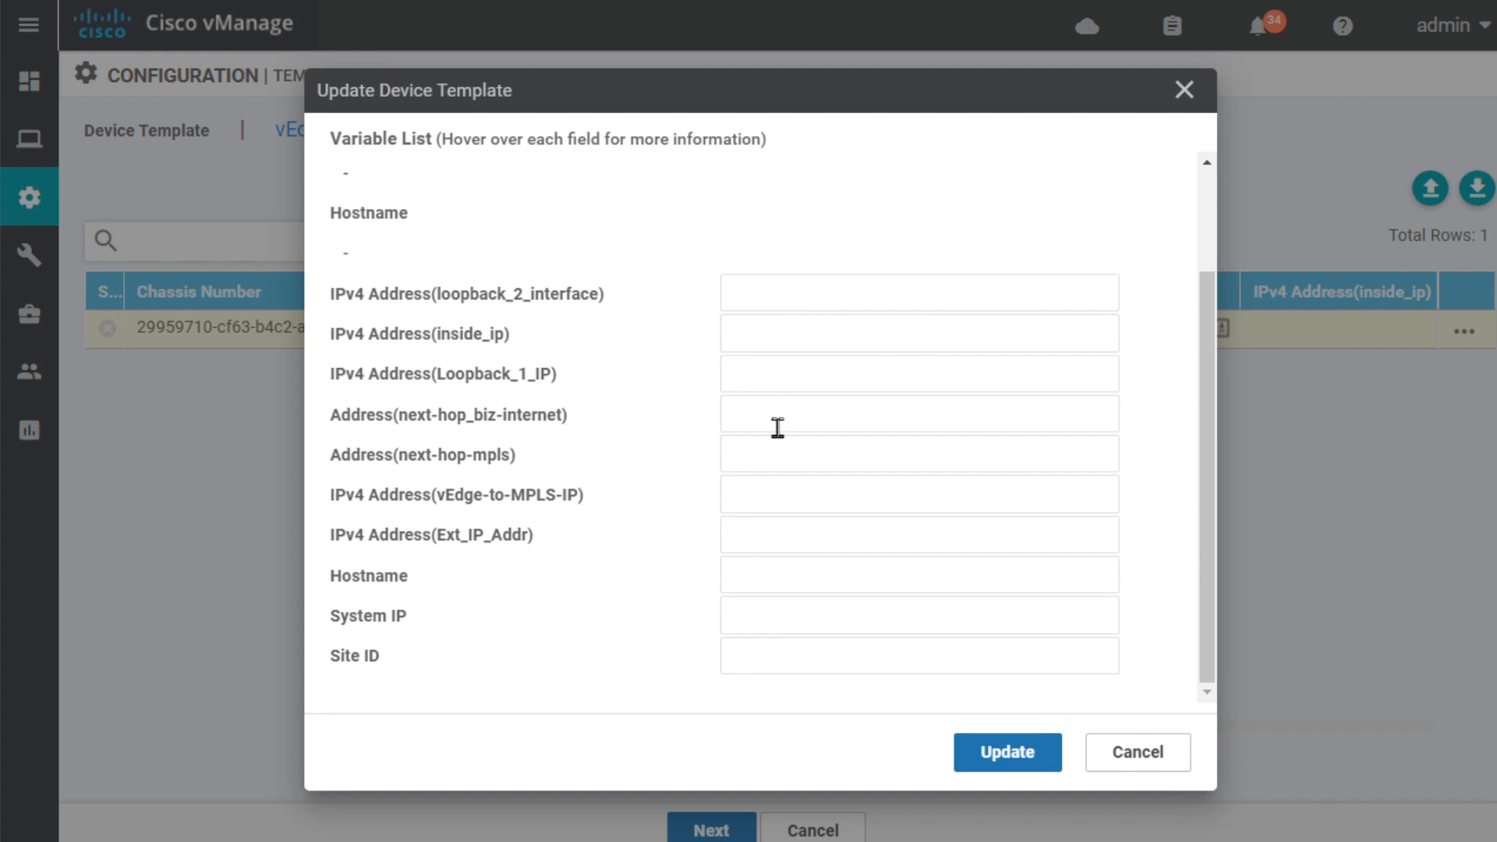
{"action": "mouse_move", "coordinate": [811, 693]}
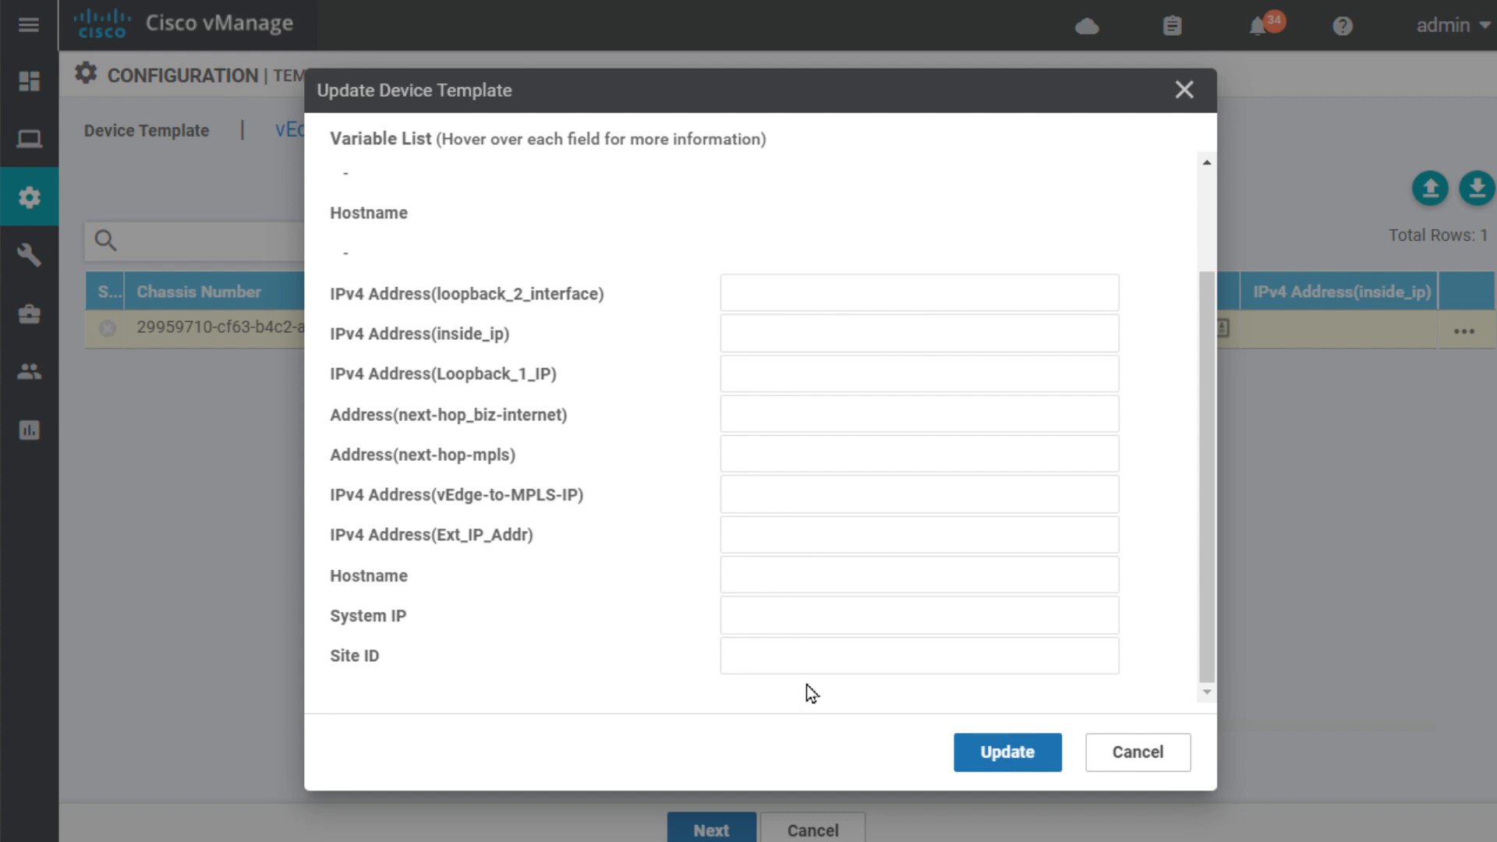
{"action": "type", "text": "2.2.2.99/32"}
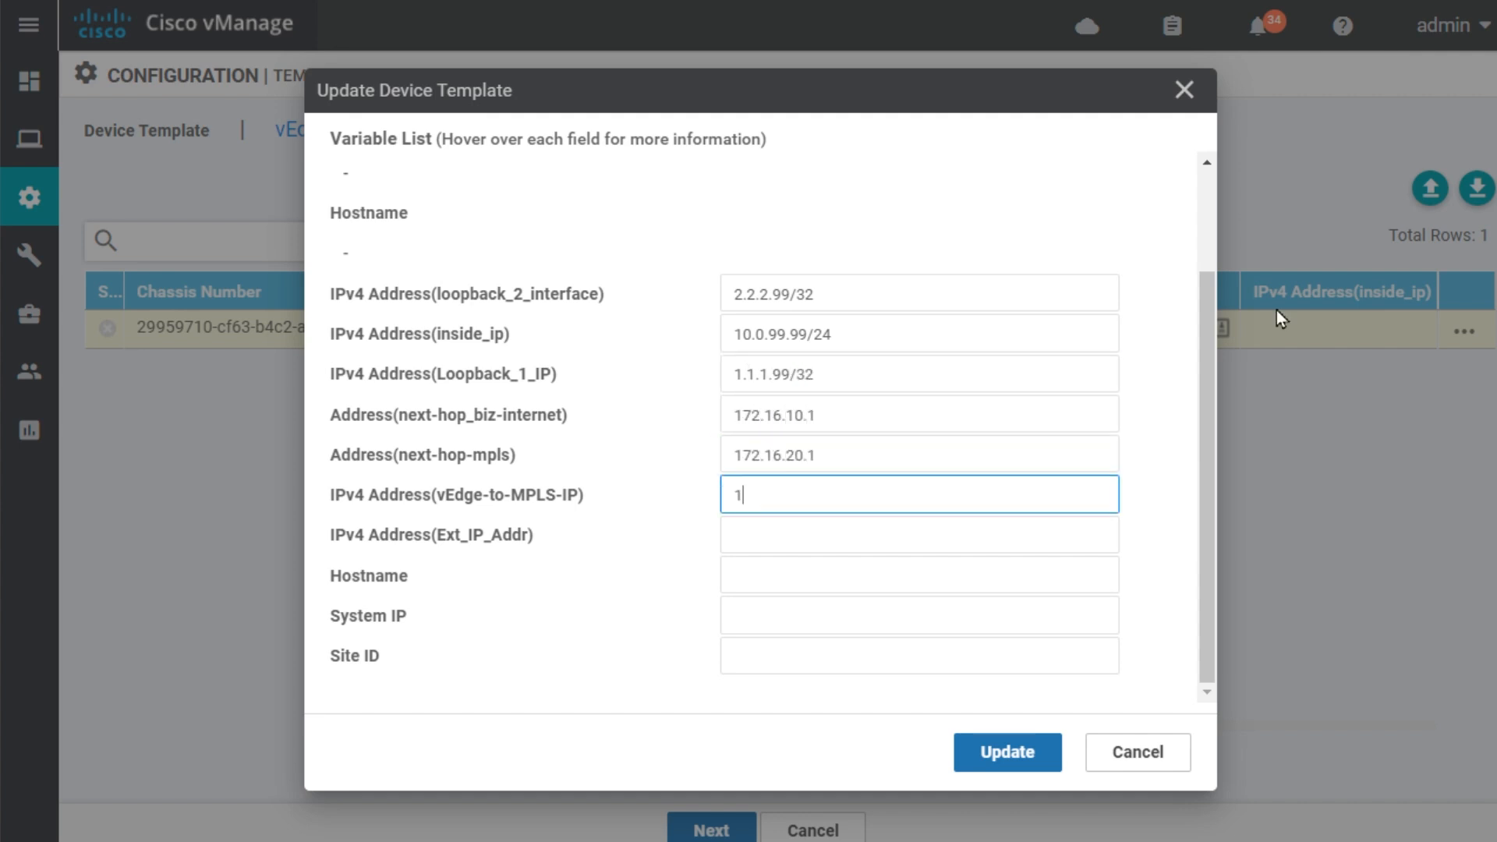
{"action": "type", "text": "172.16.10.99/24"}
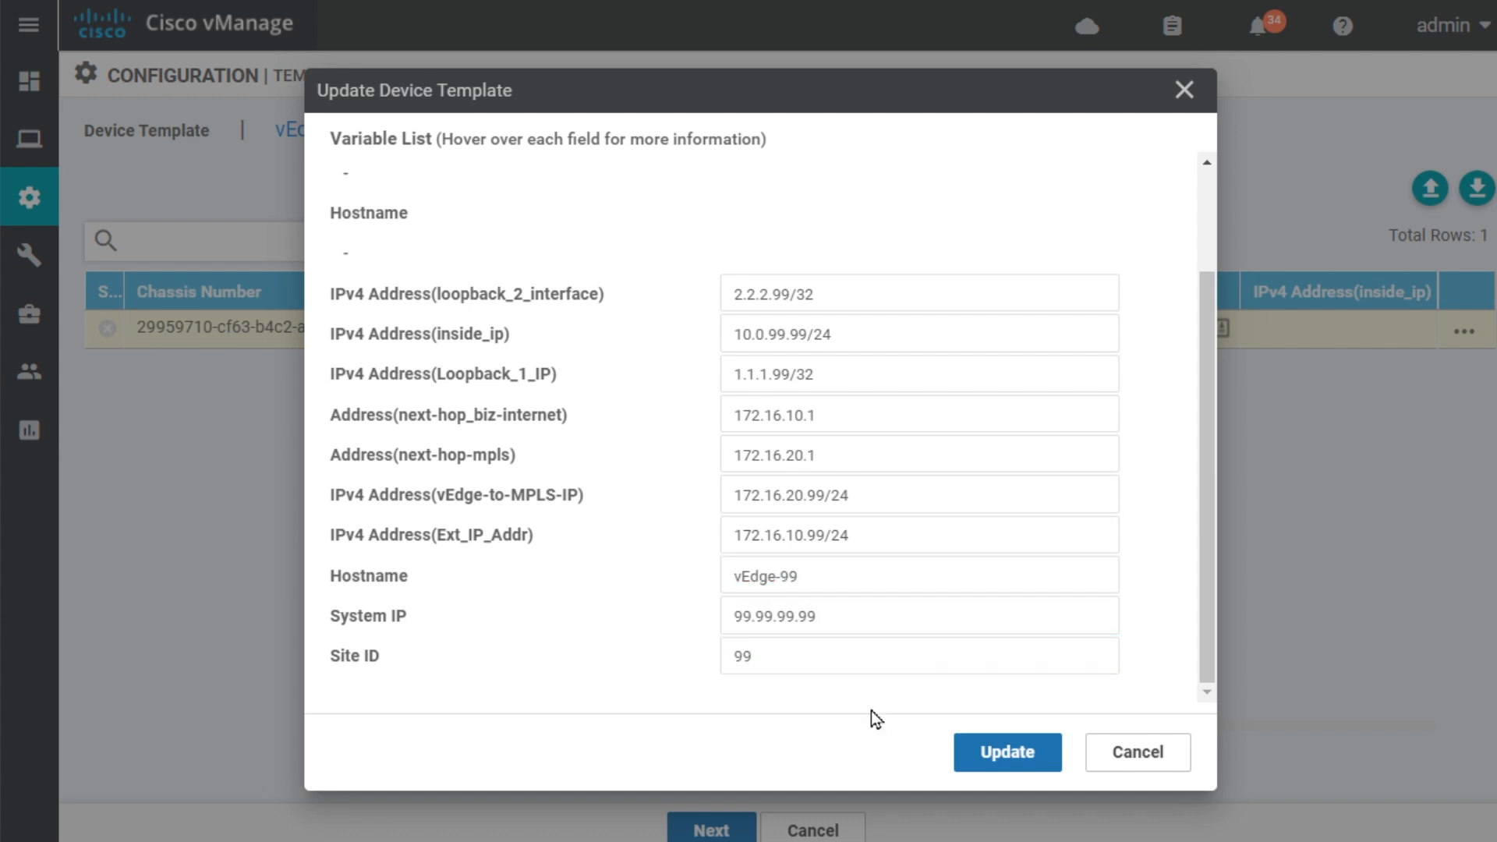
{"action": "mouse_move", "coordinate": [1008, 752]}
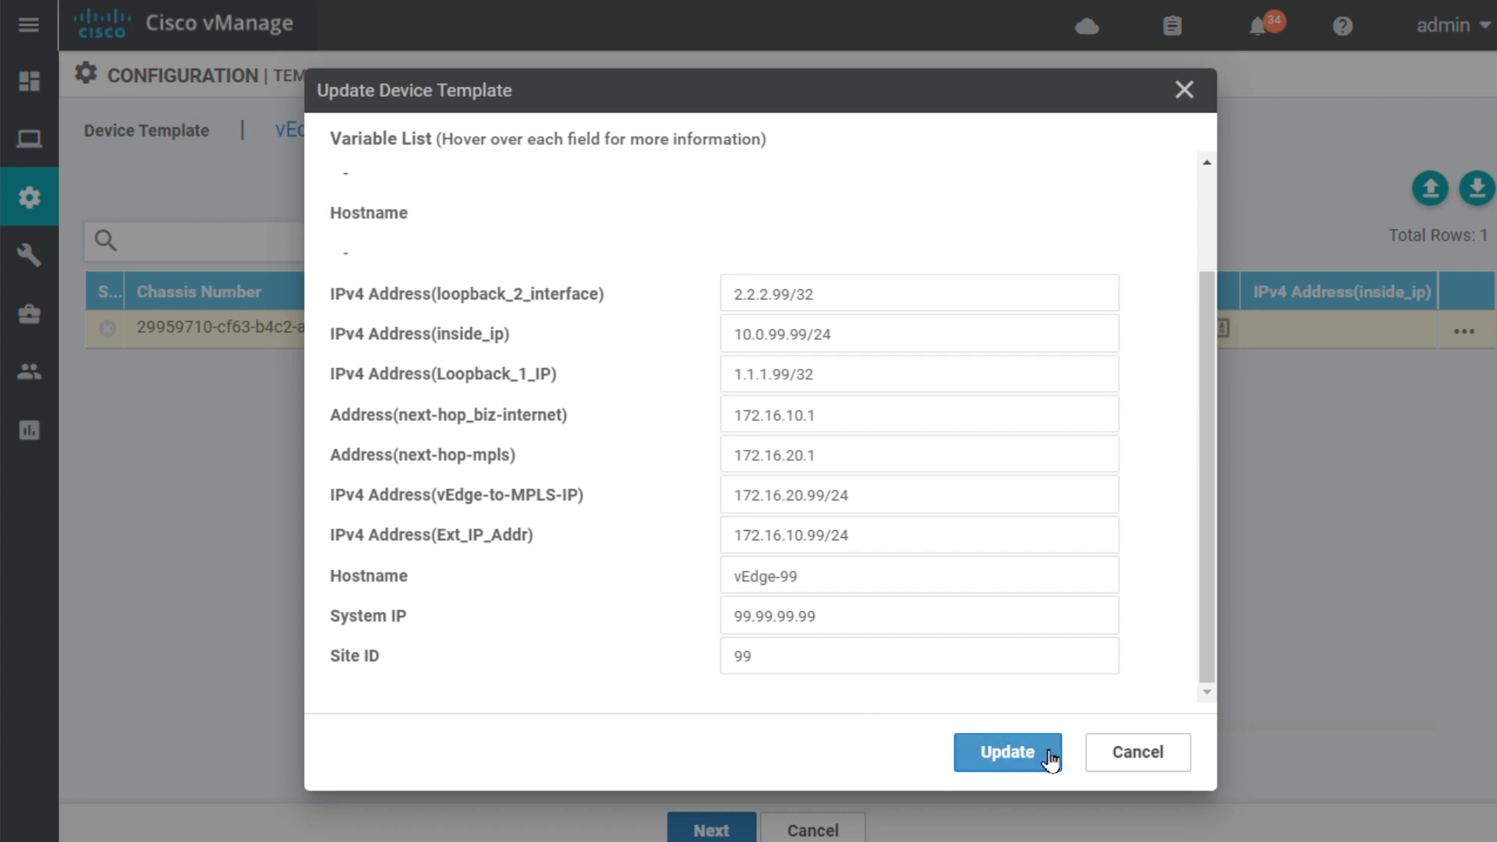
{"action": "left_click", "coordinate": [1008, 752]}
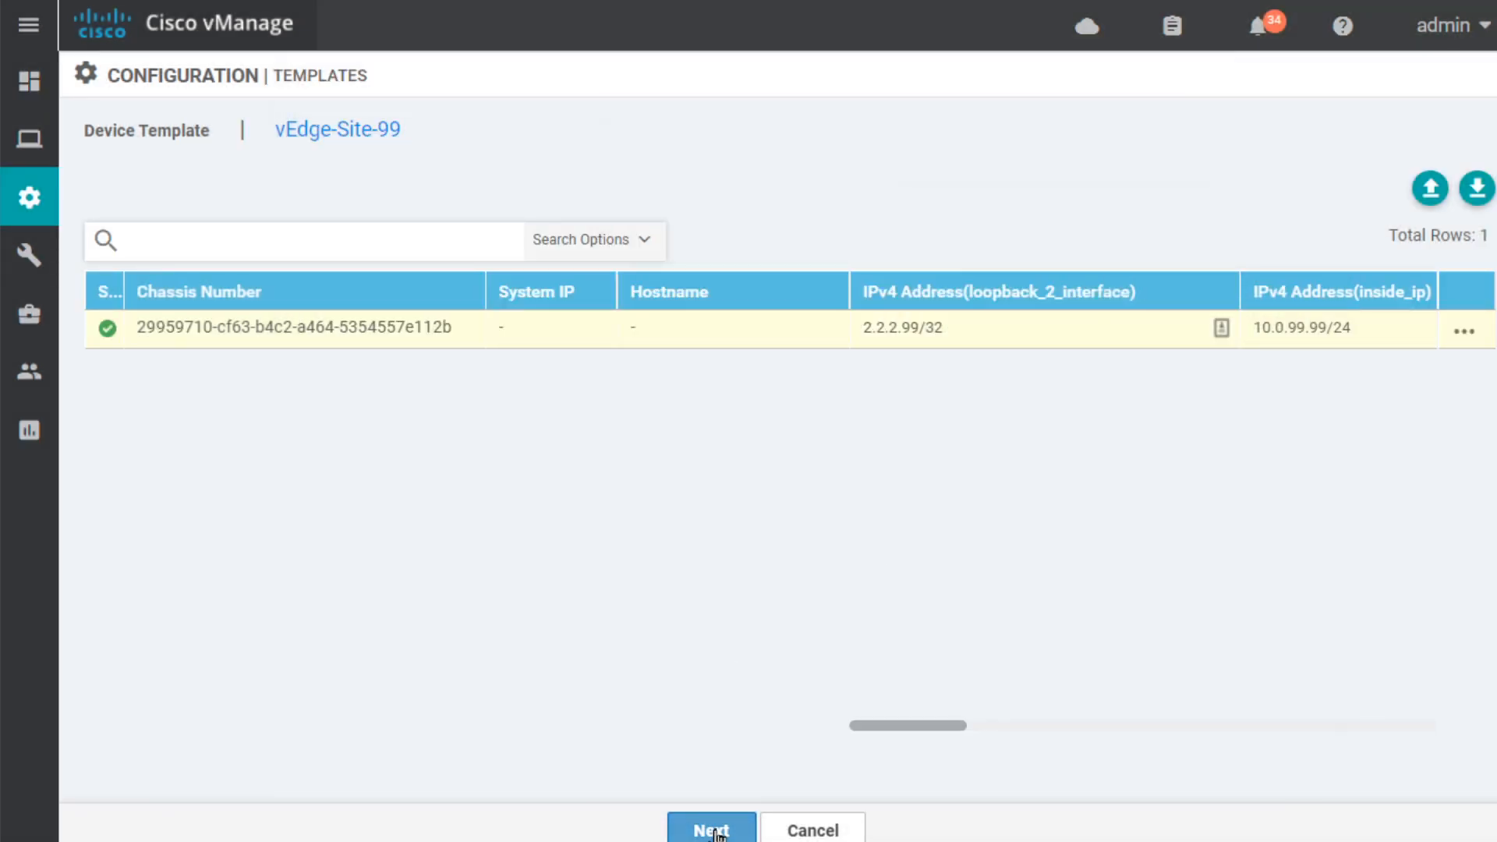
Preview vEdge-99's generated configuration and push vEdge-Site-99 to the attached device.
{"action": "left_click", "coordinate": [711, 828]}
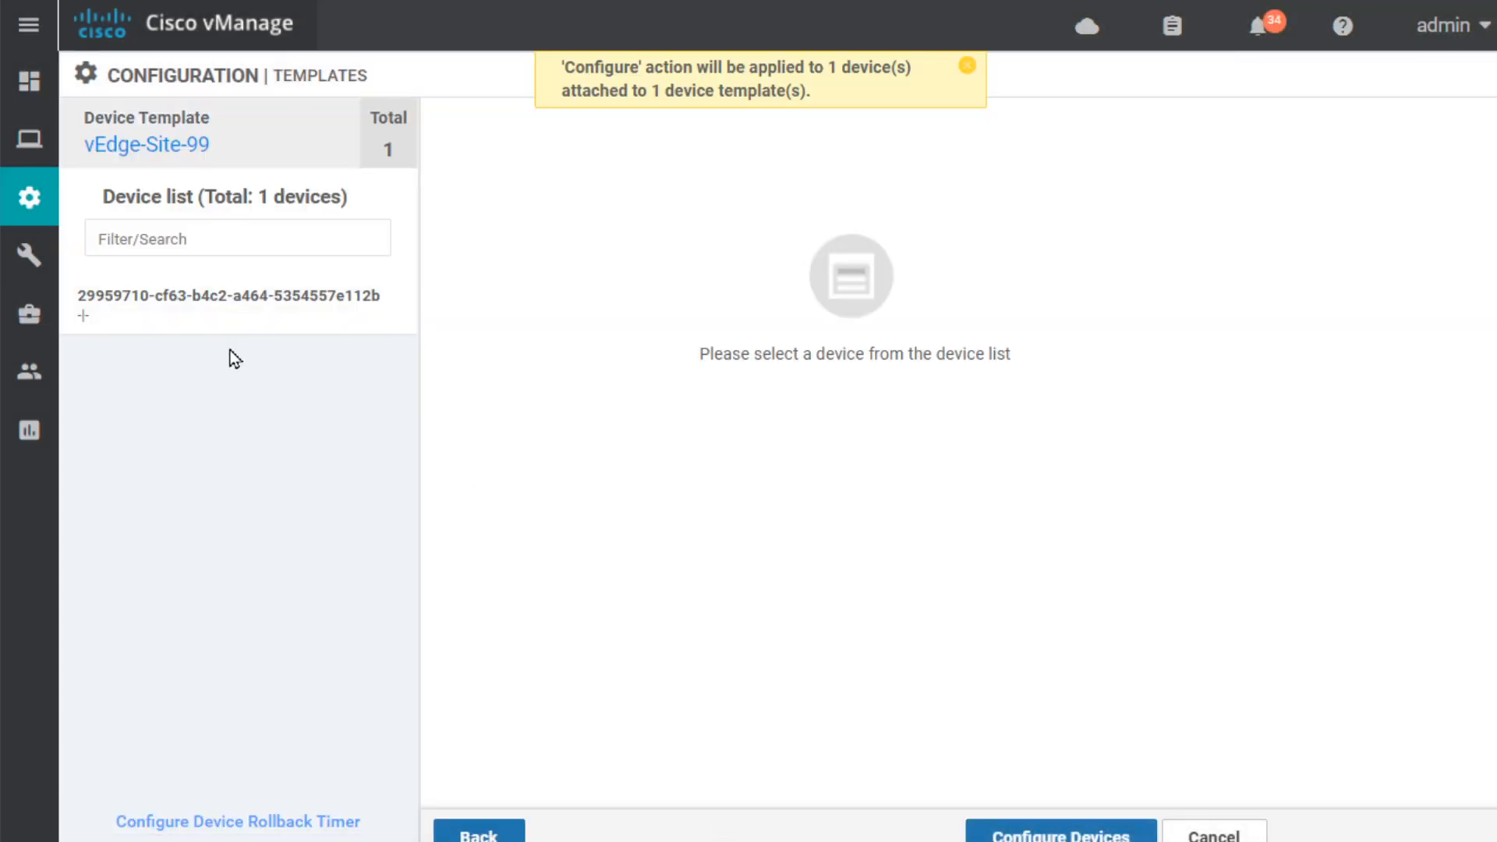
{"action": "left_click", "coordinate": [227, 294]}
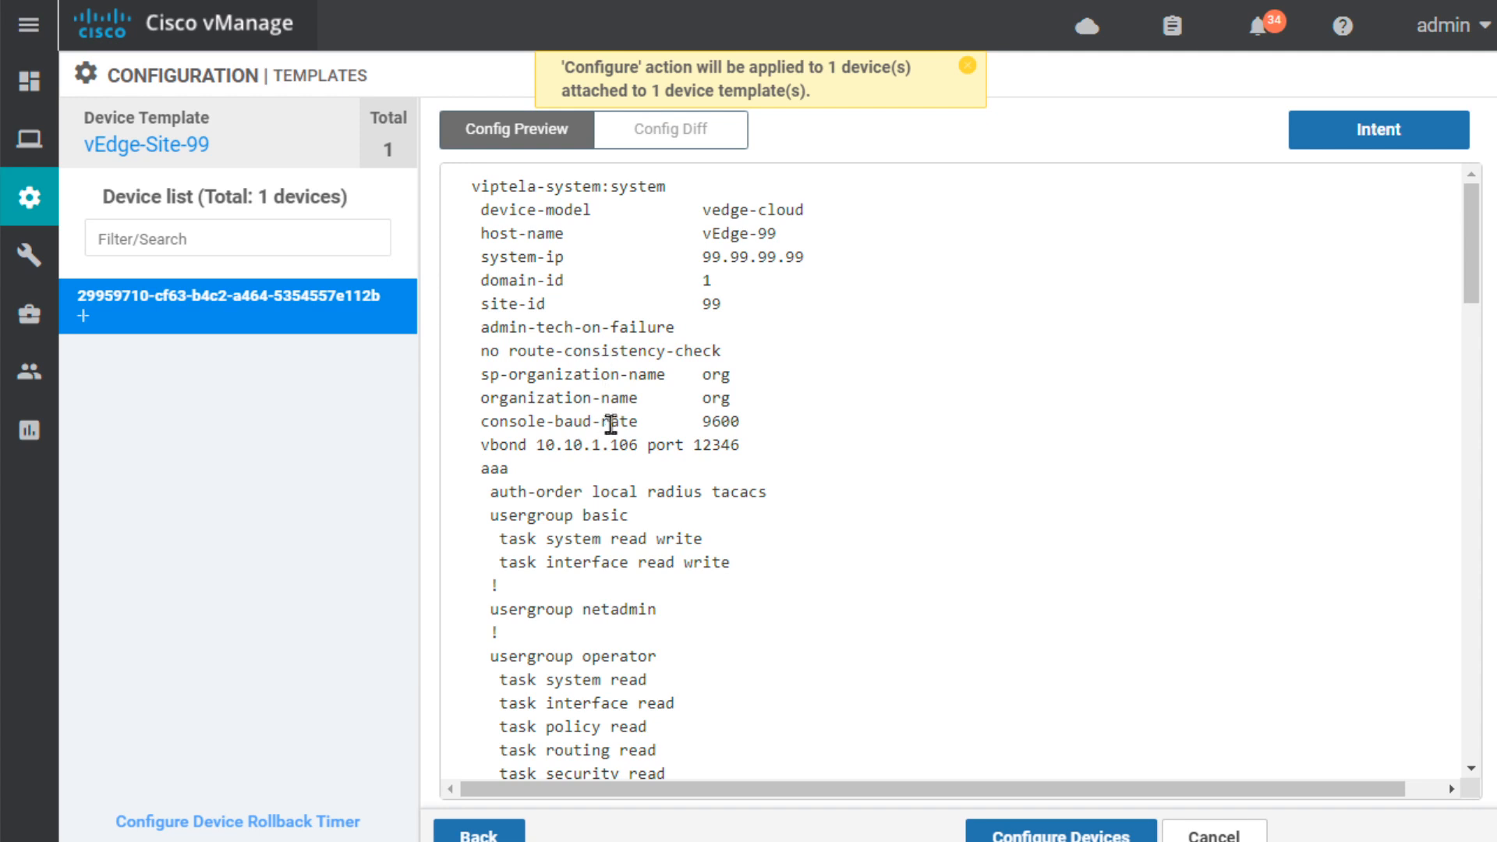
{"action": "mouse_move", "coordinate": [943, 572]}
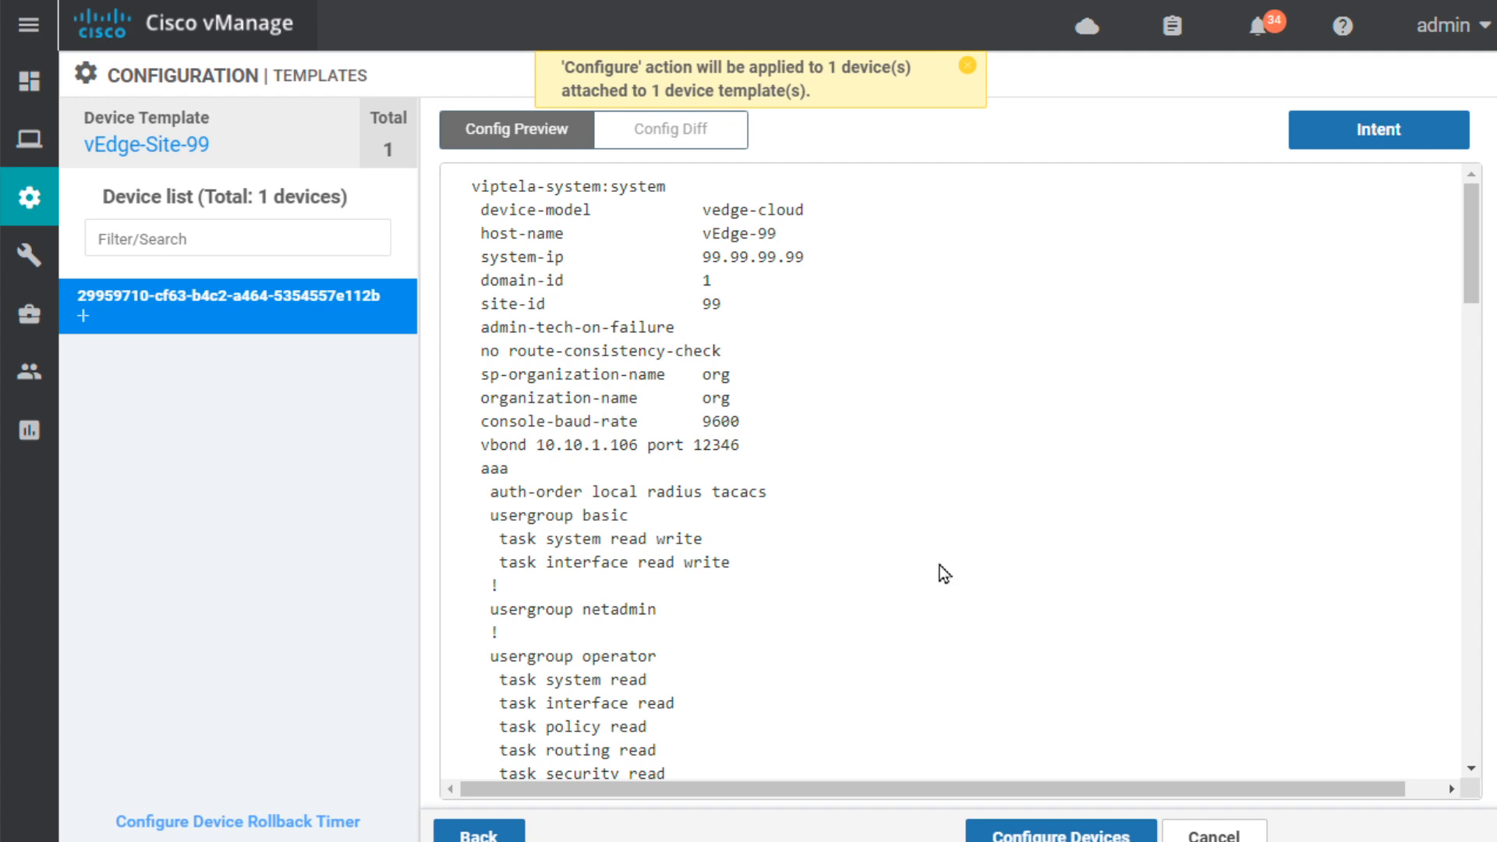
{"action": "left_click", "coordinate": [1061, 836]}
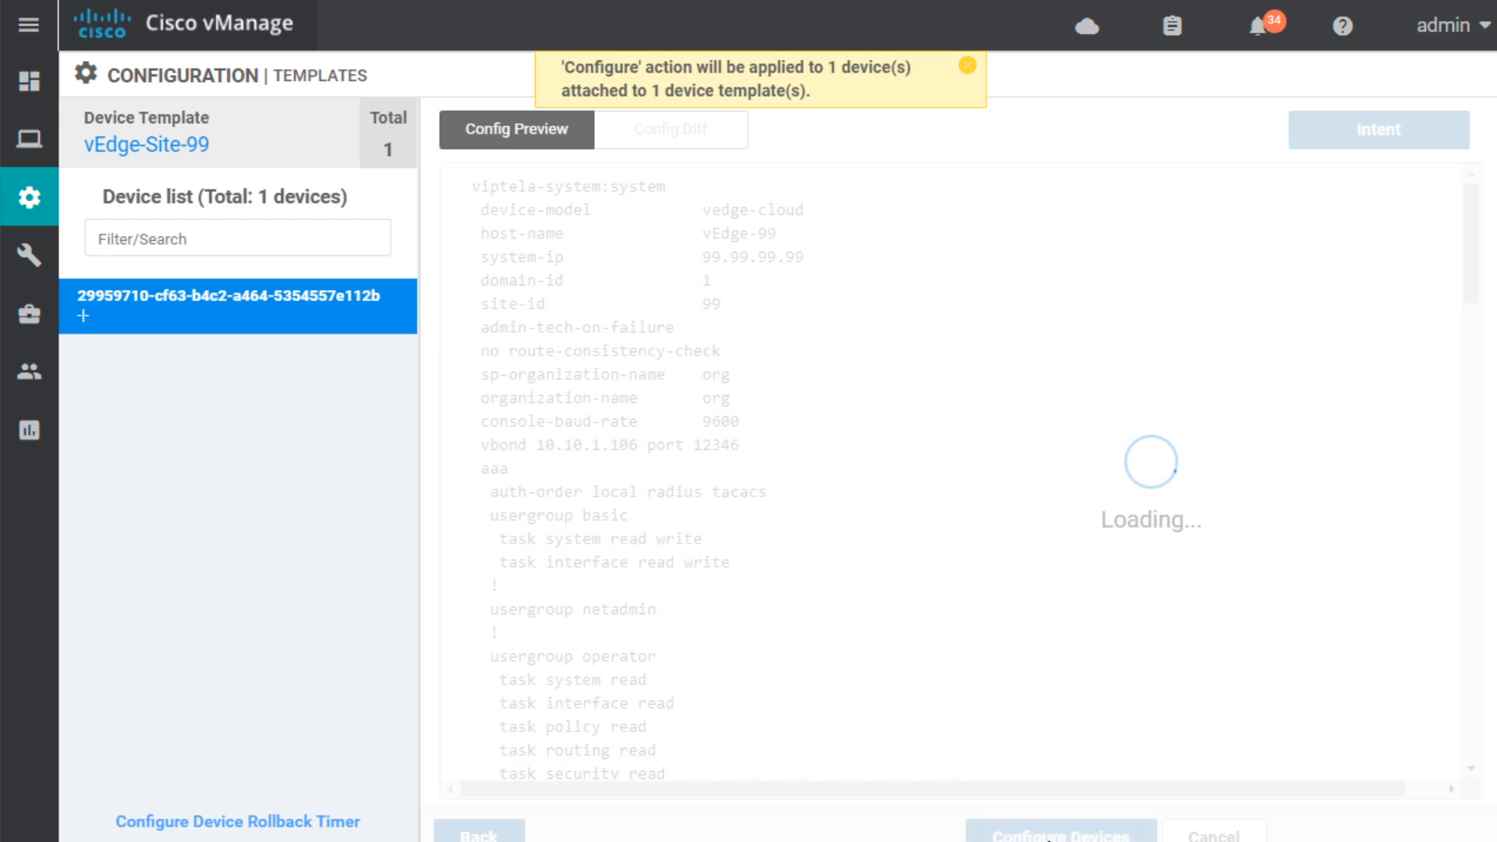
{"action": "left_click", "coordinate": [1061, 836]}
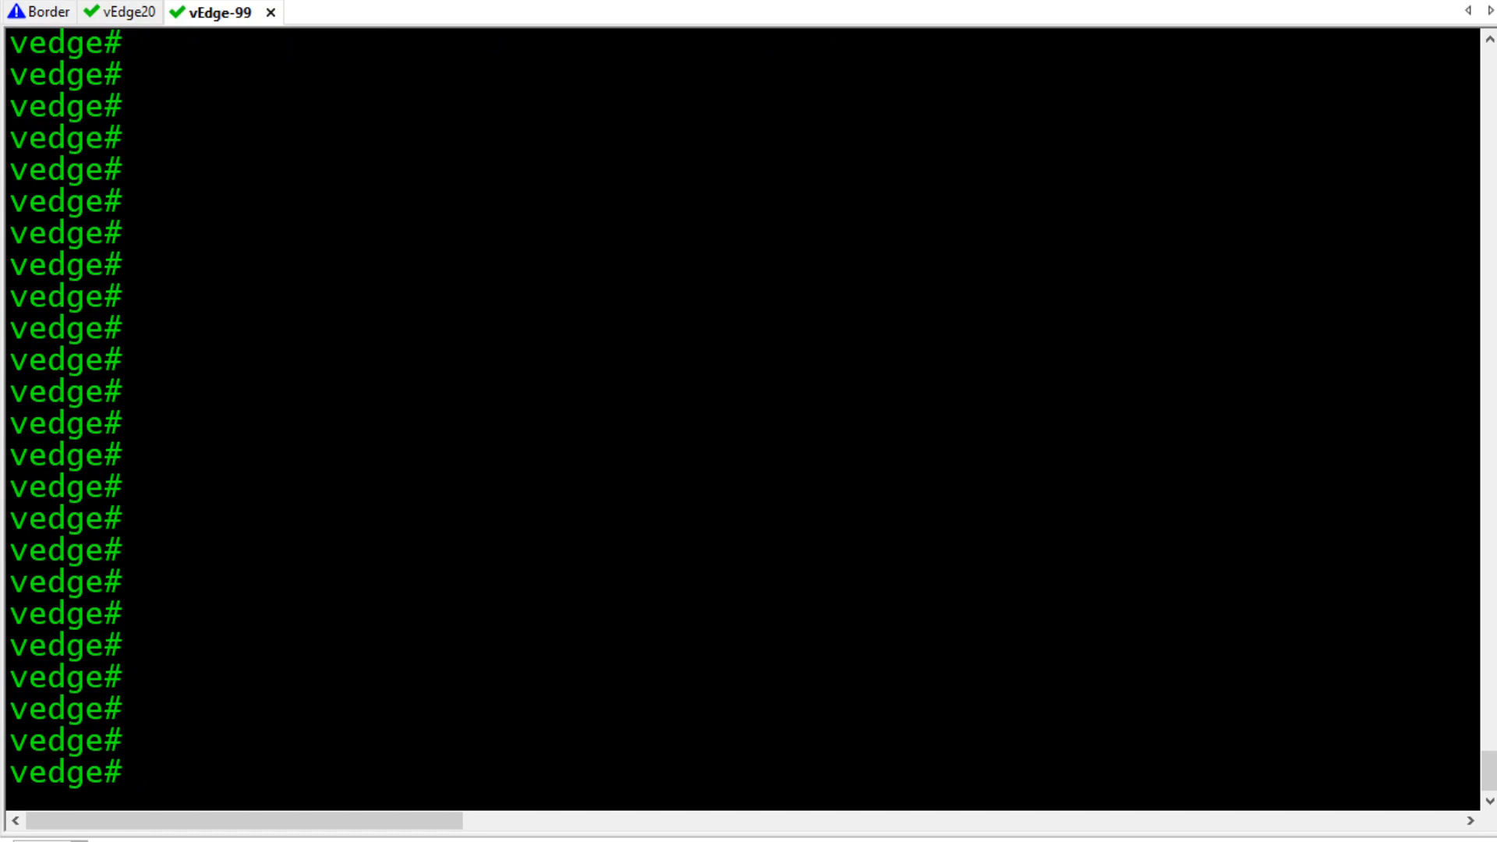
Run 'show interface' and 'show control connections' on vEdge-99 to check vBond and vManage peers.
{"action": "type", "text": "show int s"}
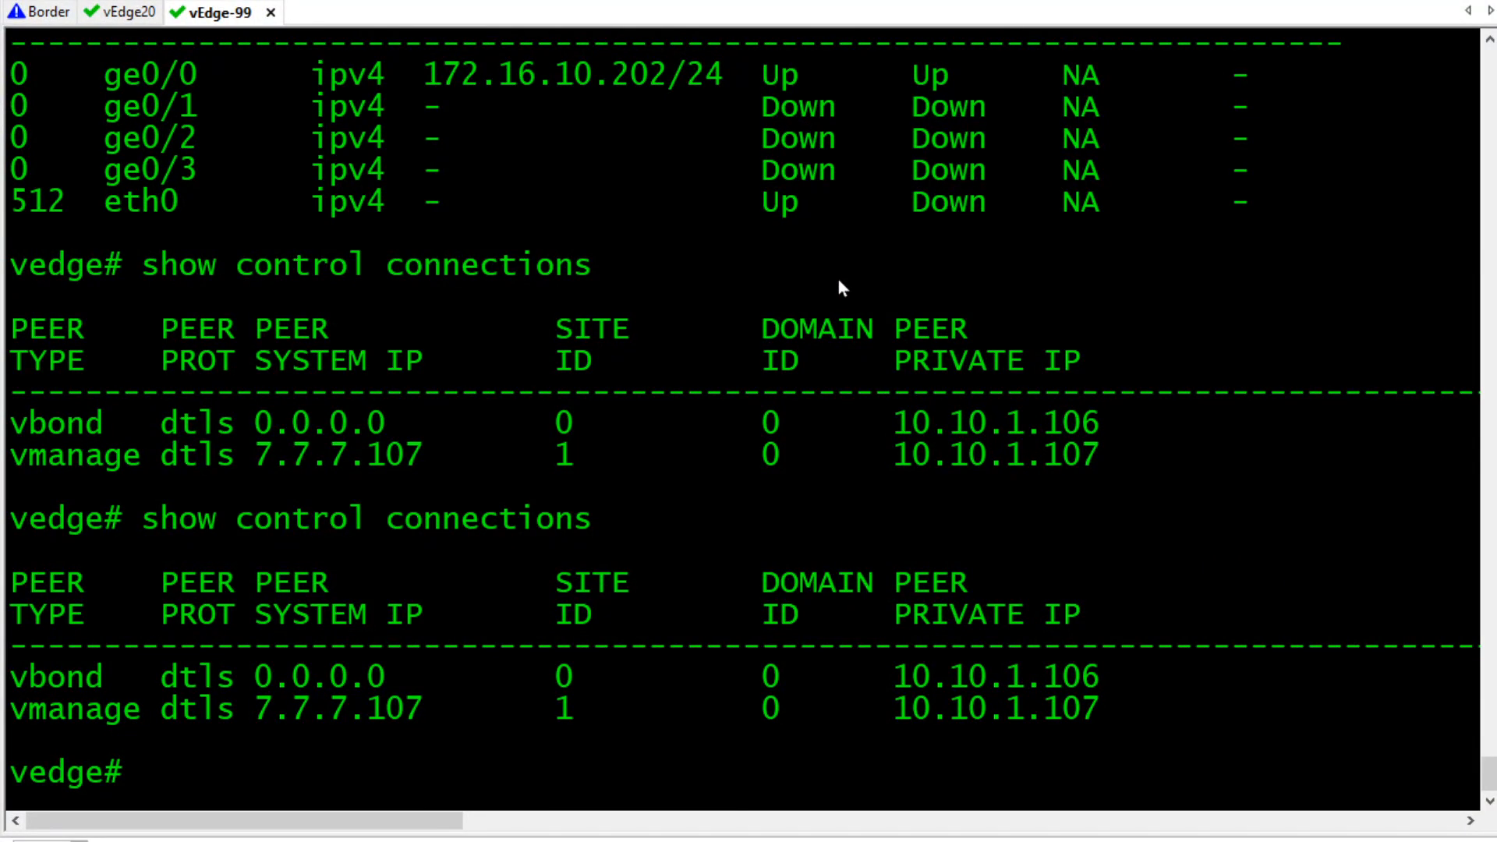
{"action": "type", "text": "show control connections"}
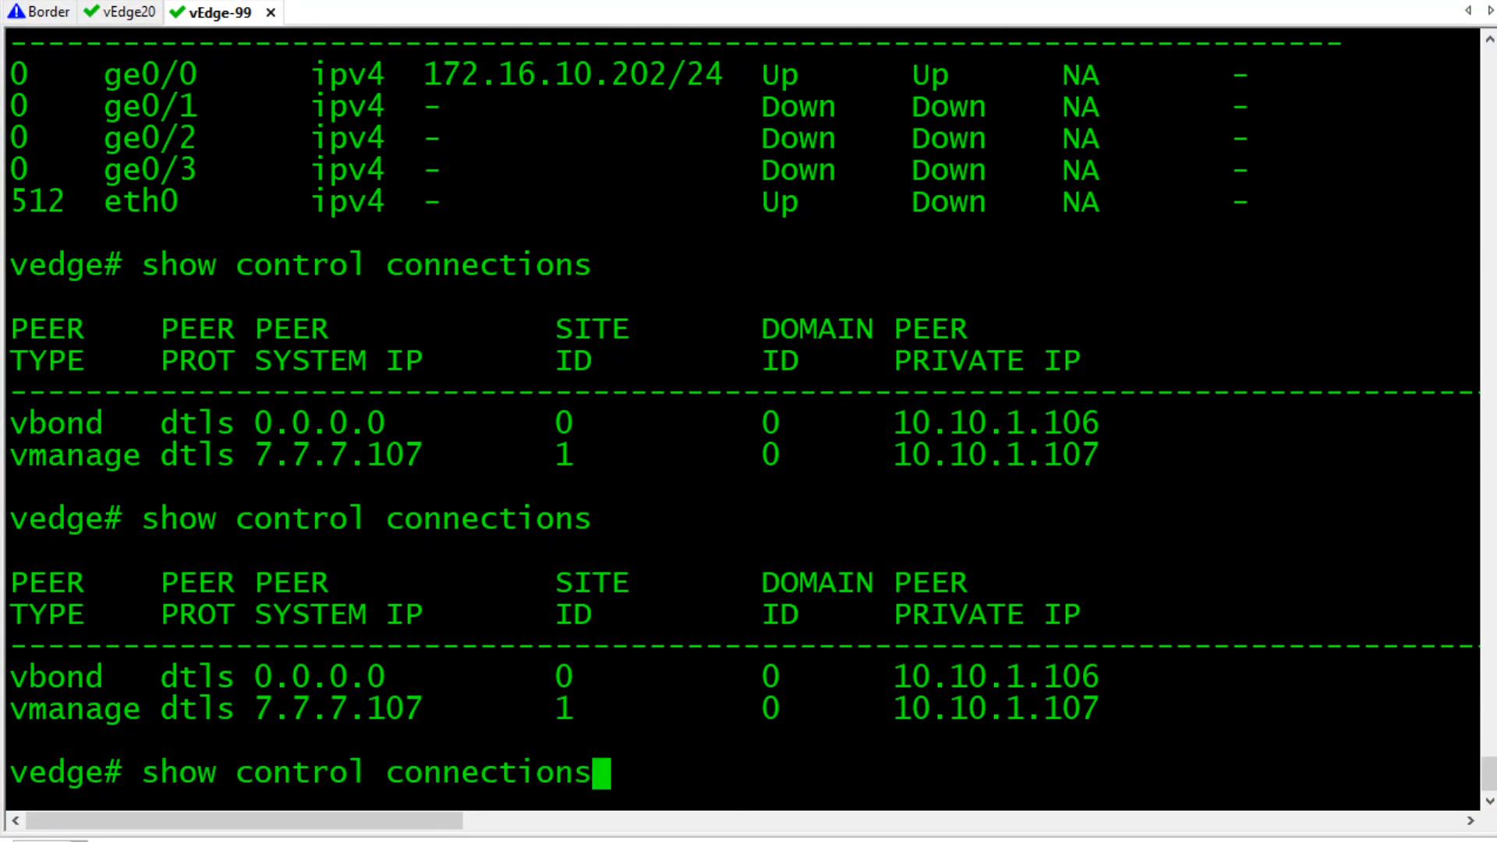
{"action": "key", "text": "Return"}
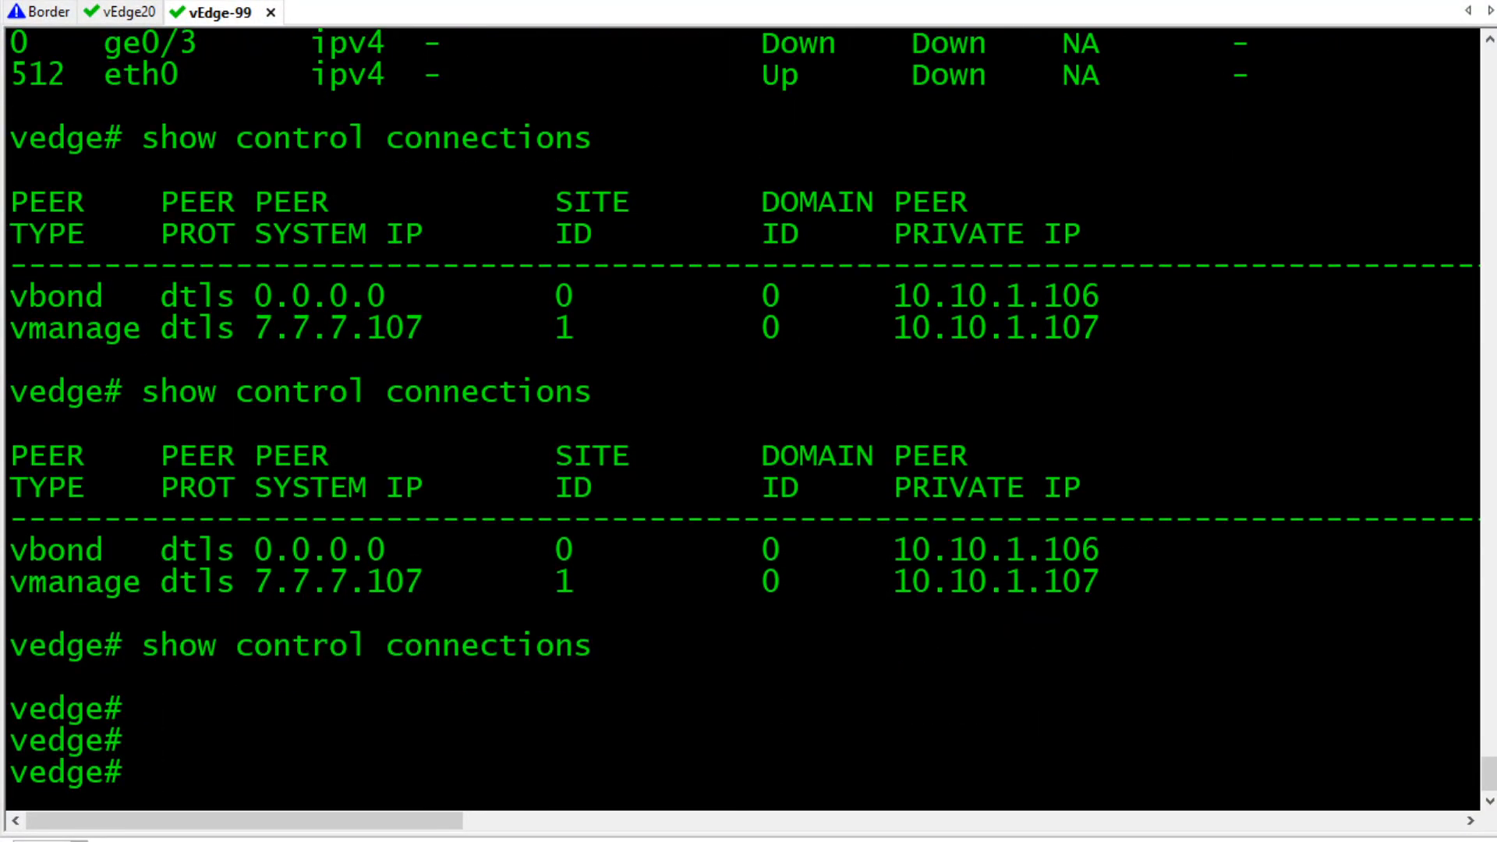
Rerun 'show control connections' and read the state and SYSIPCHNG error columns.
{"action": "type", "text": "show cont"}
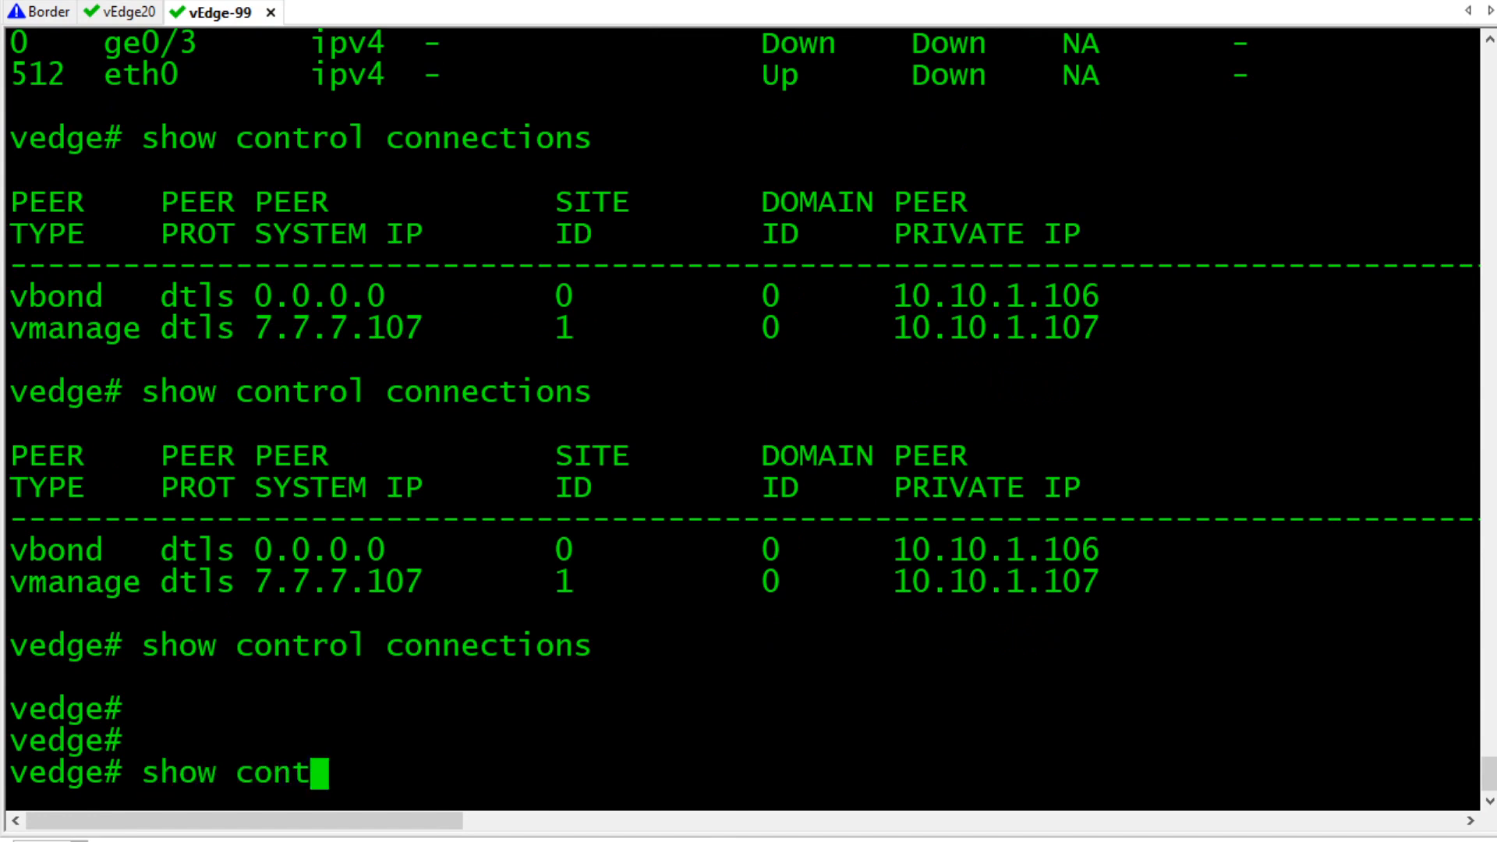
{"action": "type", "text": "rol connections"}
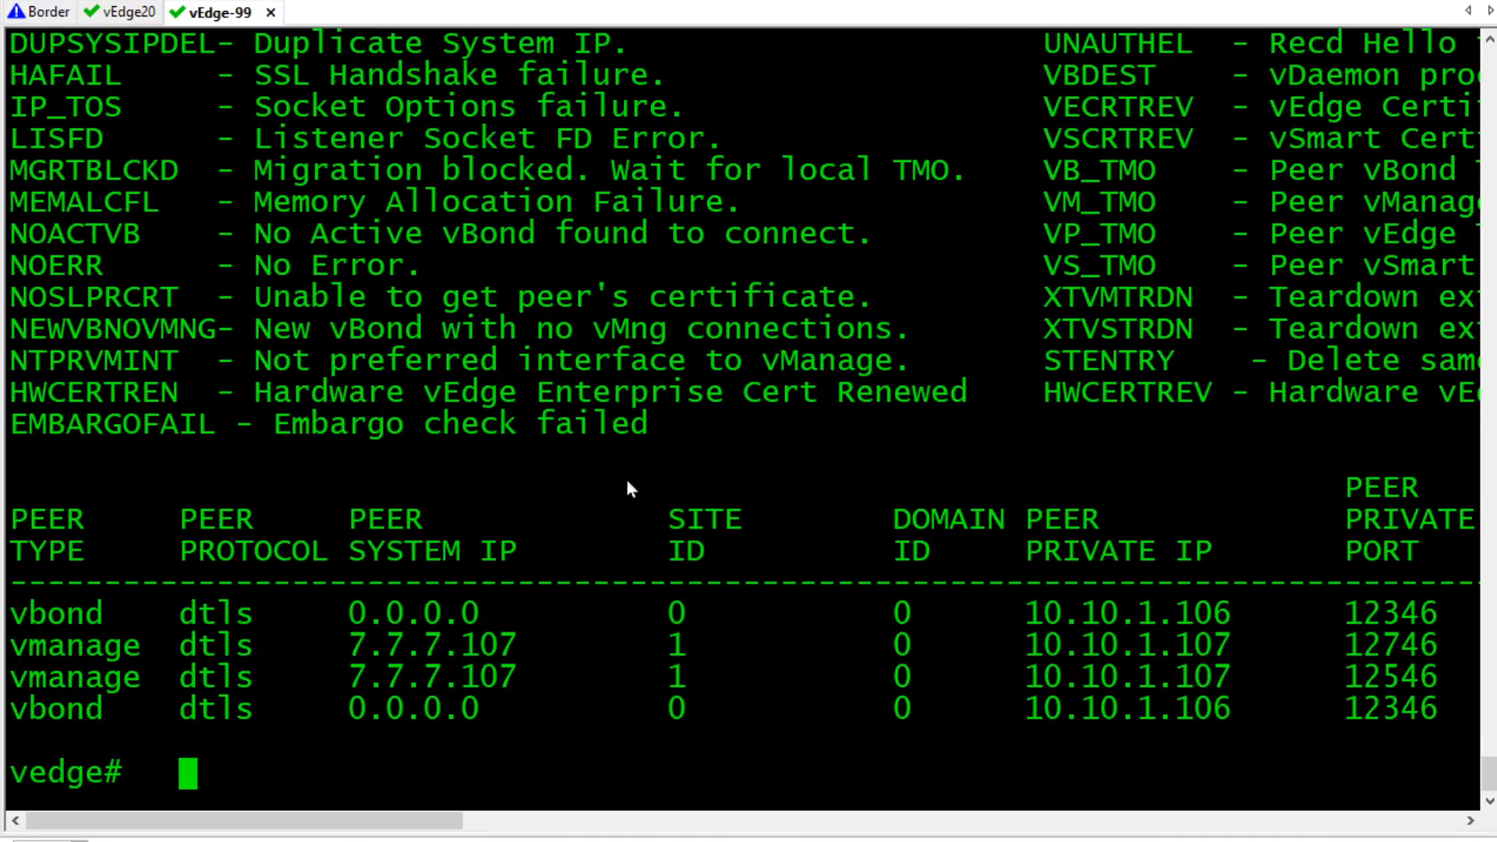
{"action": "scroll", "scroll_direction": "right", "scroll_amount": 3}
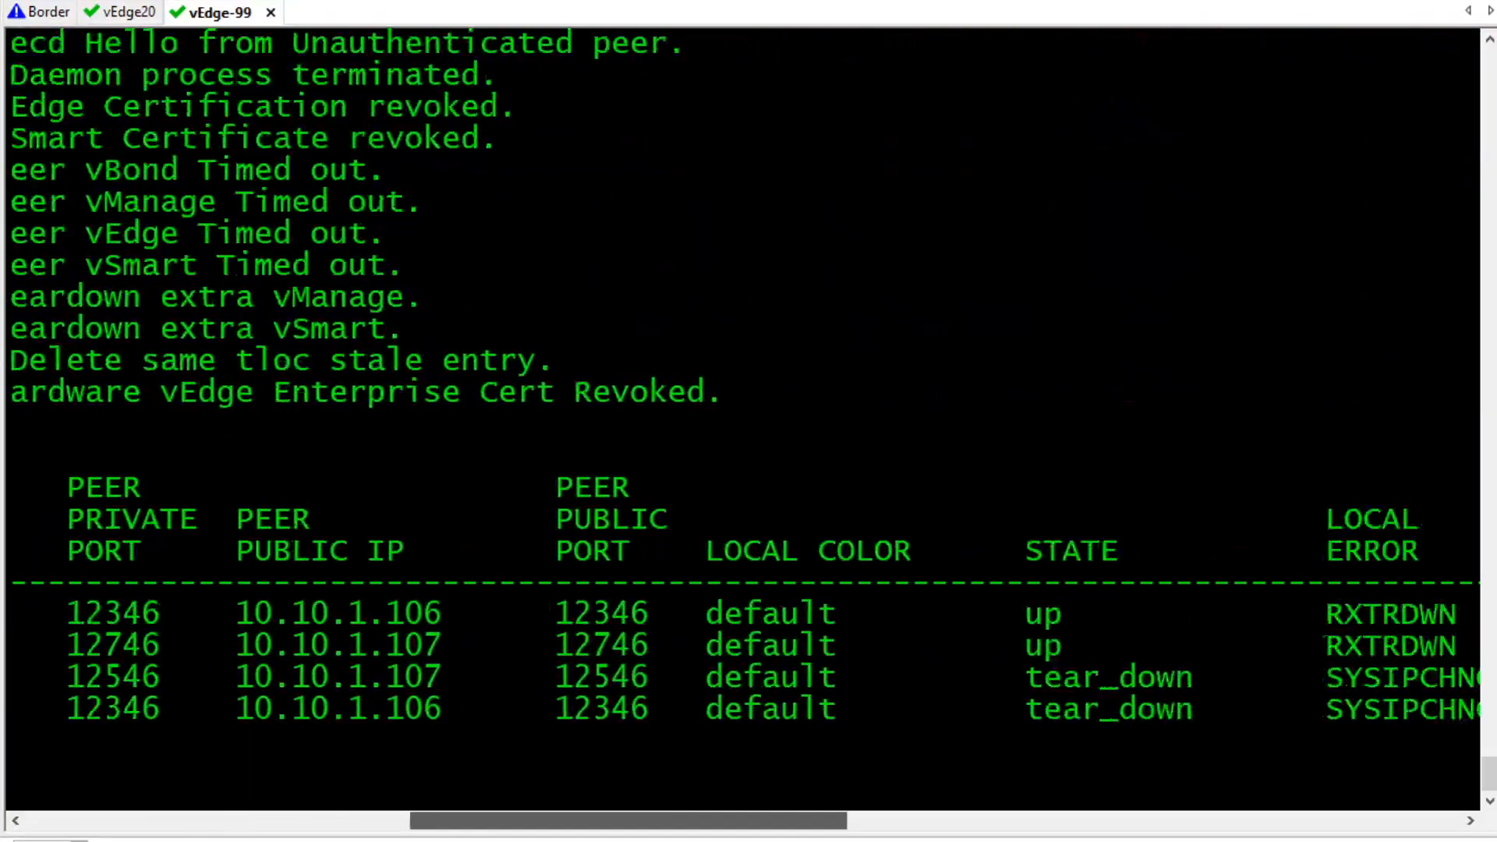
{"action": "scroll", "scroll_direction": "right", "scroll_amount": 3}
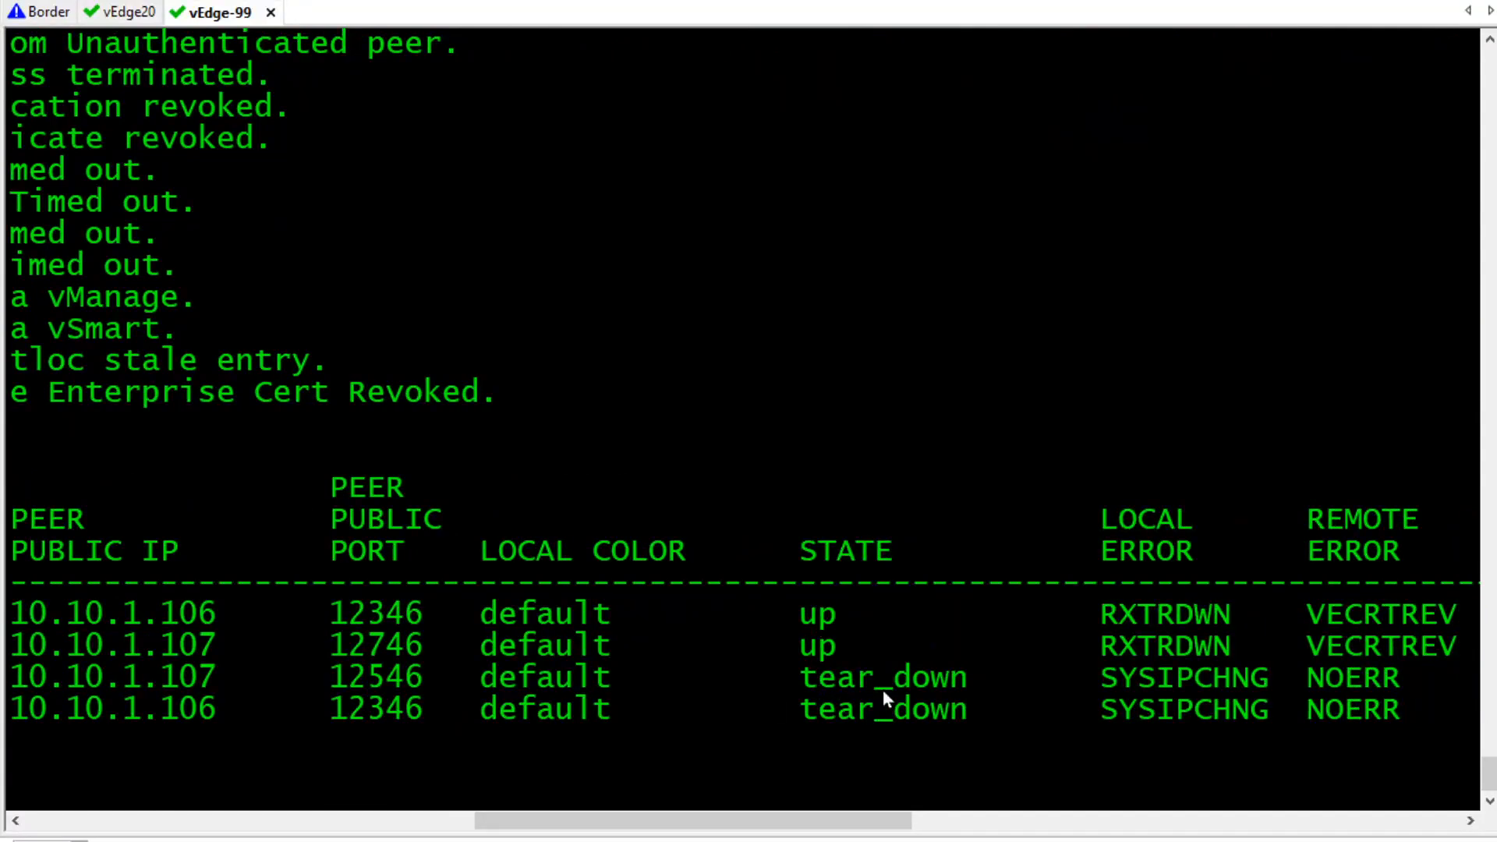
{"action": "mouse_move", "coordinate": [1167, 634]}
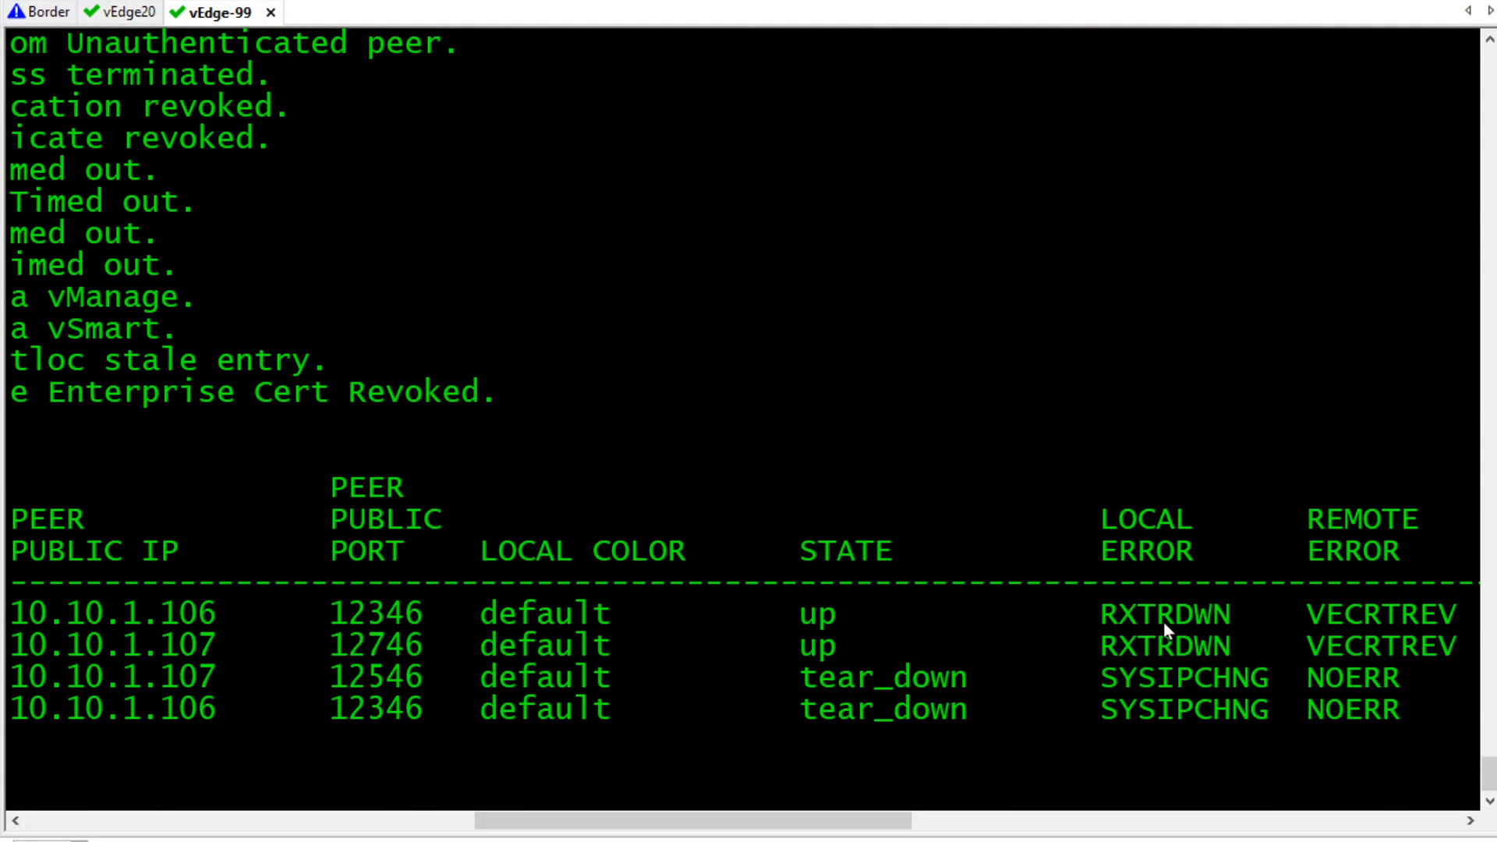
{"action": "mouse_move", "coordinate": [1193, 688]}
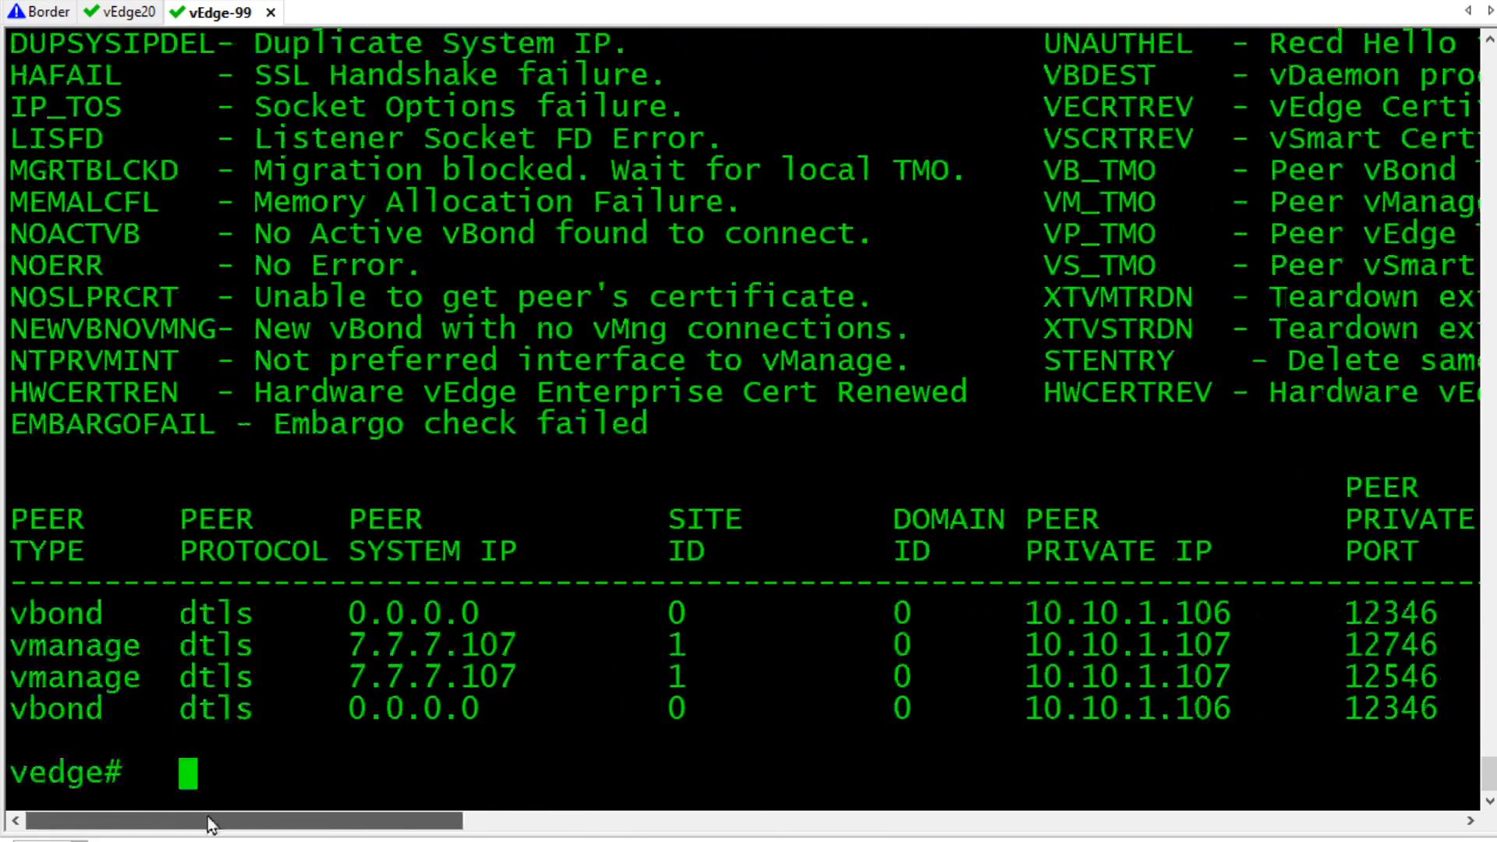
{"action": "scroll", "scroll_direction": "up", "scroll_amount": 3}
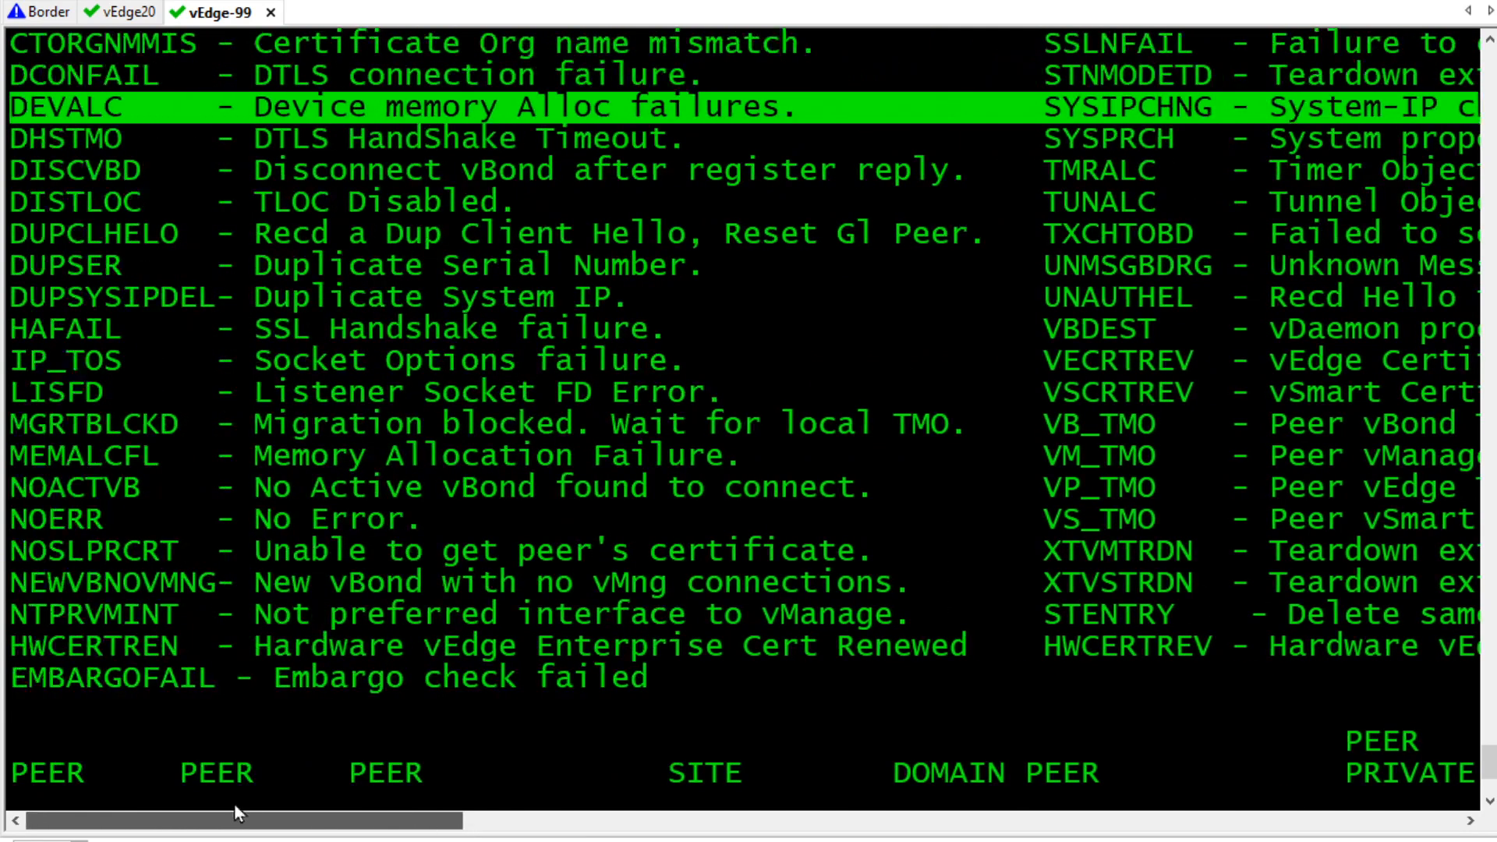
{"action": "scroll", "scroll_direction": "down", "scroll_amount": 3}
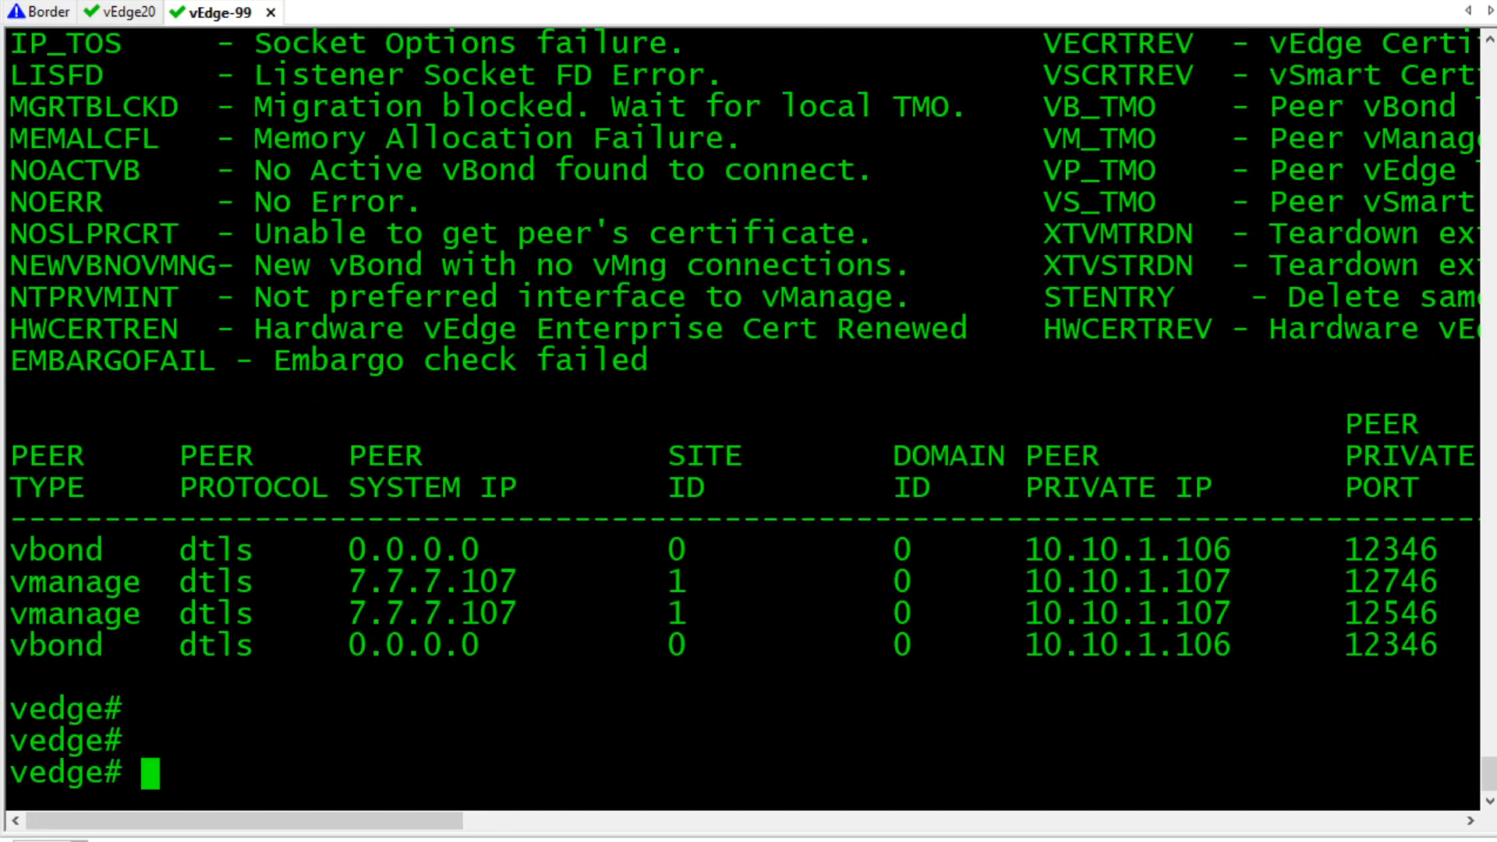
Rerun 'show control connections' to confirm vSmart 7.7.7.108, vBond and vManage peers under hostname vEdge-99.
{"action": "type", "text": "show control connections"}
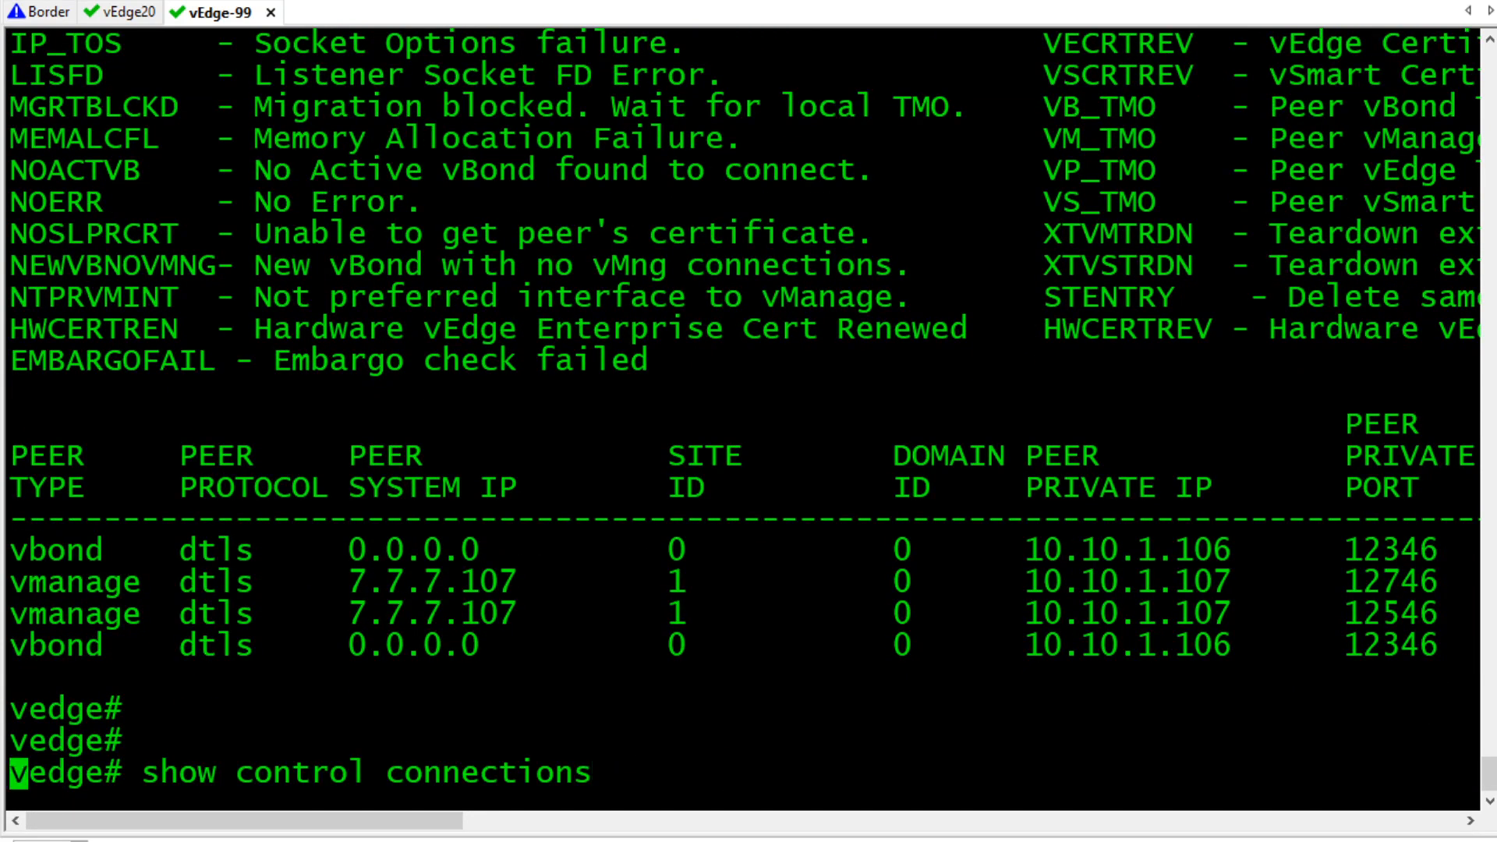
{"action": "key", "text": "Return"}
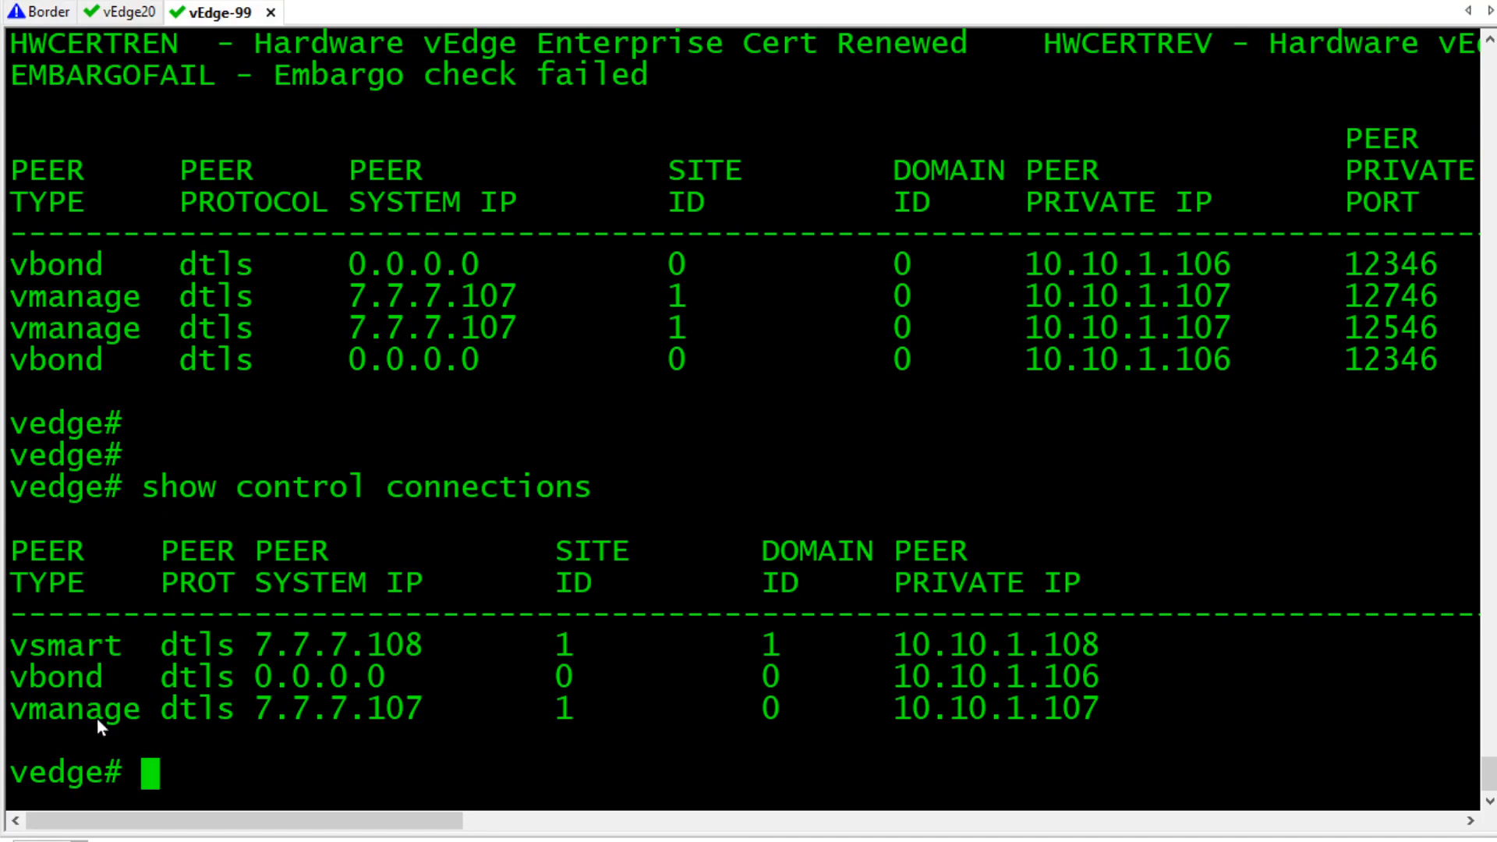
{"action": "mouse_move", "coordinate": [494, 602]}
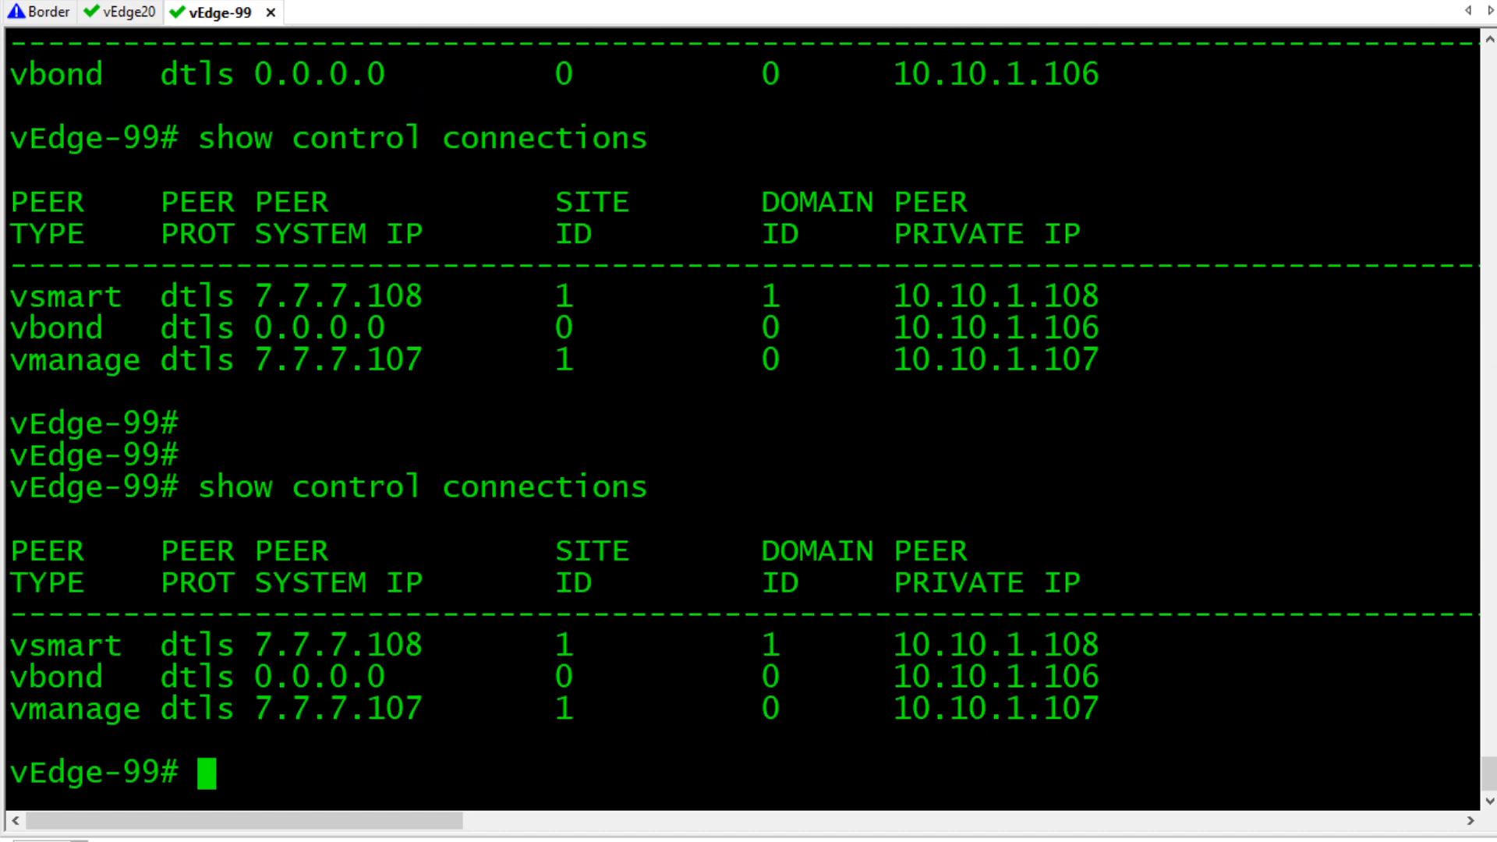
{"action": "scroll", "scroll_direction": "down", "scroll_amount": 3}
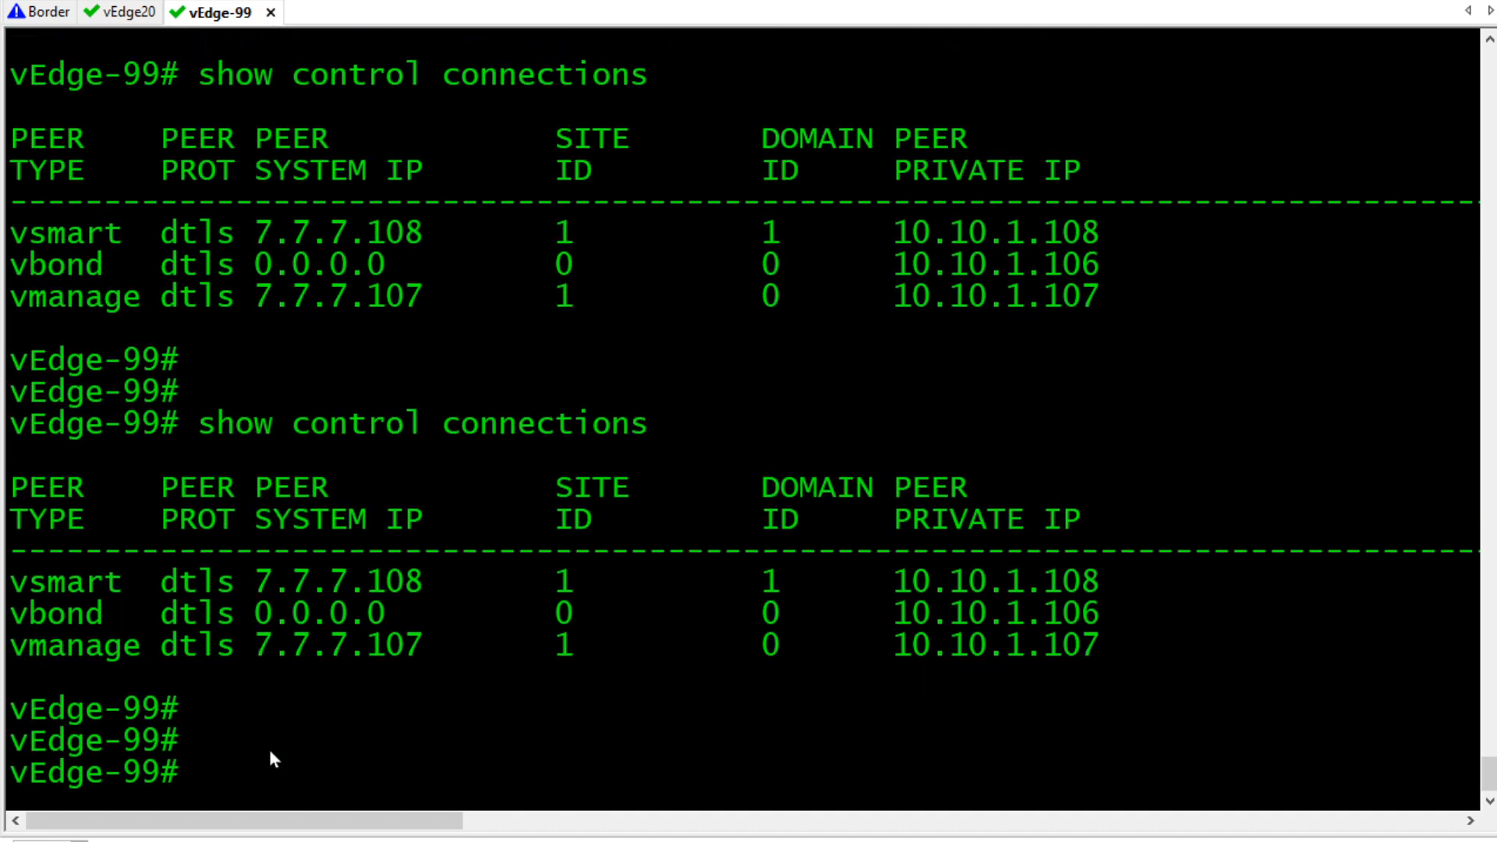
Run 'show ip route' for OMP routes, then 'show ipsec outbound-connections' listing tunnels from both transports.
{"action": "type", "text": "show ip route"}
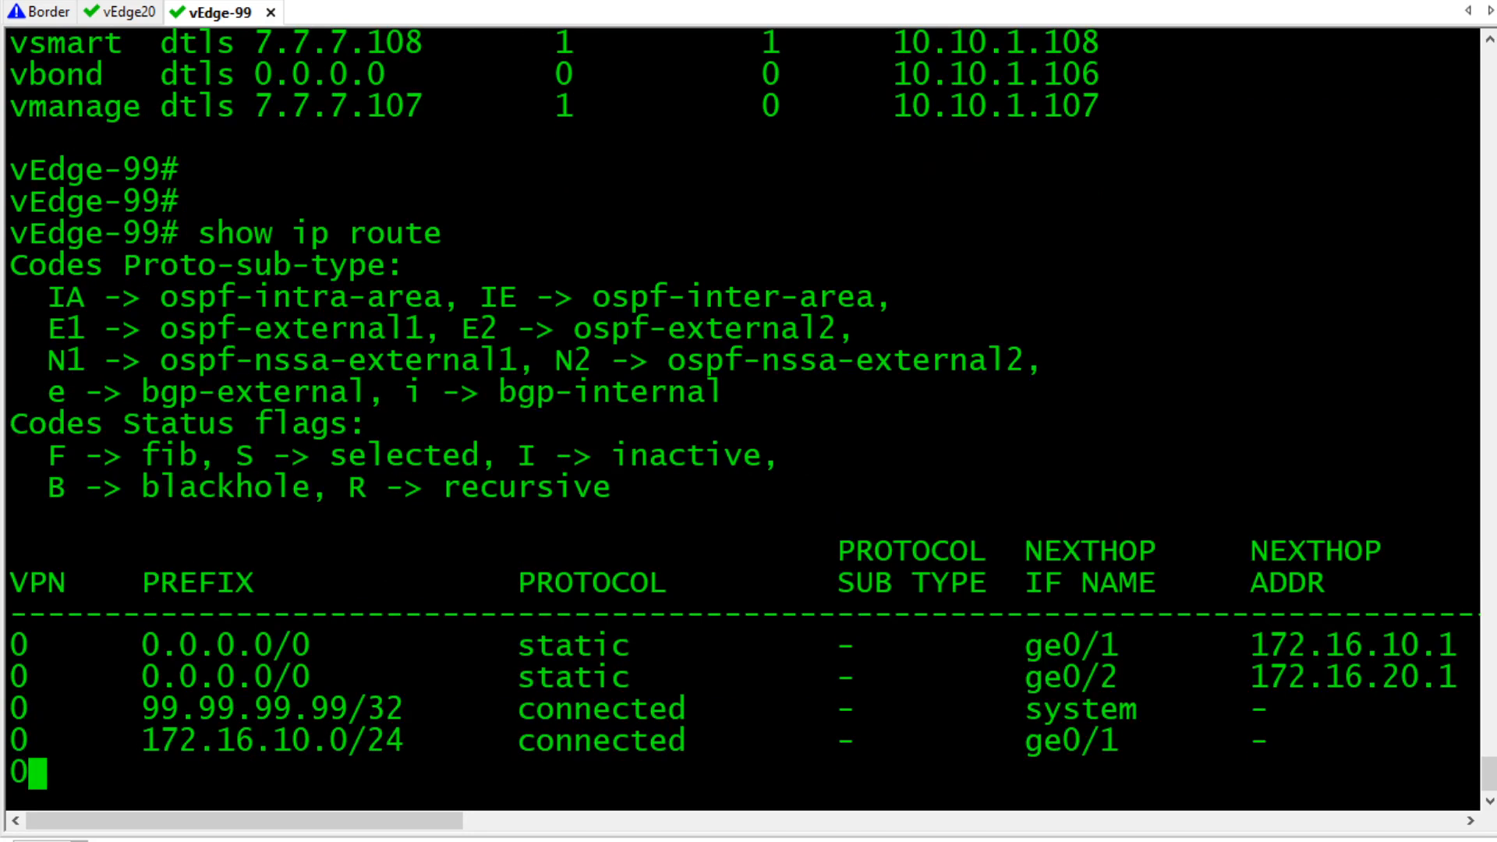
{"action": "scroll", "scroll_direction": "down", "scroll_amount": 3}
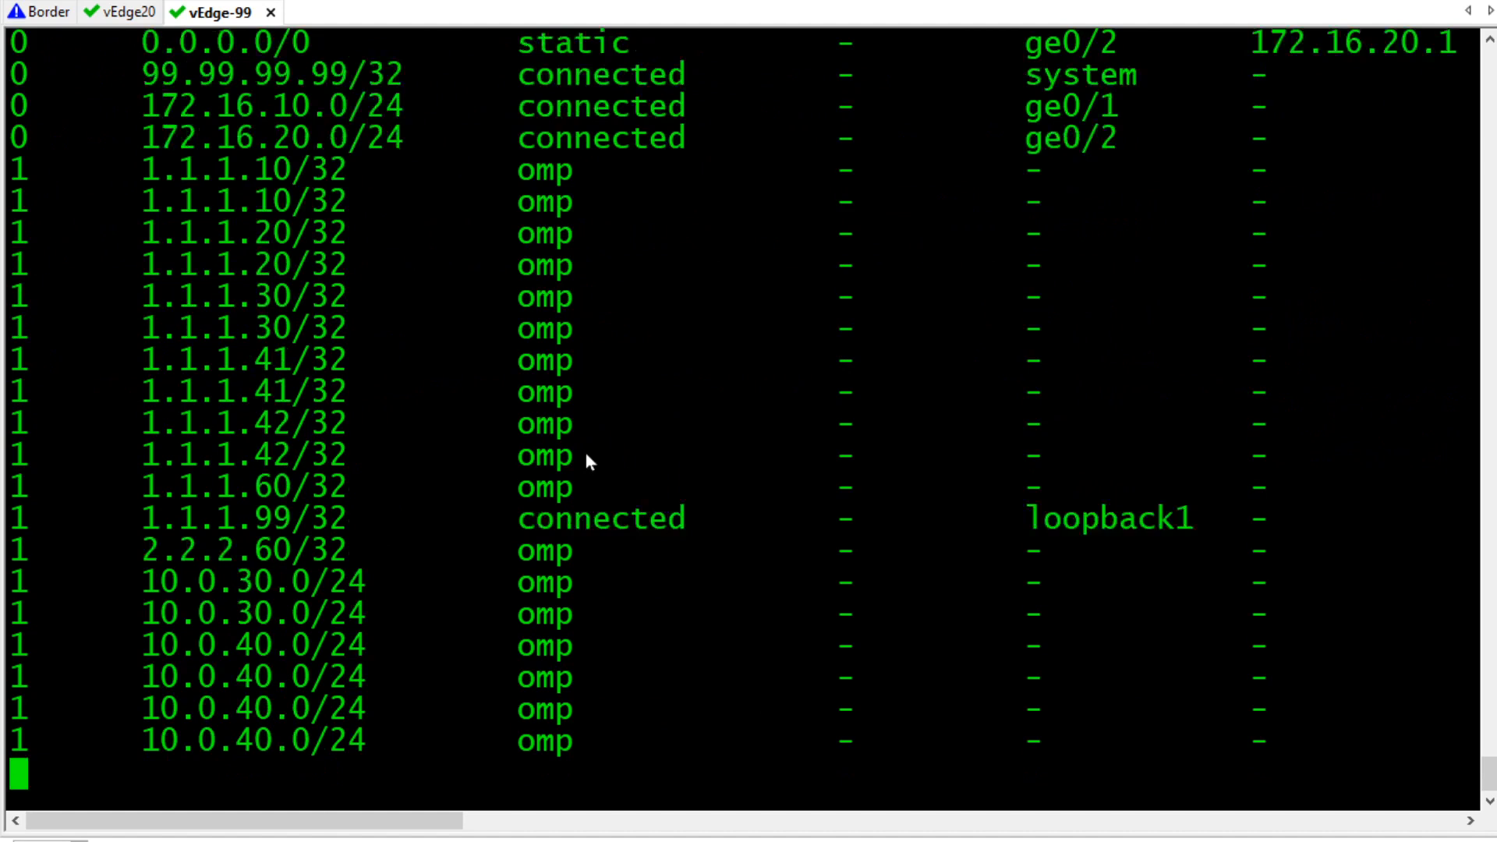
{"action": "scroll", "scroll_direction": "down", "scroll_amount": 3}
{"action": "type", "text": "show ipsec ou"}
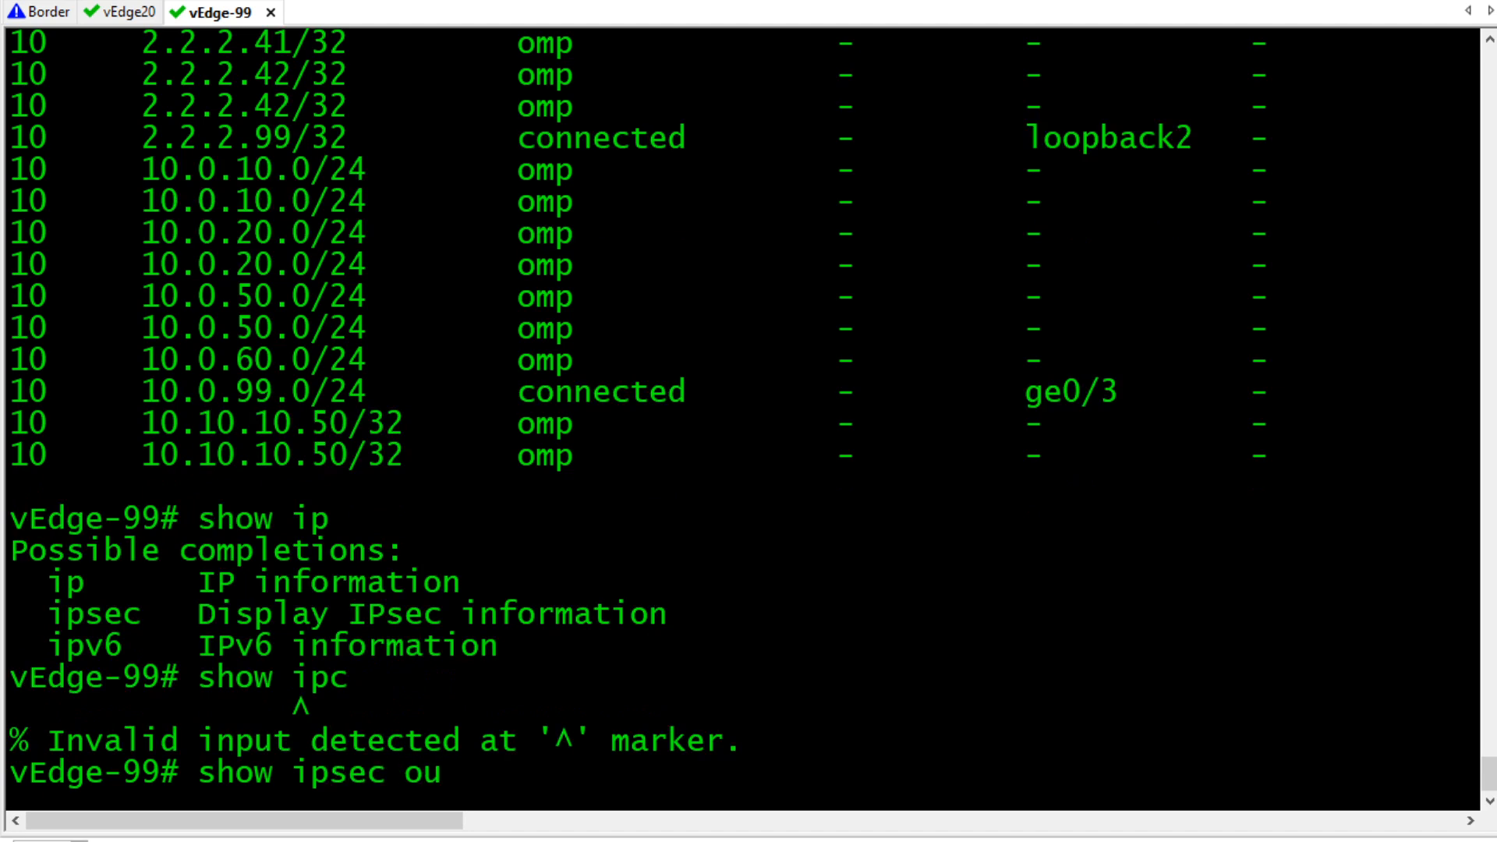
{"action": "key", "text": "Return"}
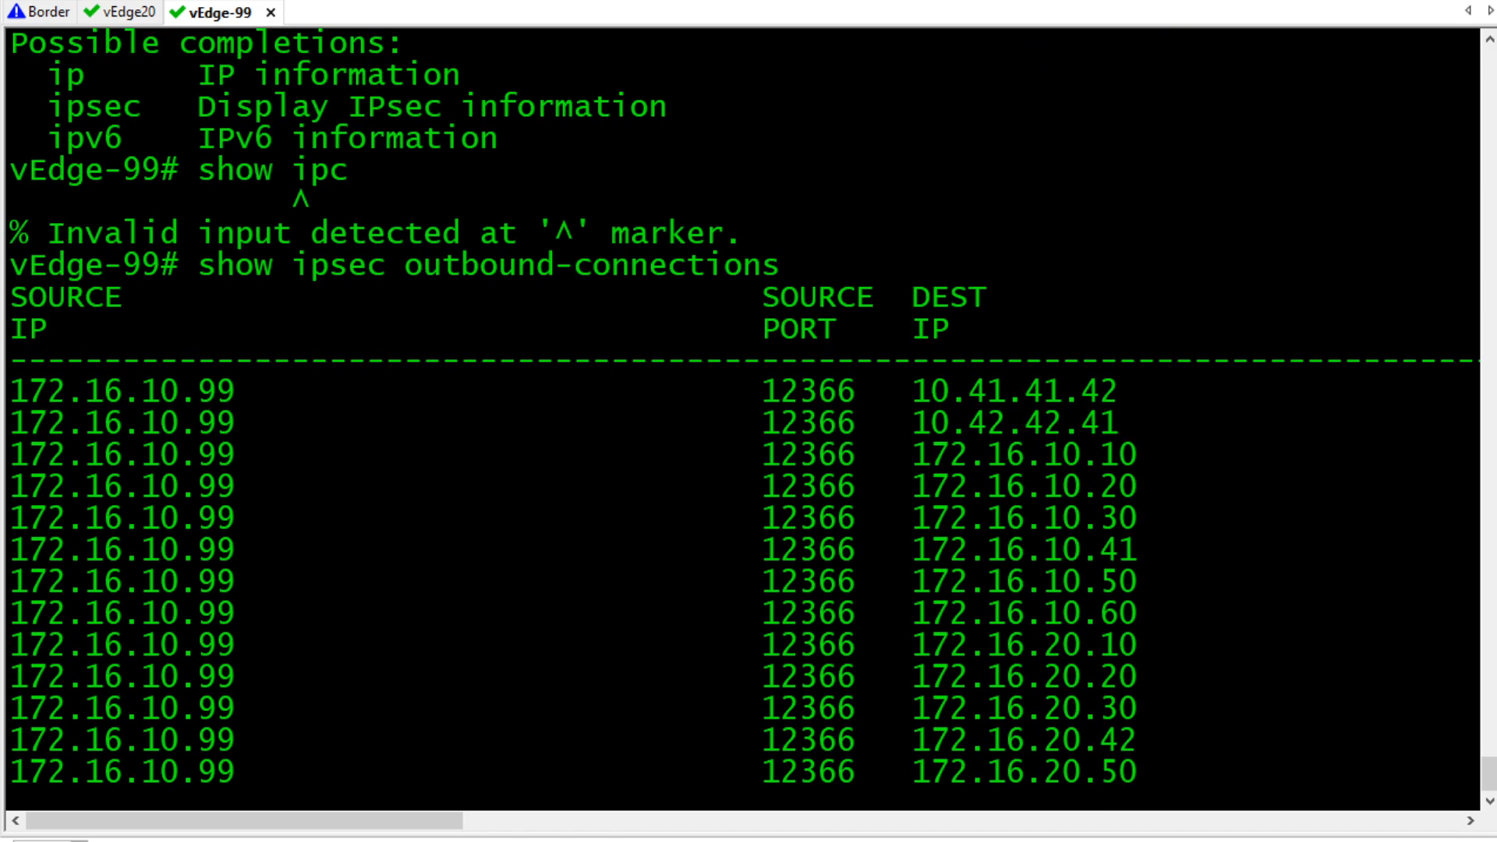
{"action": "scroll", "scroll_direction": "down", "scroll_amount": 3}
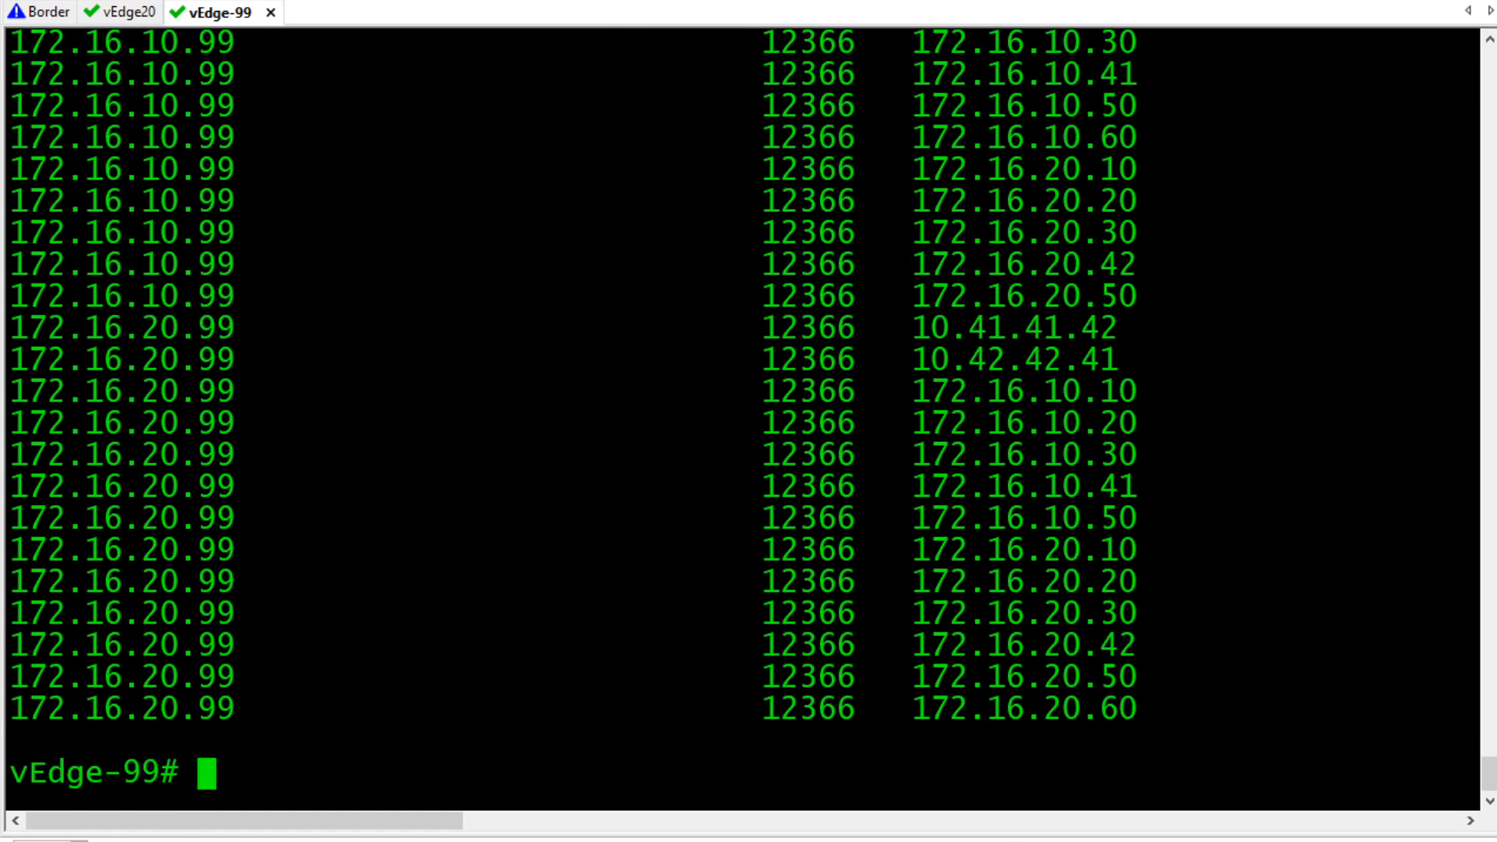